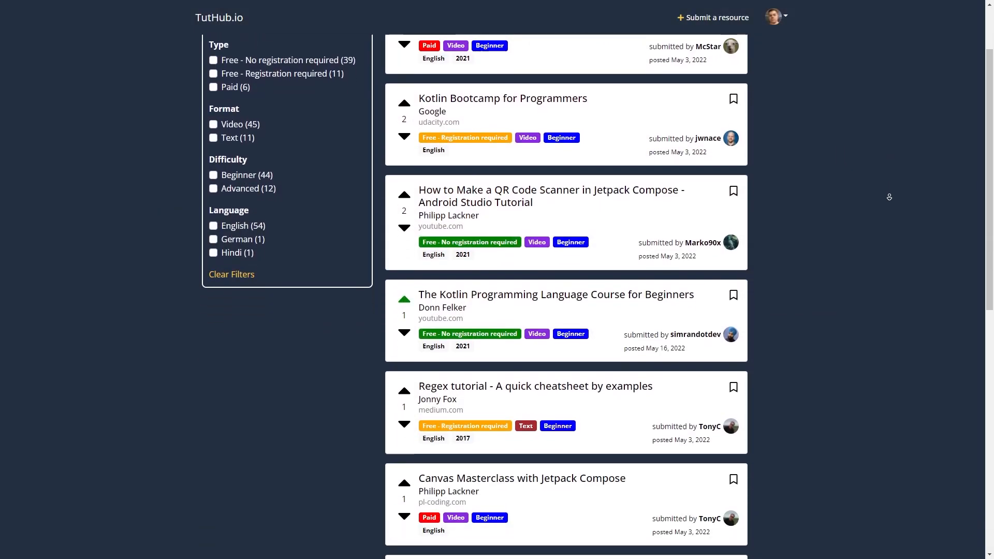
Step: Browse down through the programming-resource list before returning to the landing page
scroll("down", 3)
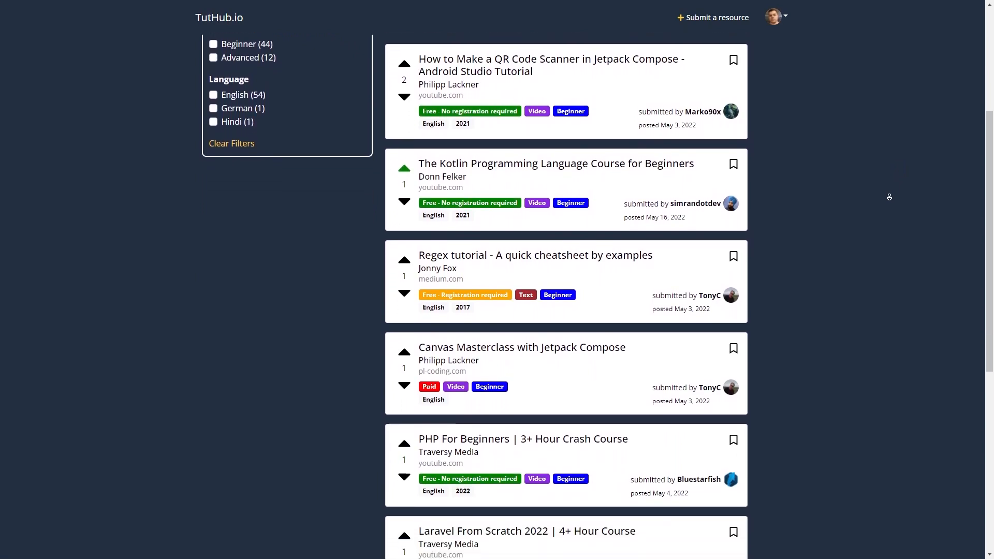
scroll("down", 3)
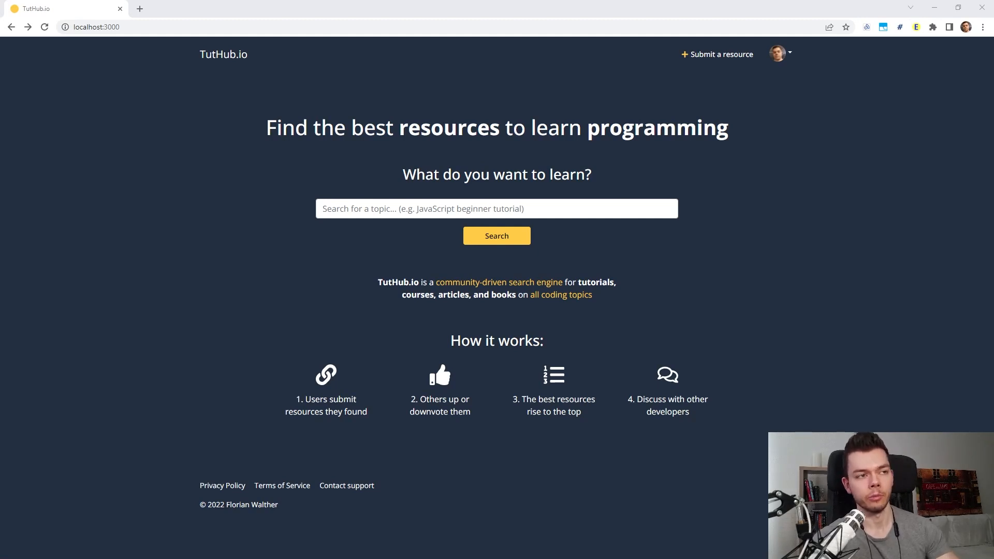
mouse_move(167, 480)
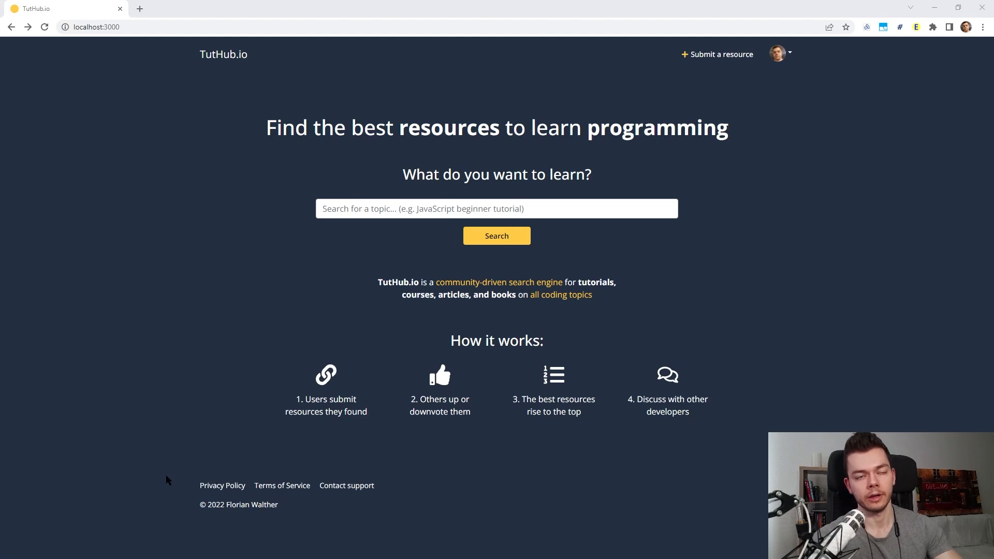
mouse_move(219, 344)
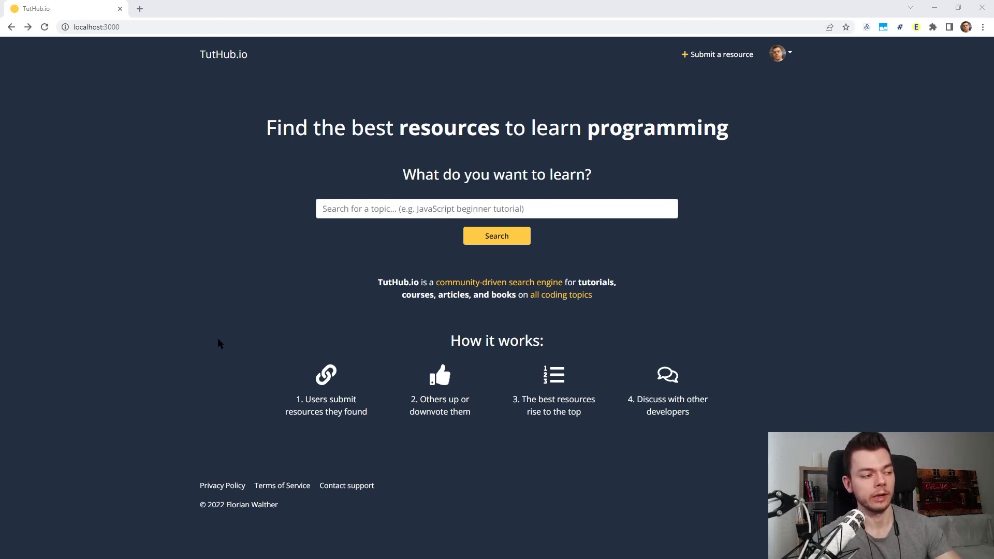
mouse_move(450, 282)
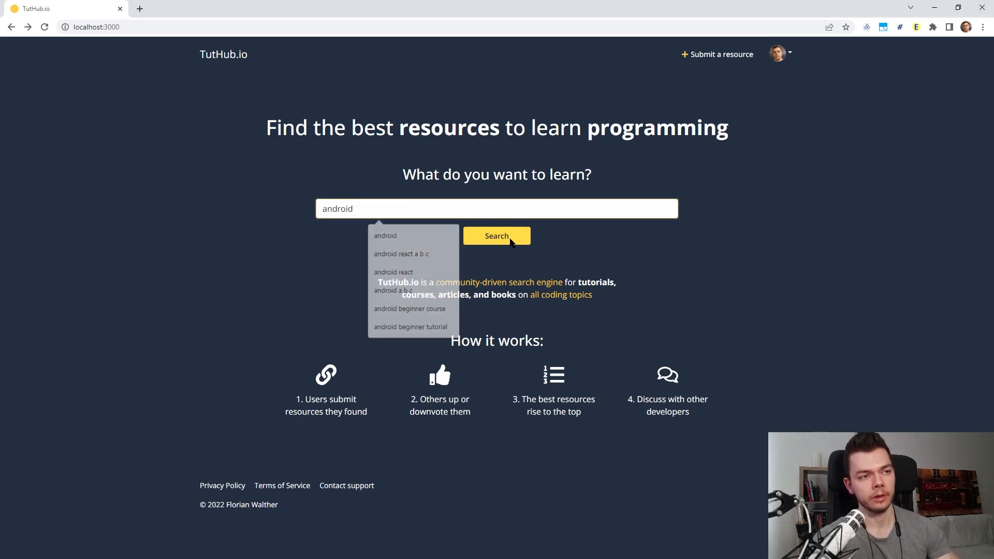
Step: Run the android search, listing nine resources with type, format, difficulty and language counts
left_click(497, 236)
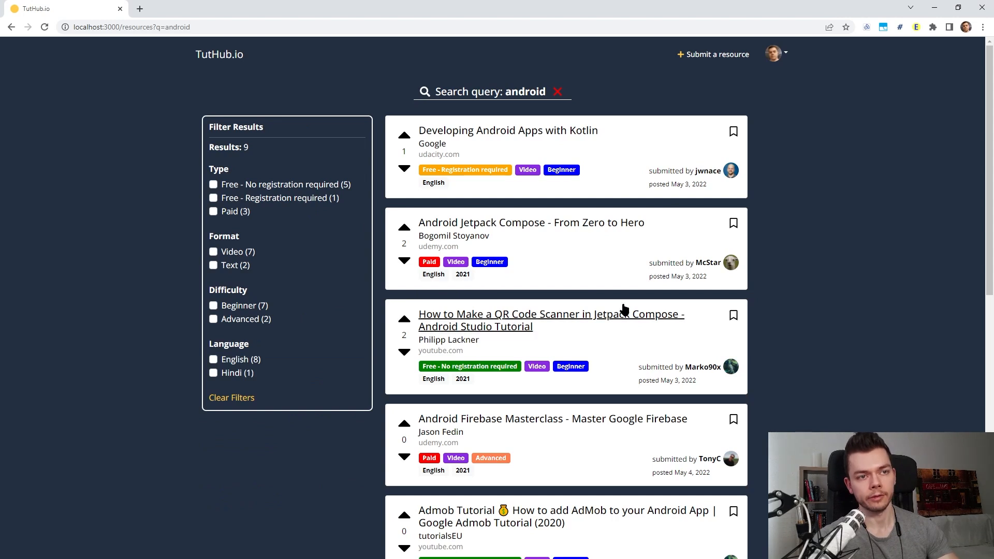
mouse_move(718, 178)
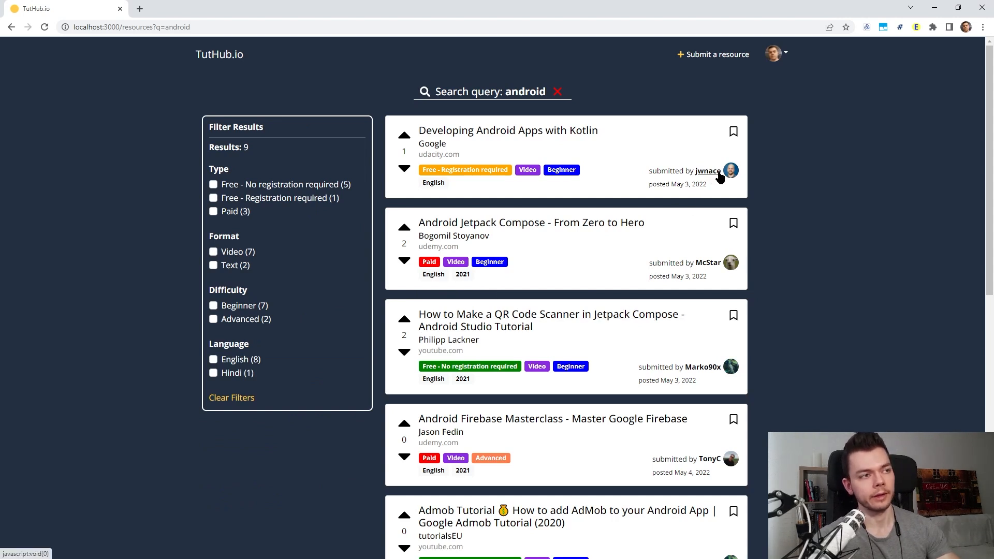
mouse_move(613, 211)
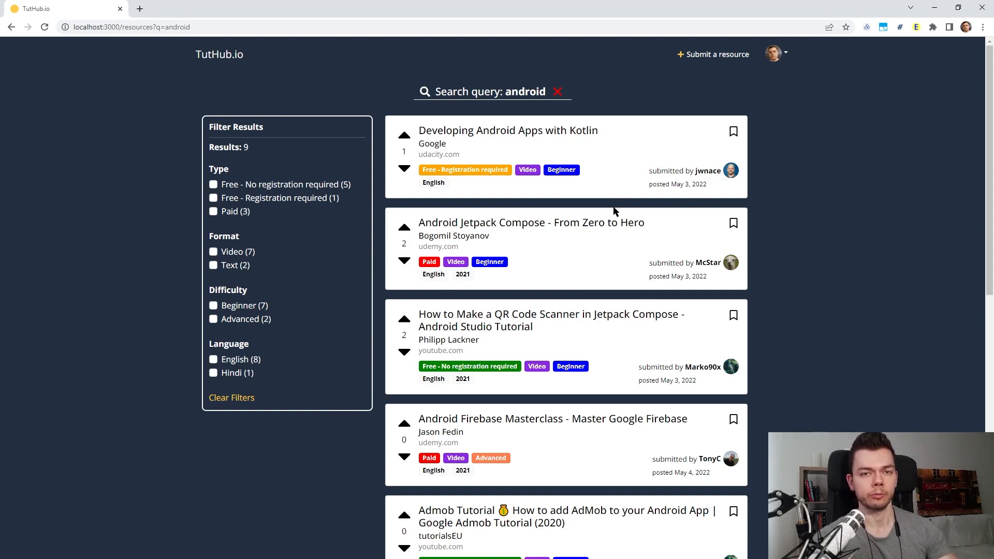
mouse_move(499, 198)
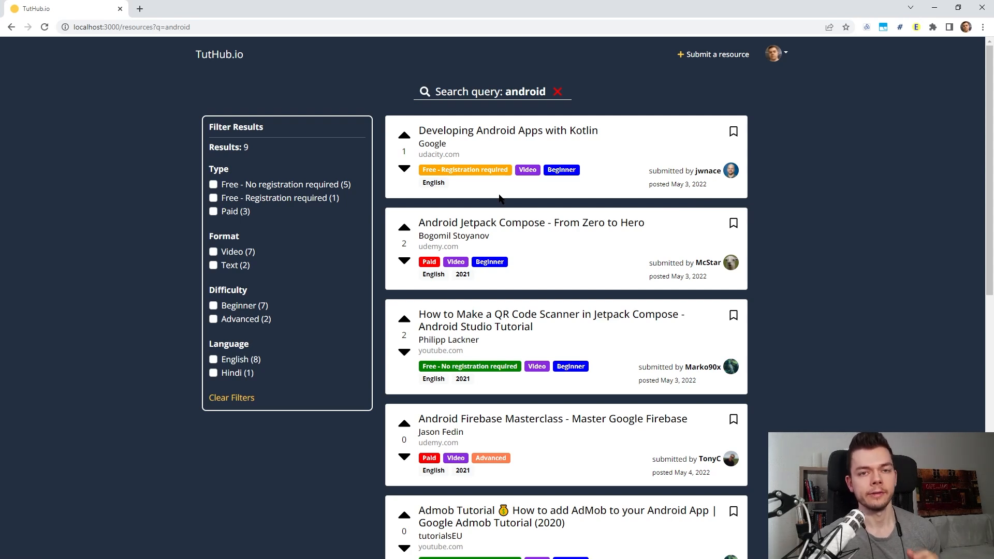
mouse_move(437, 133)
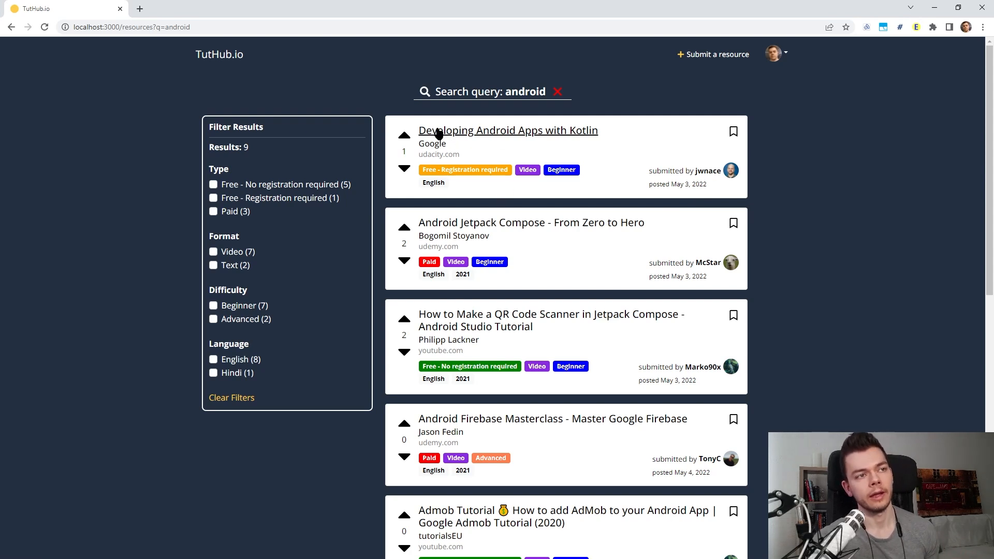
mouse_move(444, 223)
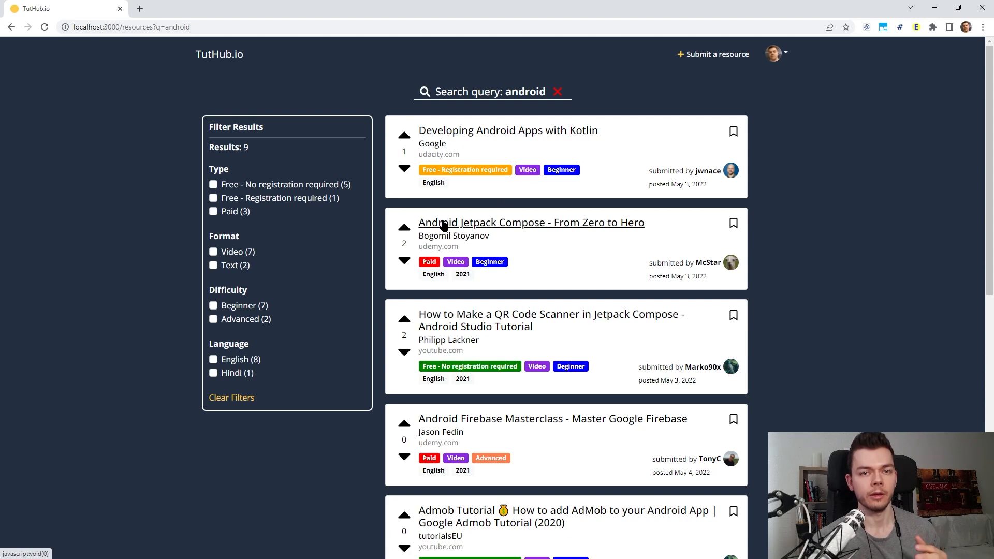
mouse_move(503, 162)
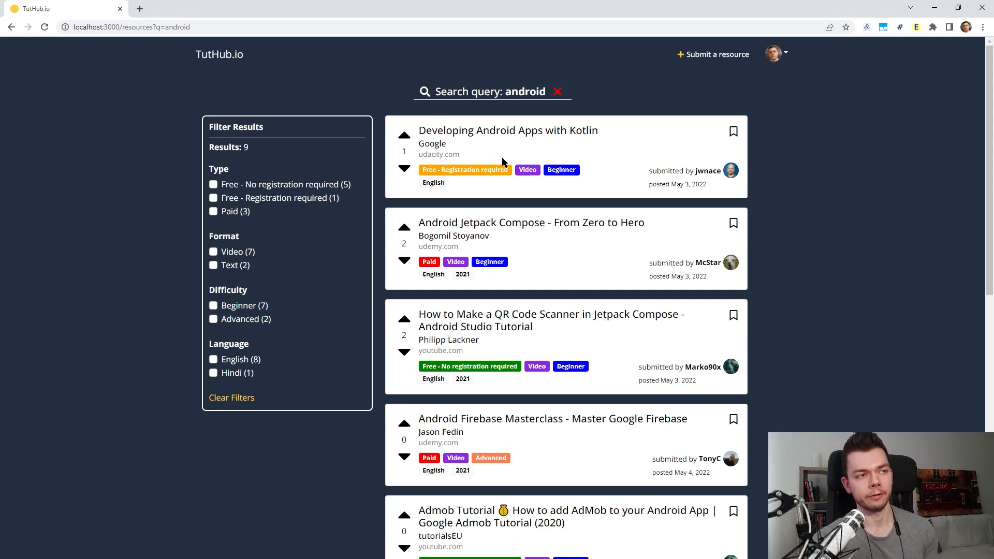
mouse_move(178, 77)
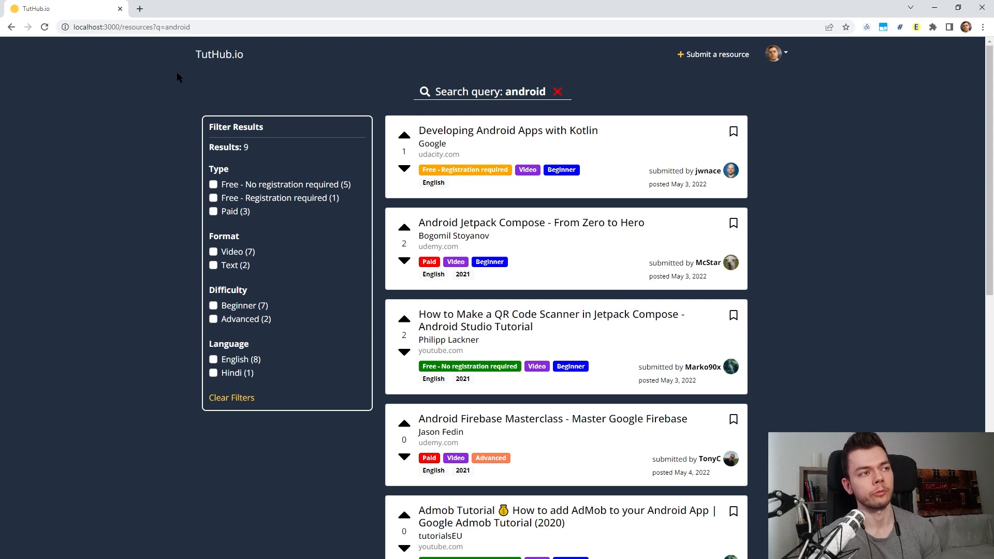
mouse_move(733, 92)
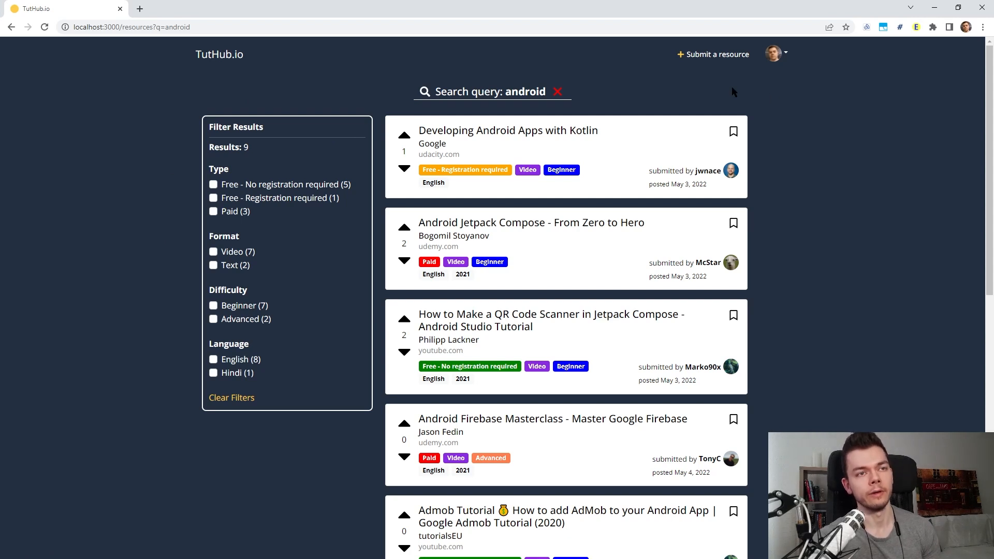
mouse_move(813, 348)
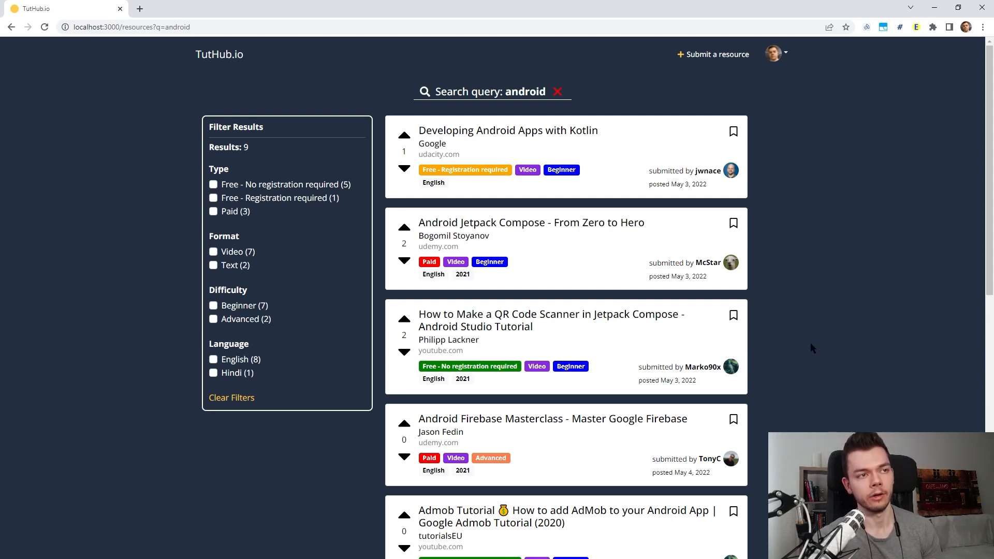
mouse_move(742, 321)
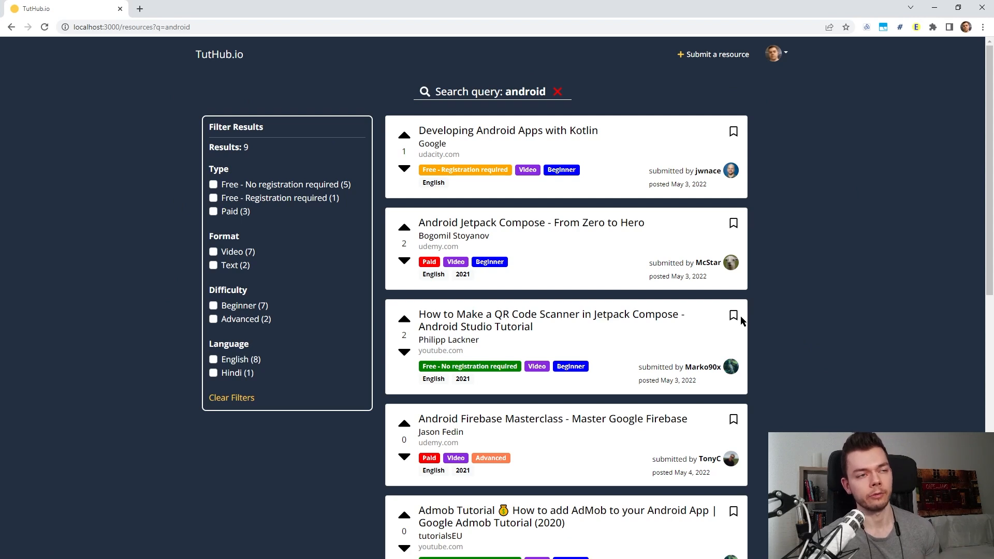
mouse_move(817, 240)
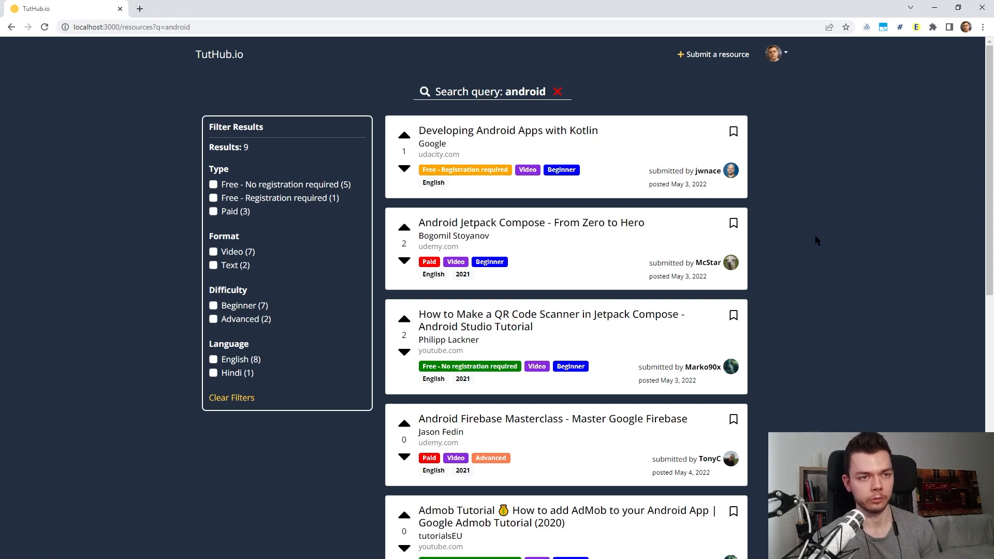
mouse_move(841, 219)
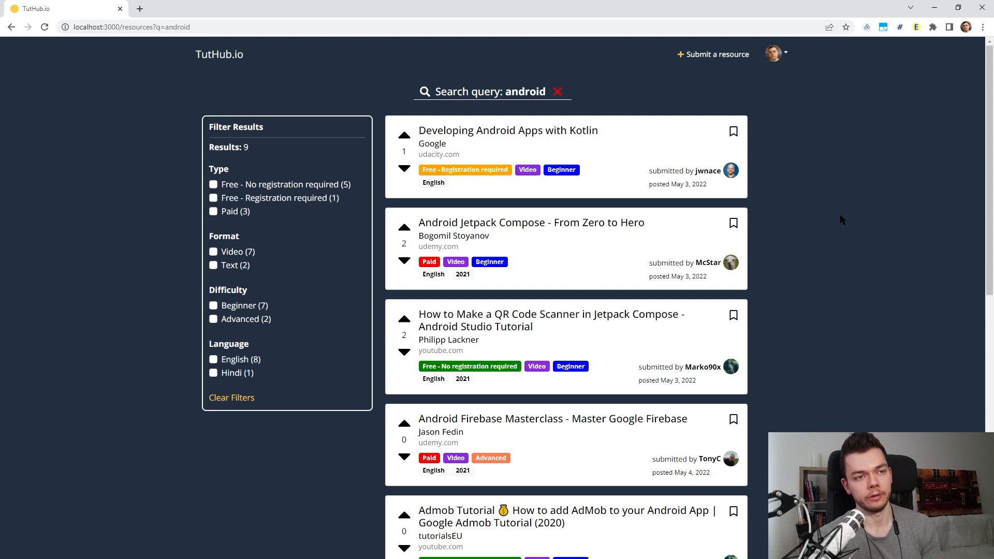
mouse_move(838, 233)
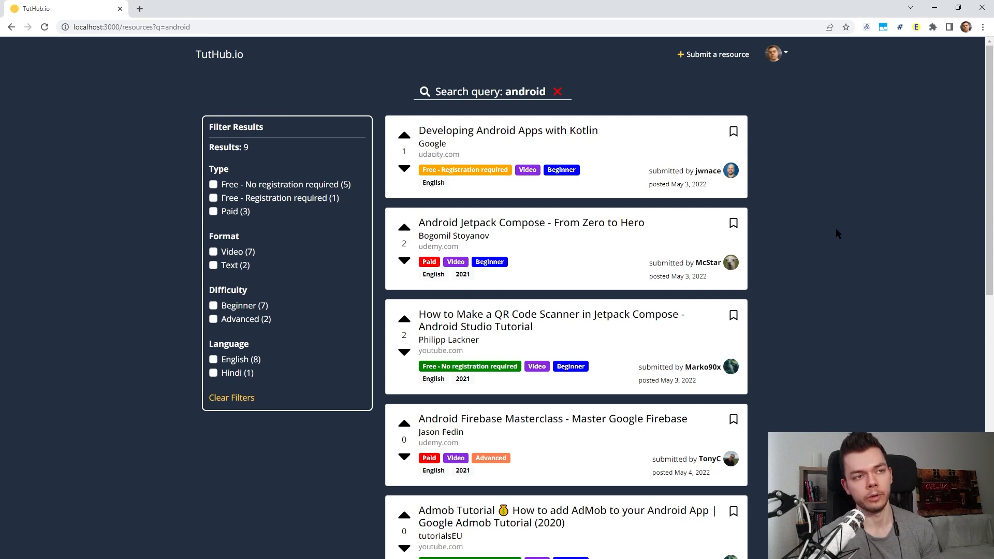
mouse_move(485, 352)
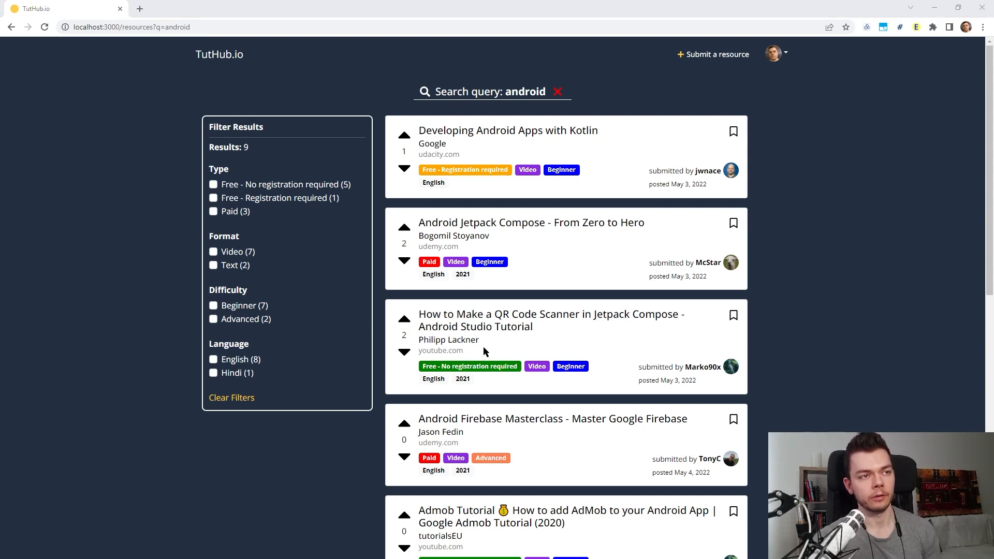
mouse_move(892, 345)
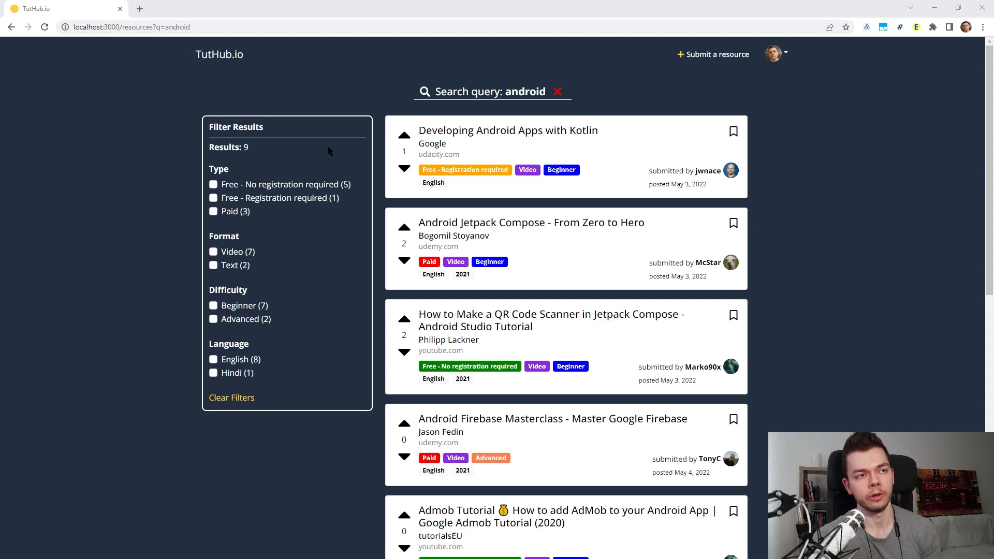
mouse_move(392, 197)
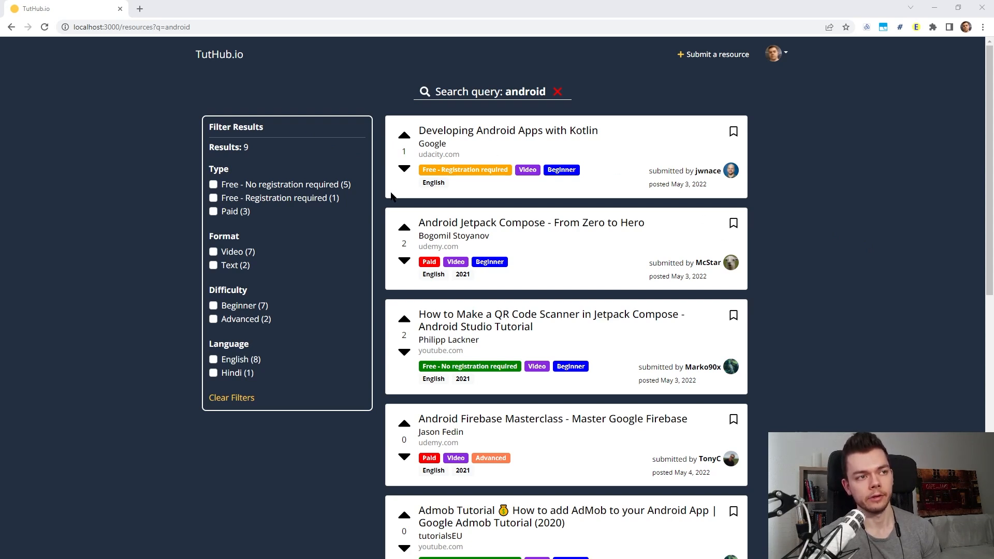
mouse_move(613, 139)
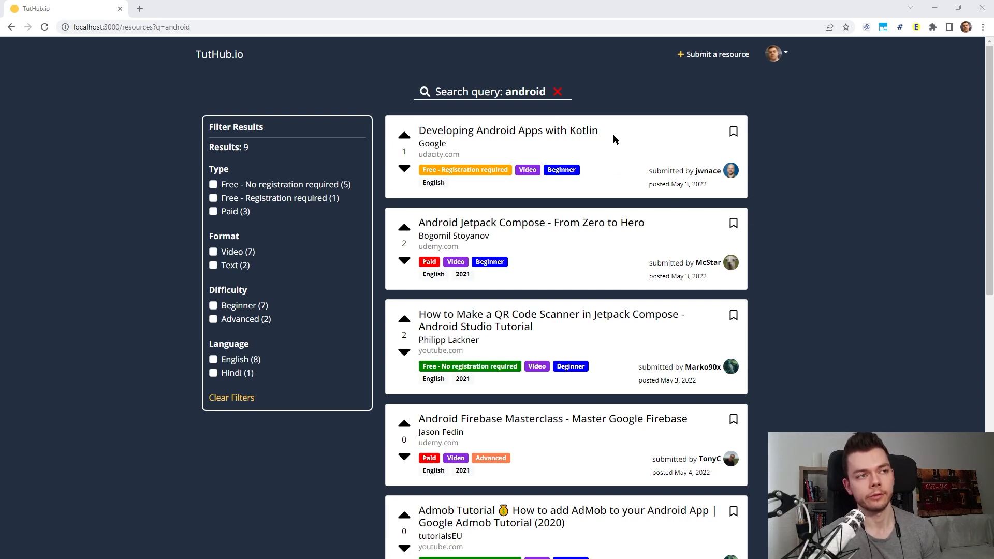
left_click(784, 54)
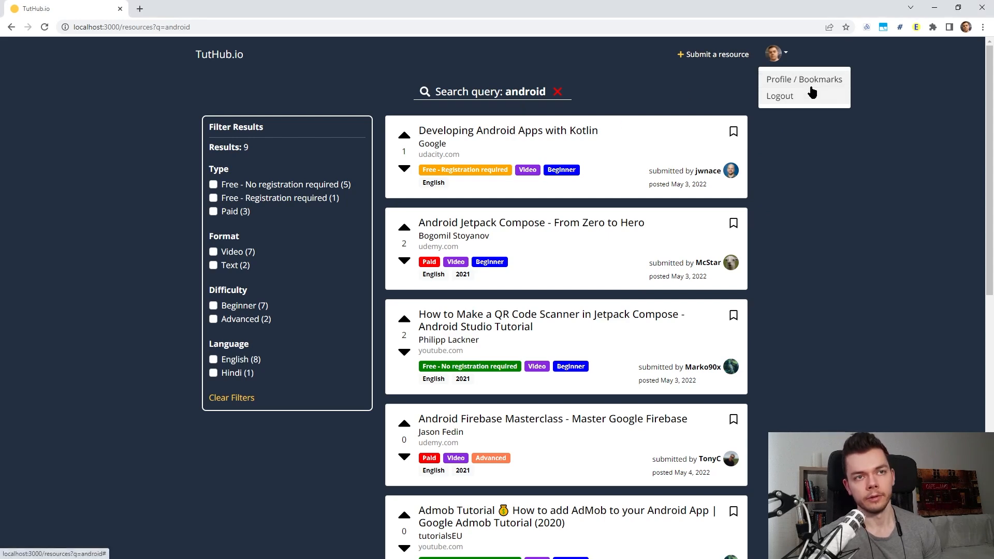
left_click(508, 130)
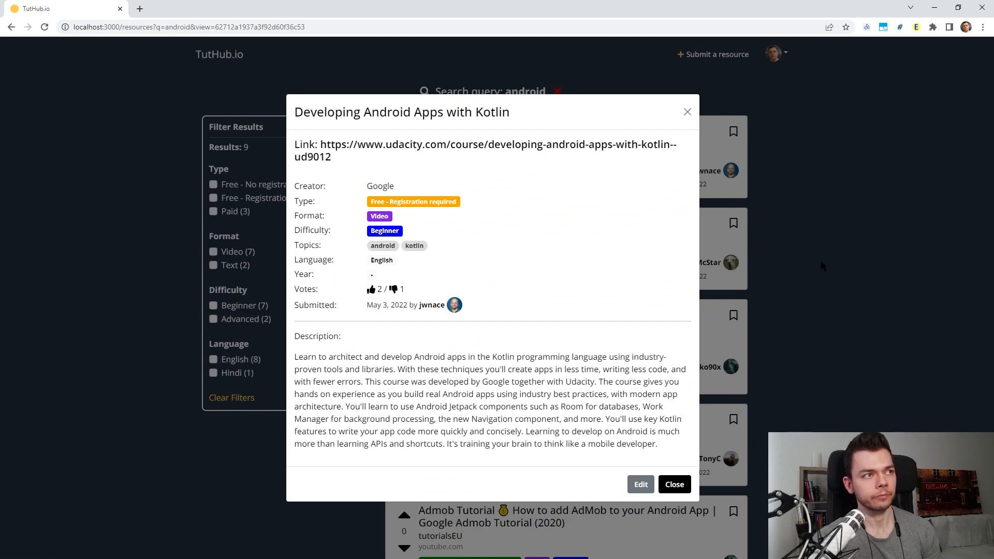
left_click(674, 484)
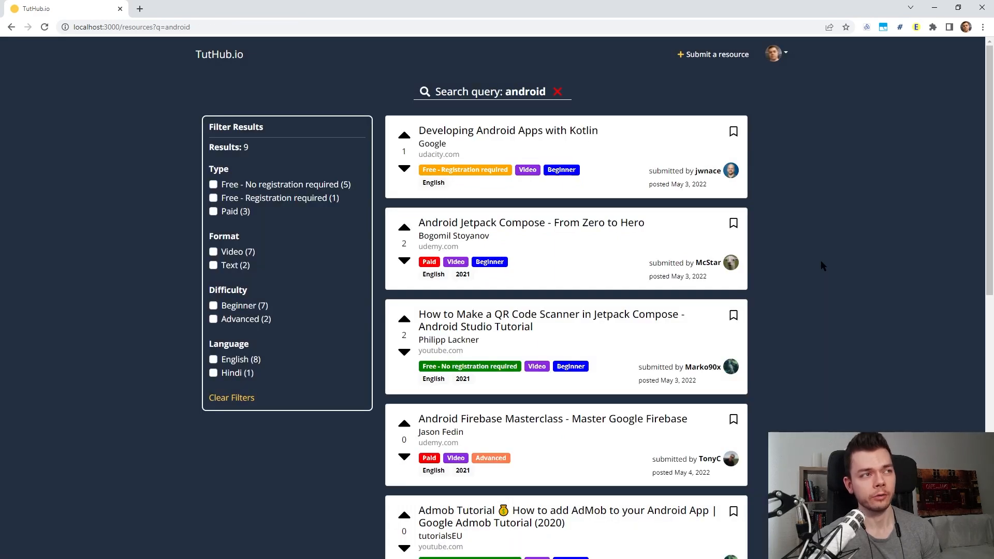
mouse_move(541, 294)
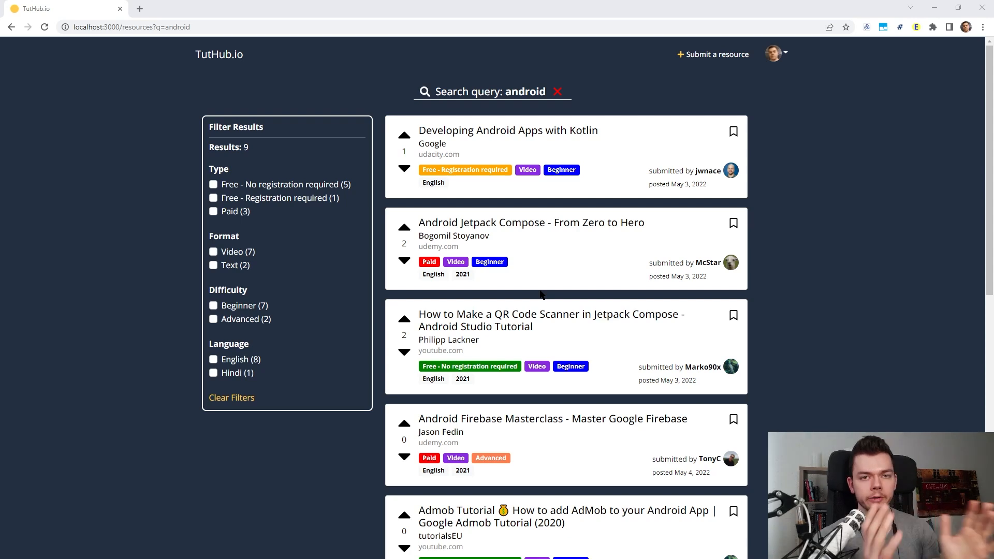
mouse_move(426, 194)
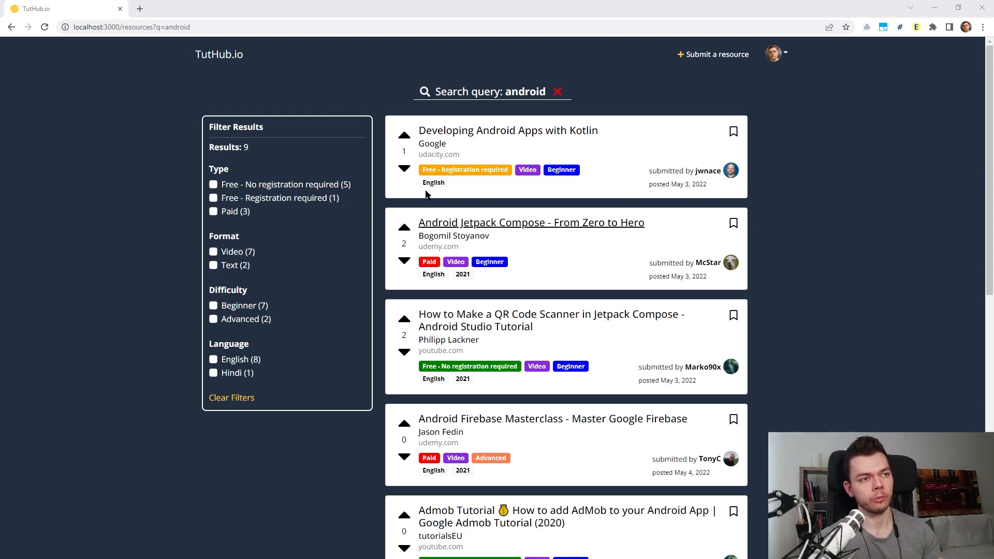
mouse_move(465, 4)
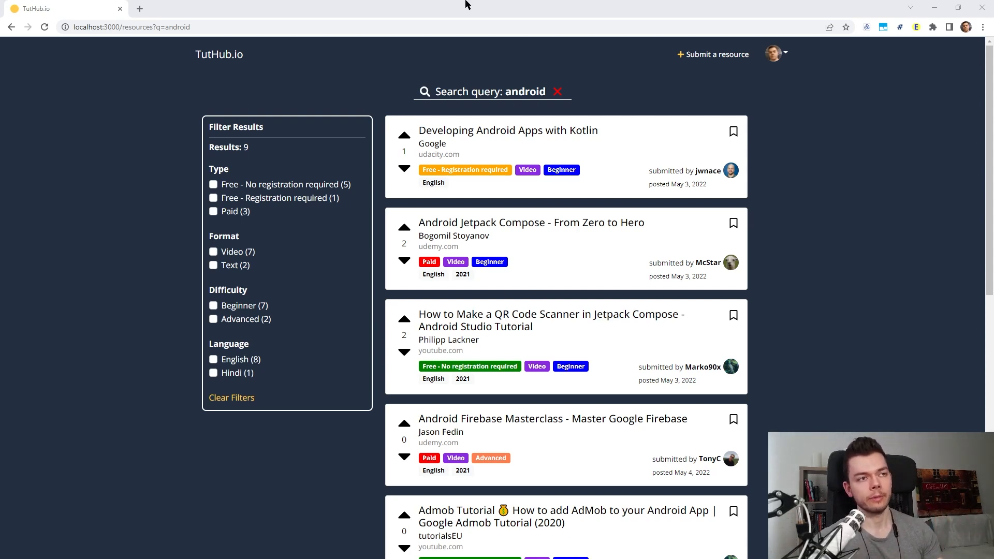
Step: Narrow the Chrome window and browse the android results in the stacked responsive card layout
left_click(948, 8)
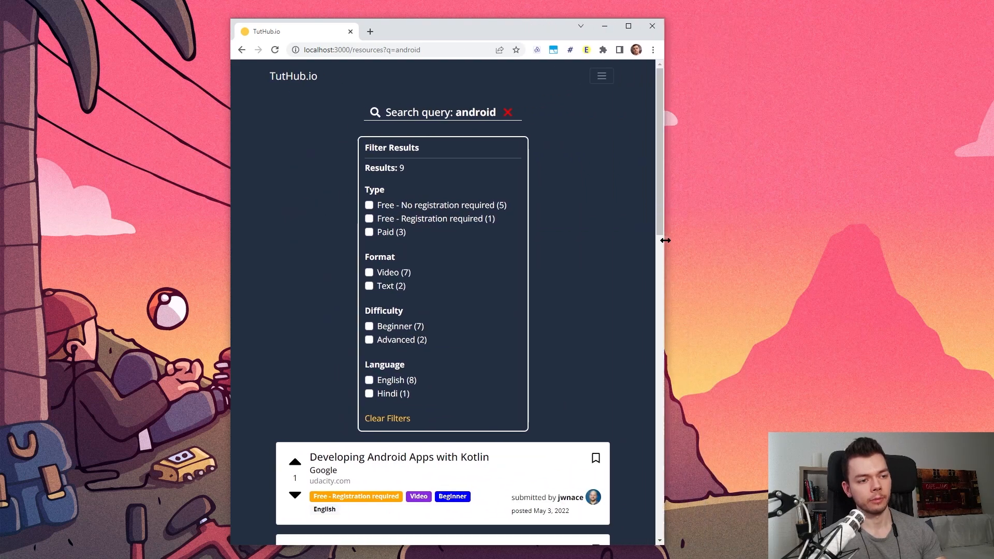
scroll("down", 3)
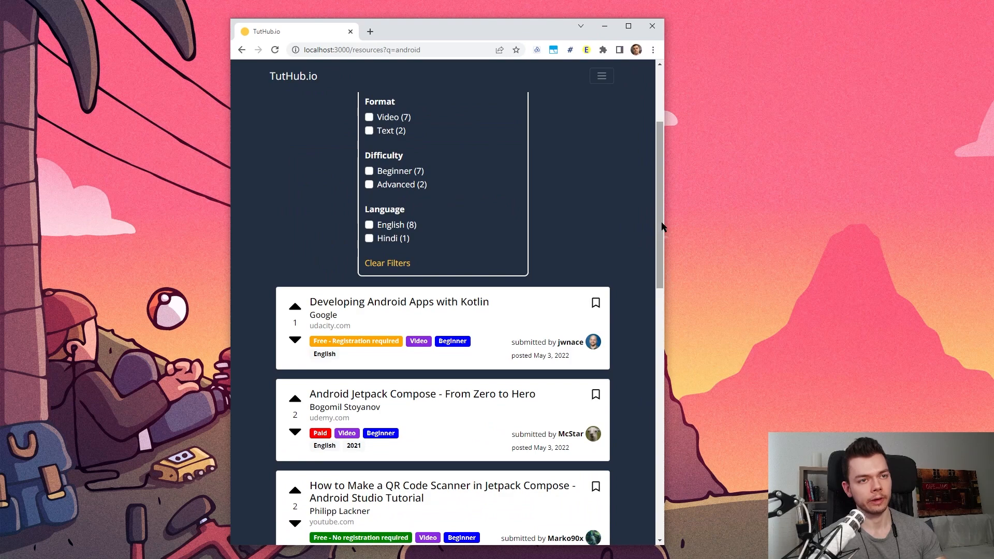
mouse_move(521, 342)
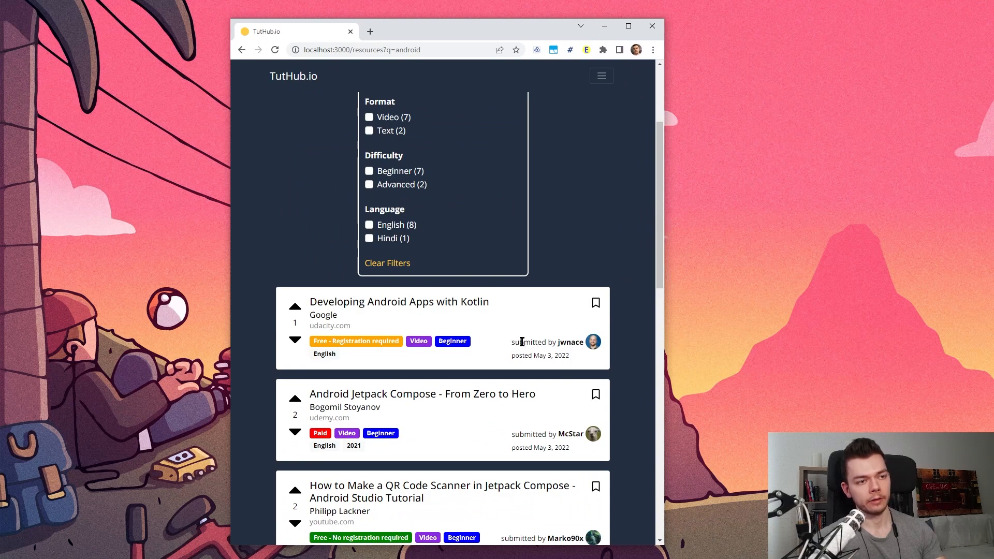
mouse_move(497, 340)
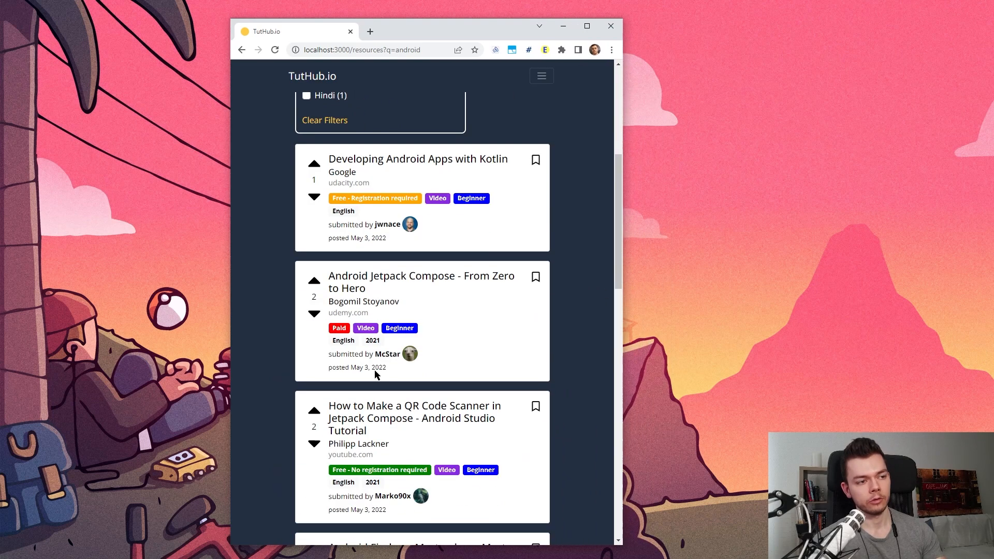
mouse_move(582, 350)
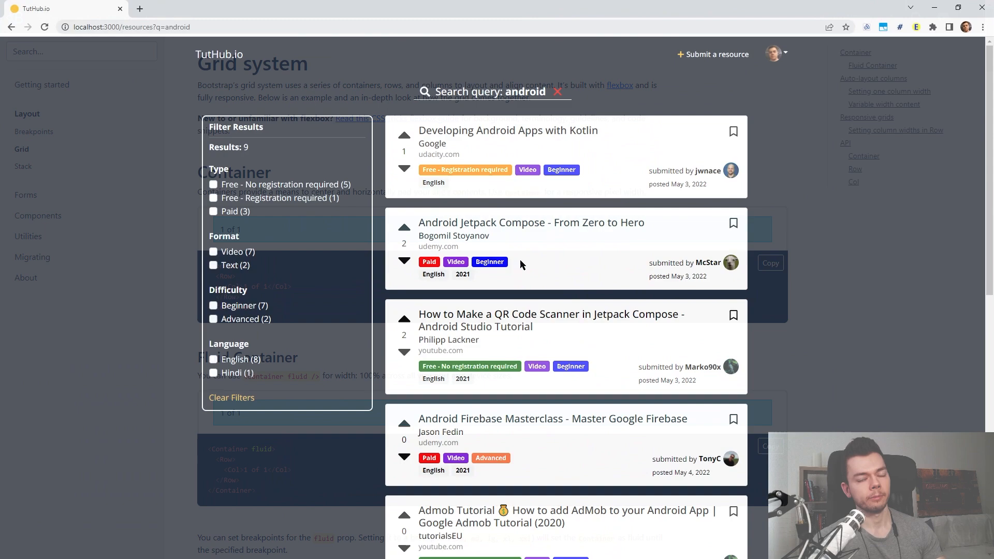
Step: View the React Bootstrap Grid system docs before returning to the maximized android results
left_click(557, 91)
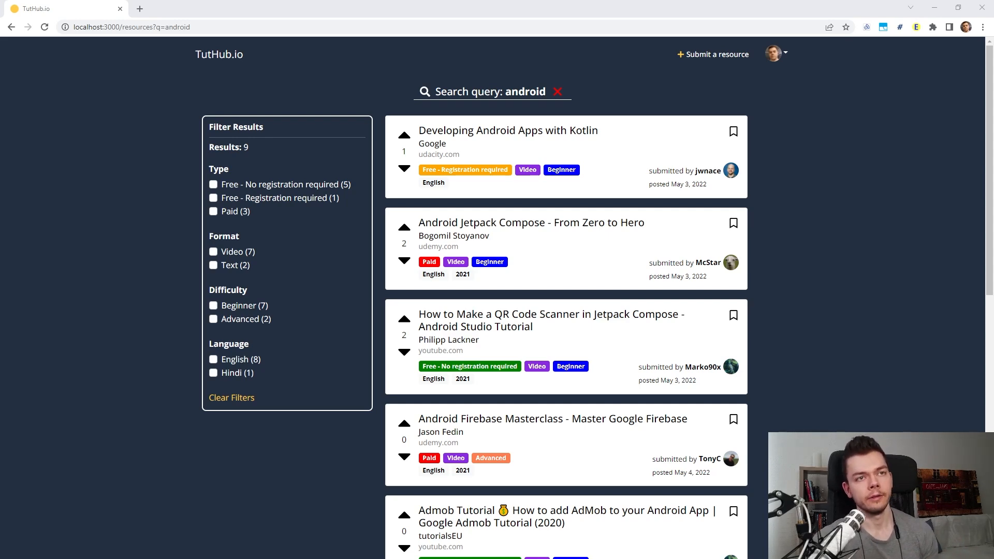
Step: Show the avatar account menu with Profile / Bookmarks and Logout
left_click(774, 53)
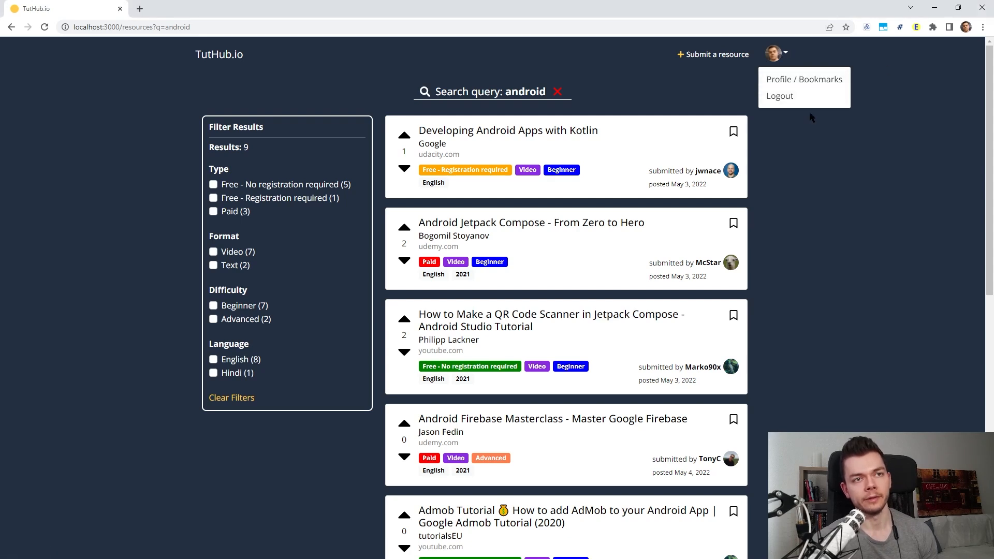
mouse_move(418, 358)
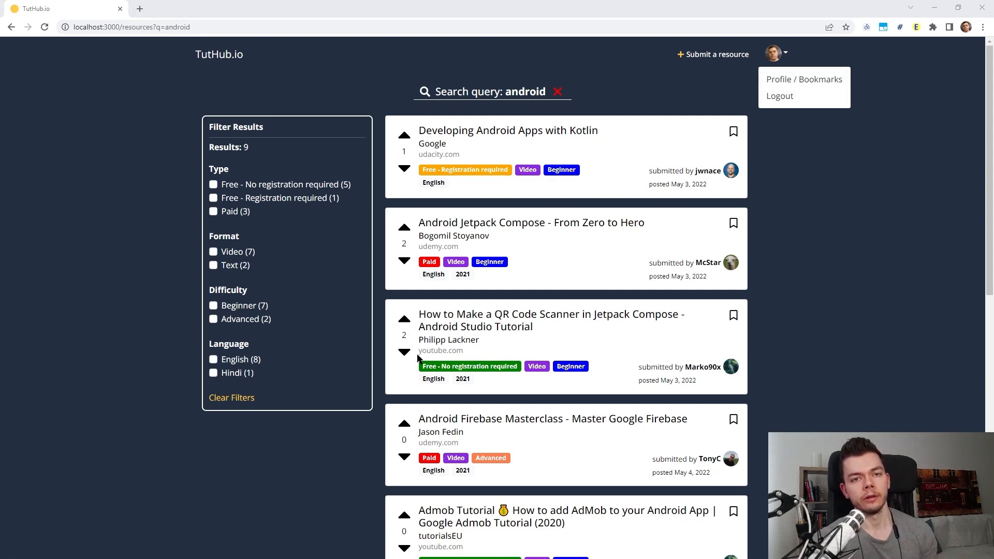
mouse_move(81, 58)
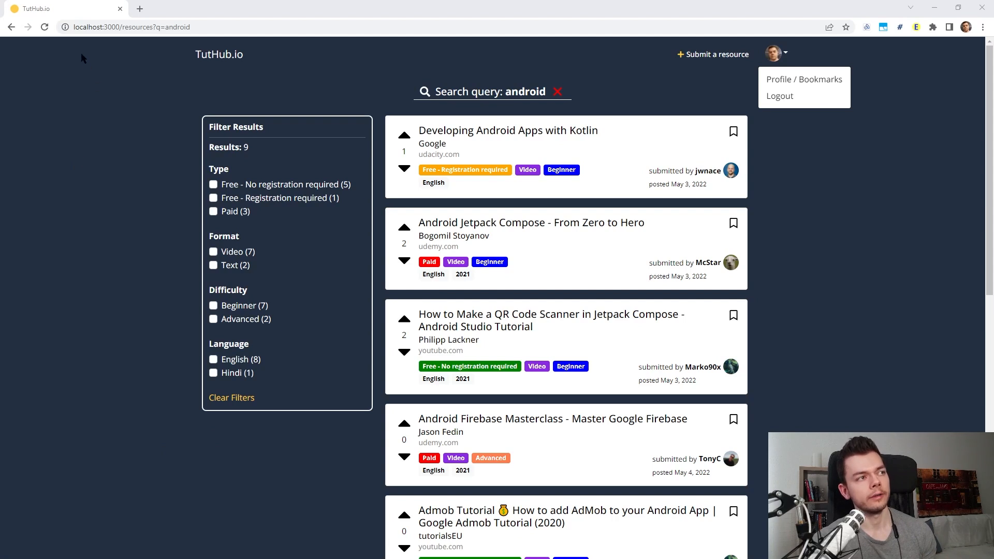
mouse_move(167, 156)
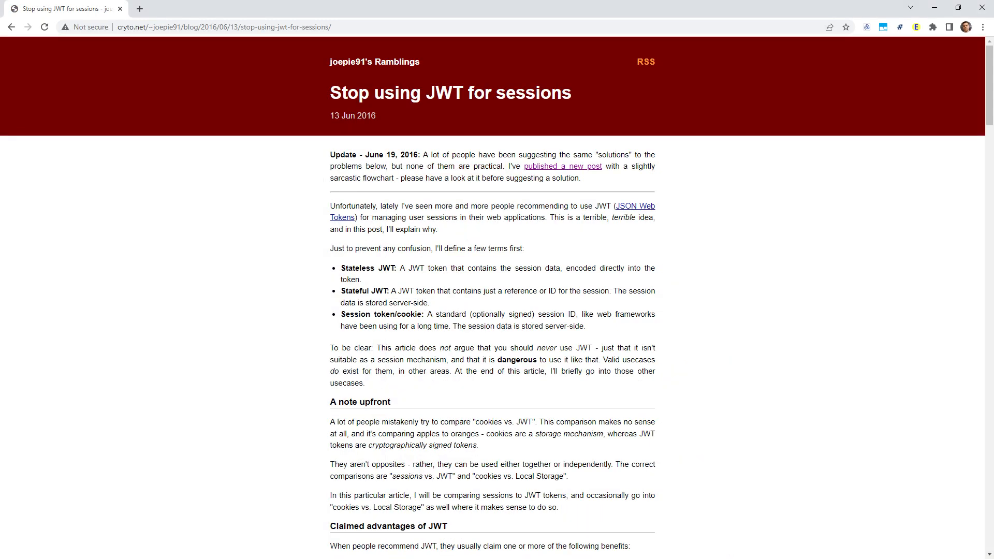
Step: Close the account menu after reading the 'Stop using JWT for sessions' article
left_click(771, 53)
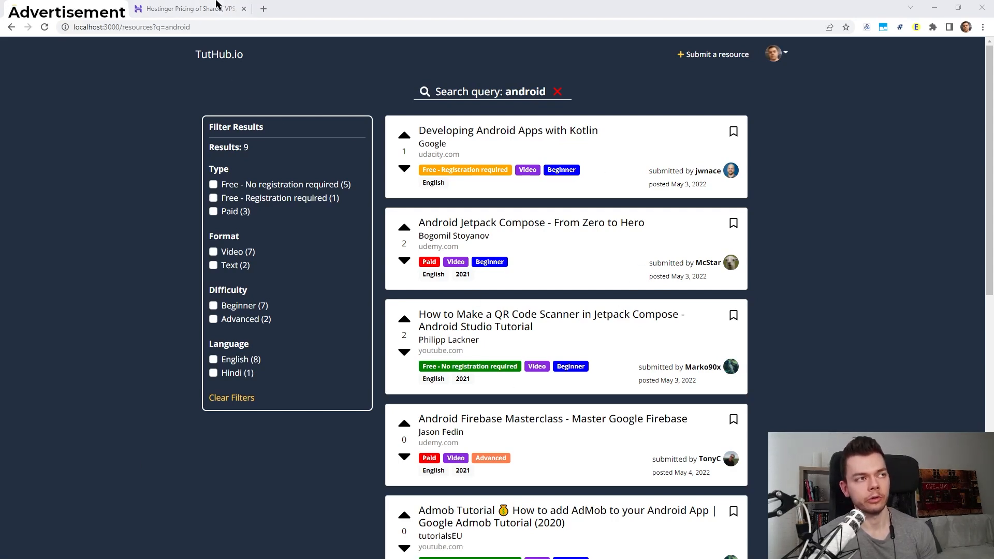
Step: Switch to Hostinger's pricing page and bring the Shared Web Hosting Plans comparison into view
left_click(187, 8)
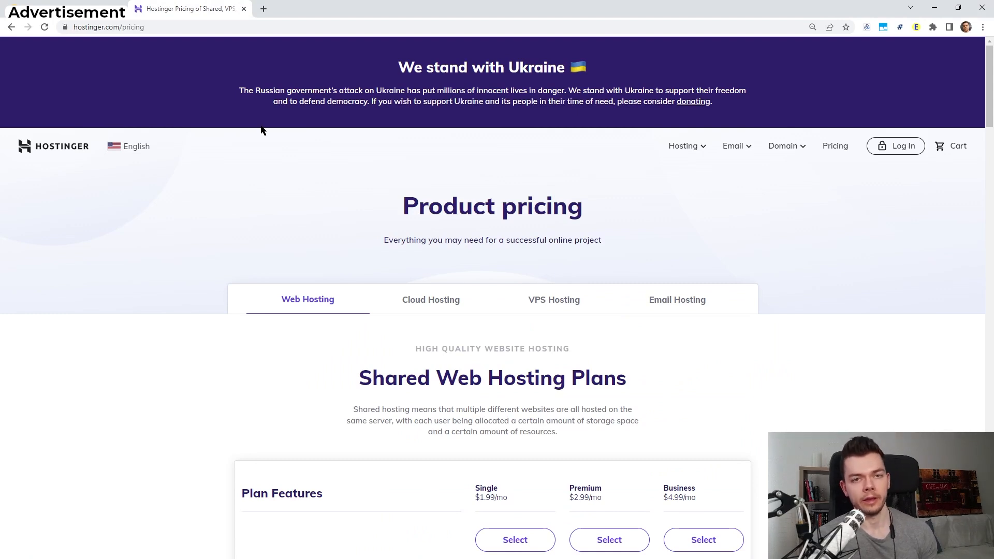
mouse_move(514, 257)
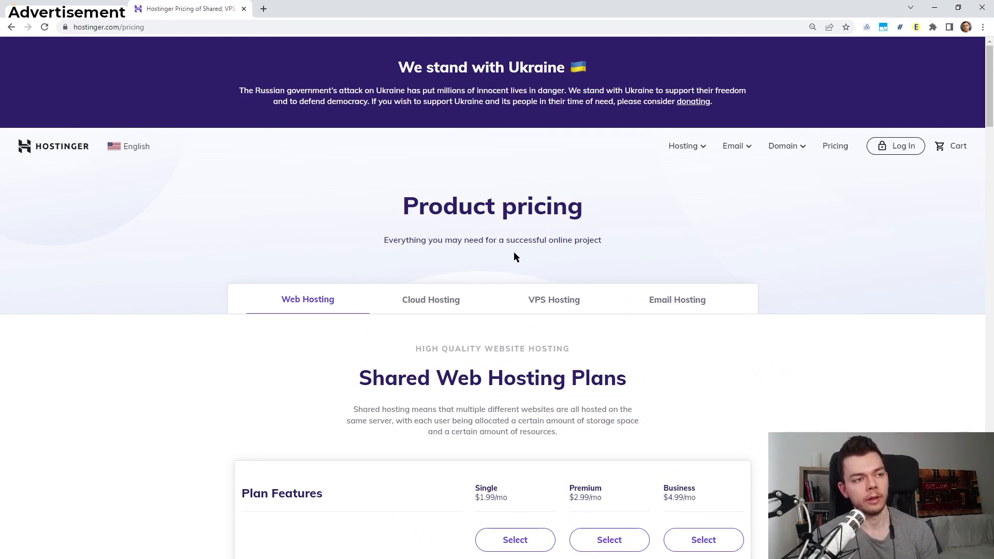
mouse_move(585, 252)
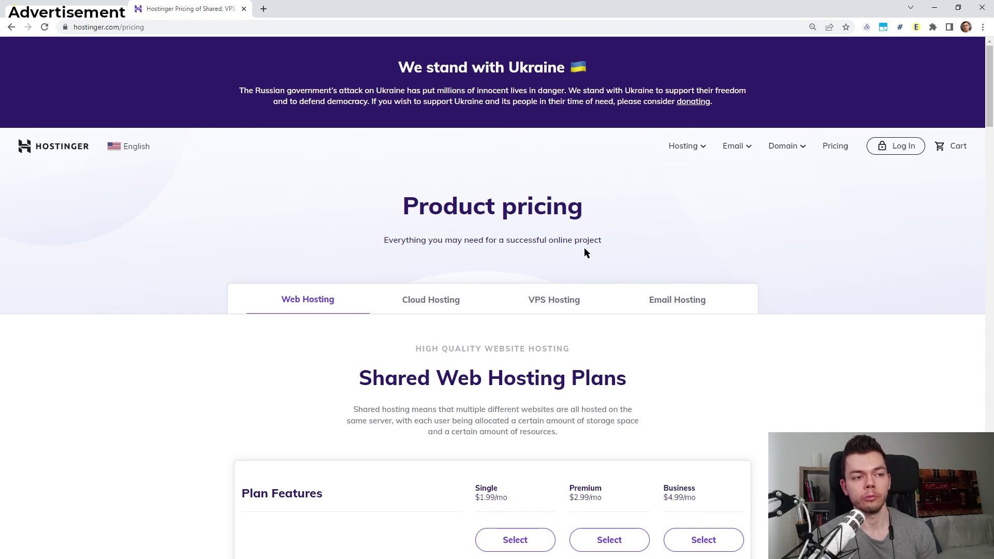
mouse_move(606, 262)
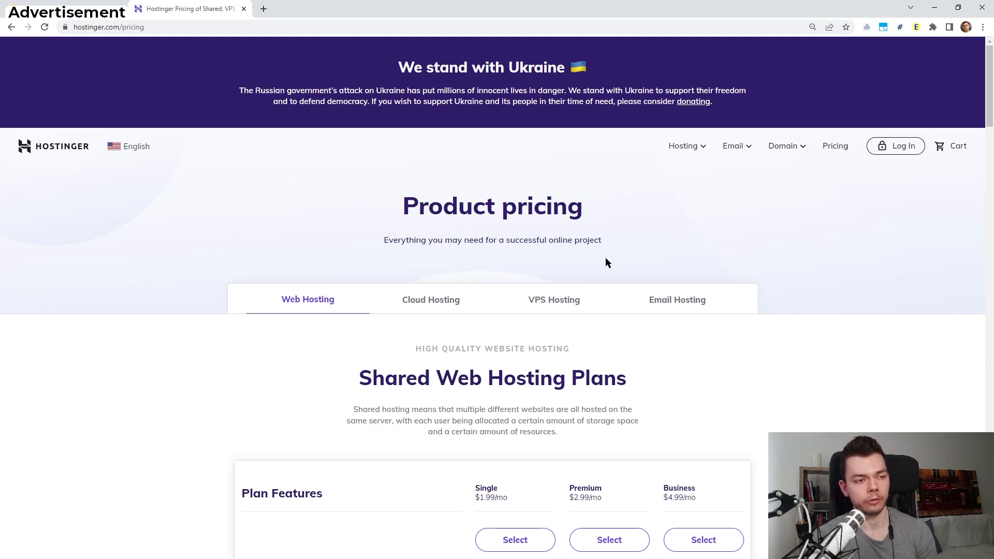
mouse_move(729, 201)
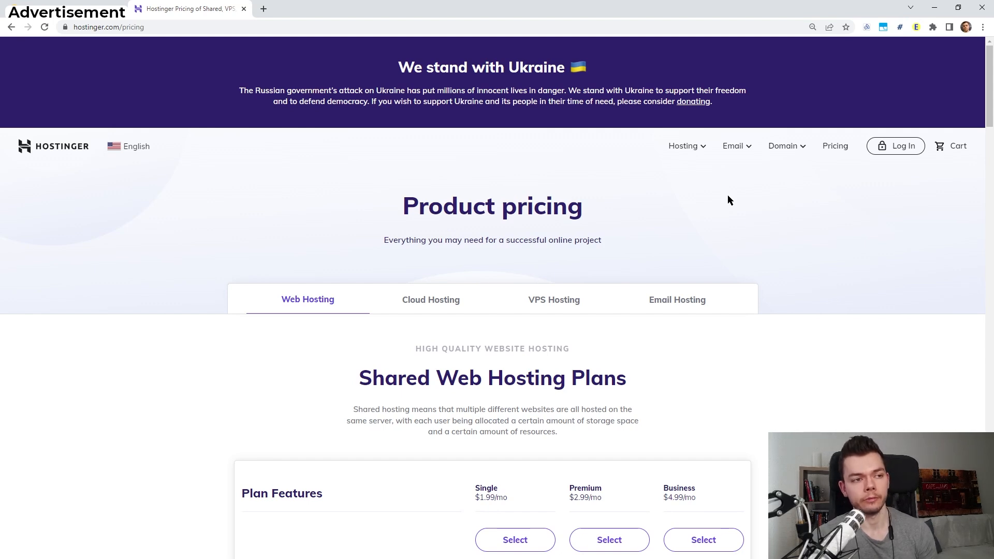
mouse_move(772, 199)
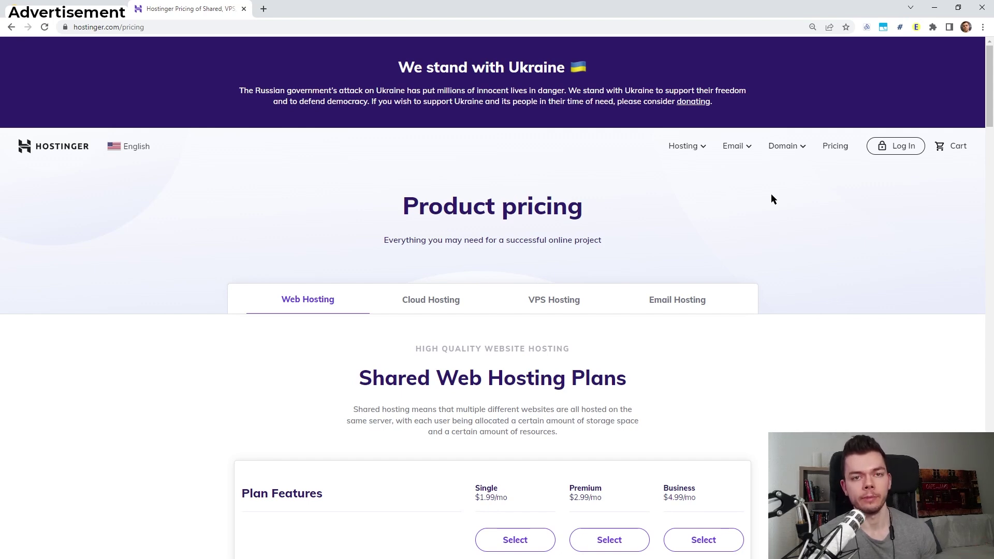
mouse_move(733, 195)
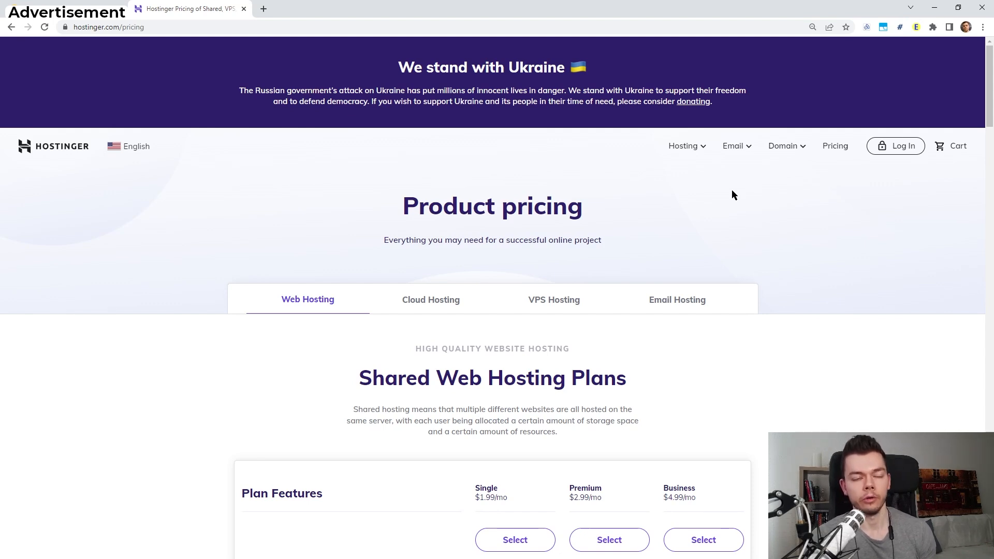
mouse_move(733, 179)
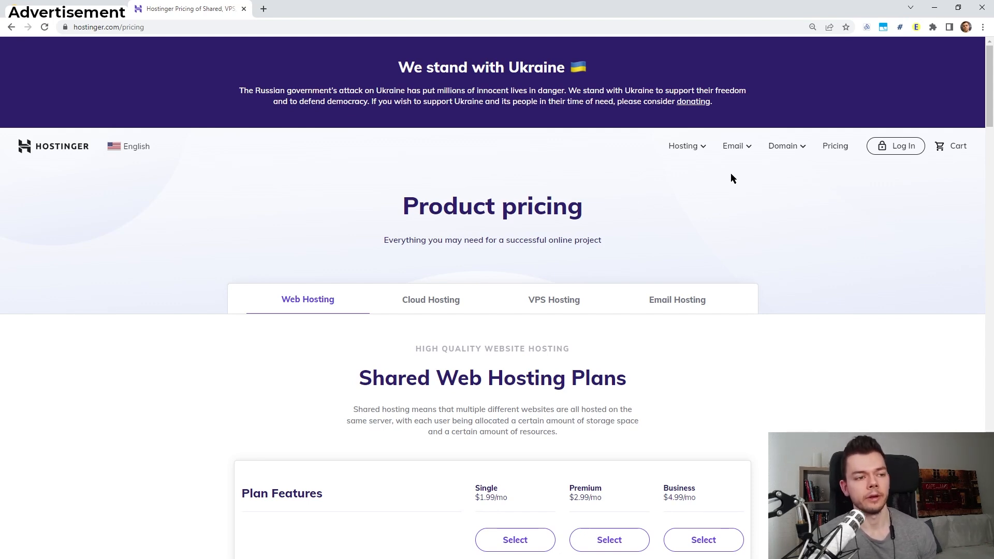
mouse_move(748, 184)
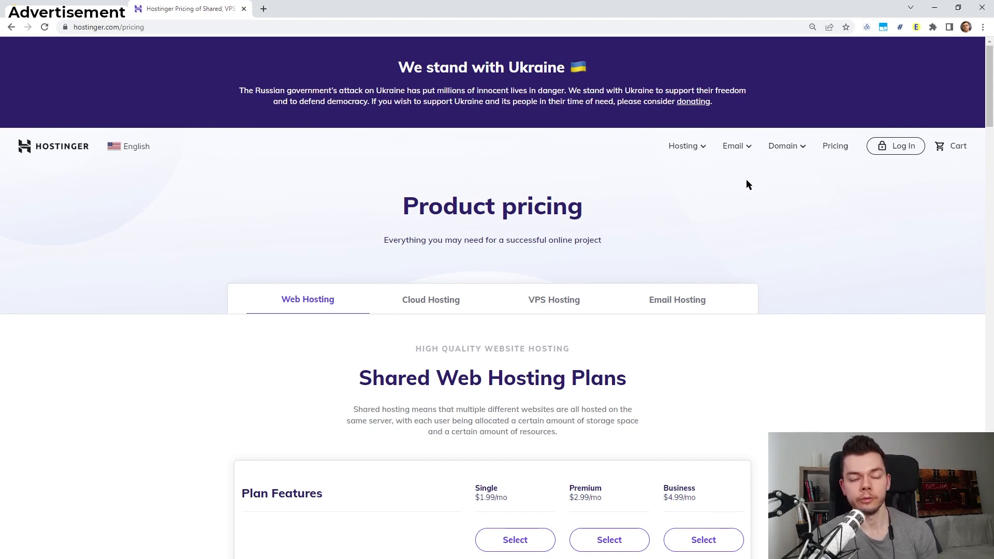
scroll("down", 3)
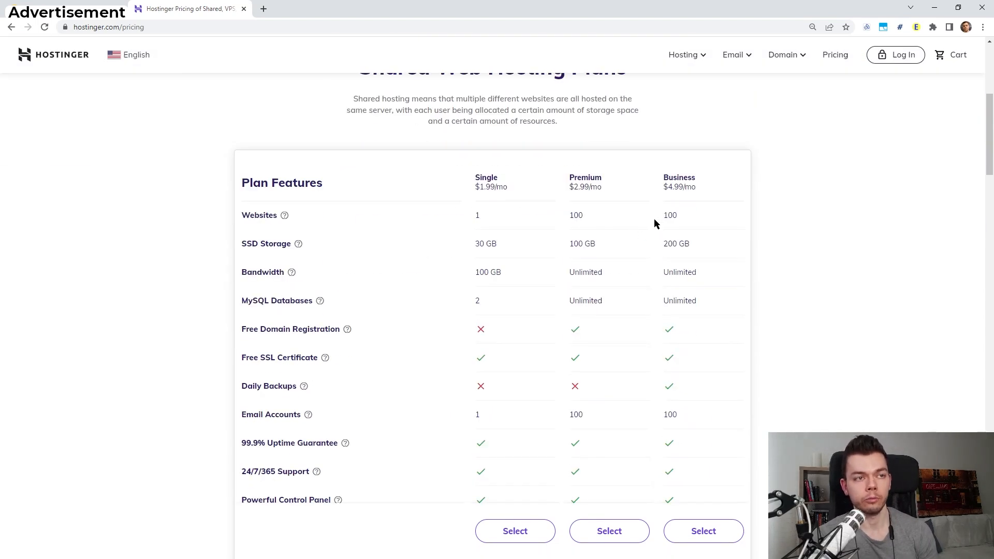
mouse_move(583, 242)
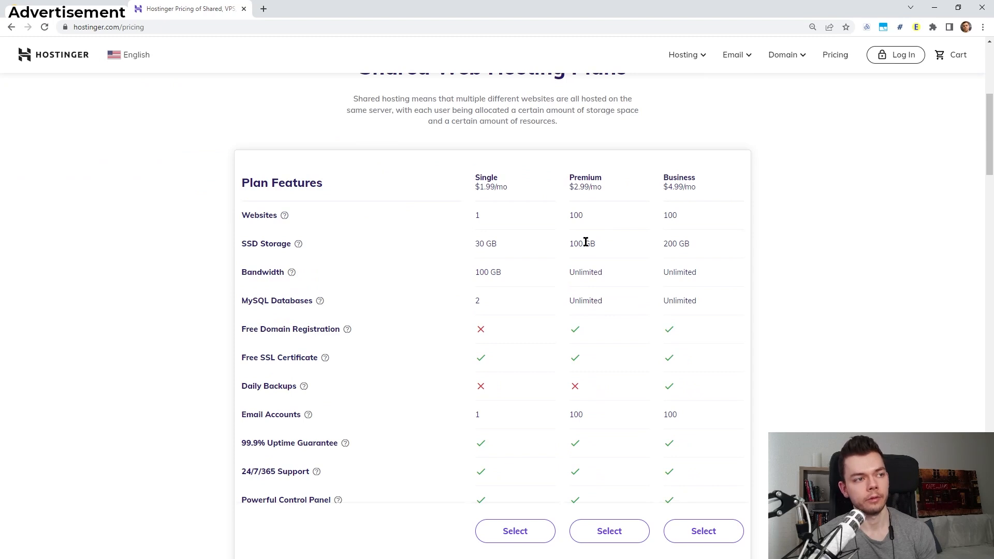
mouse_move(721, 259)
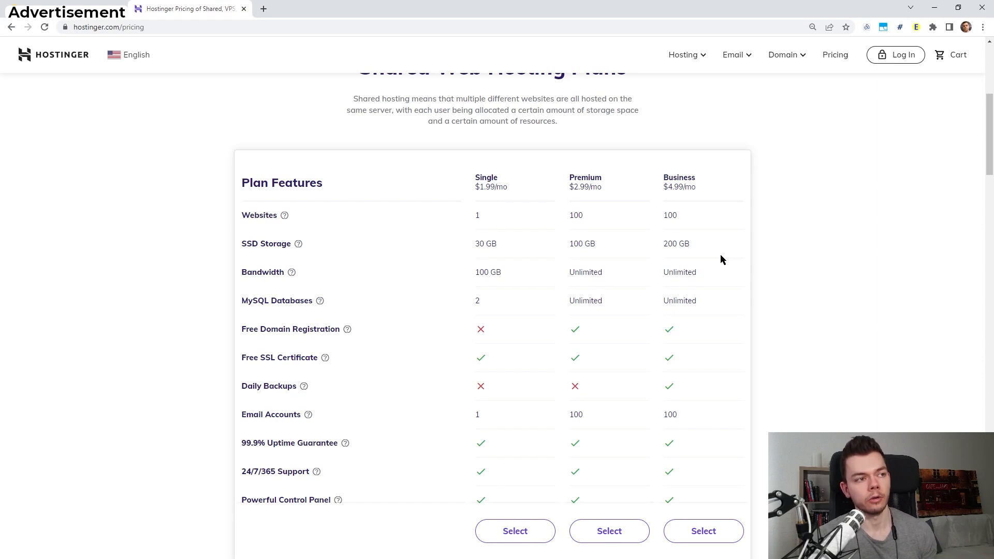
mouse_move(747, 259)
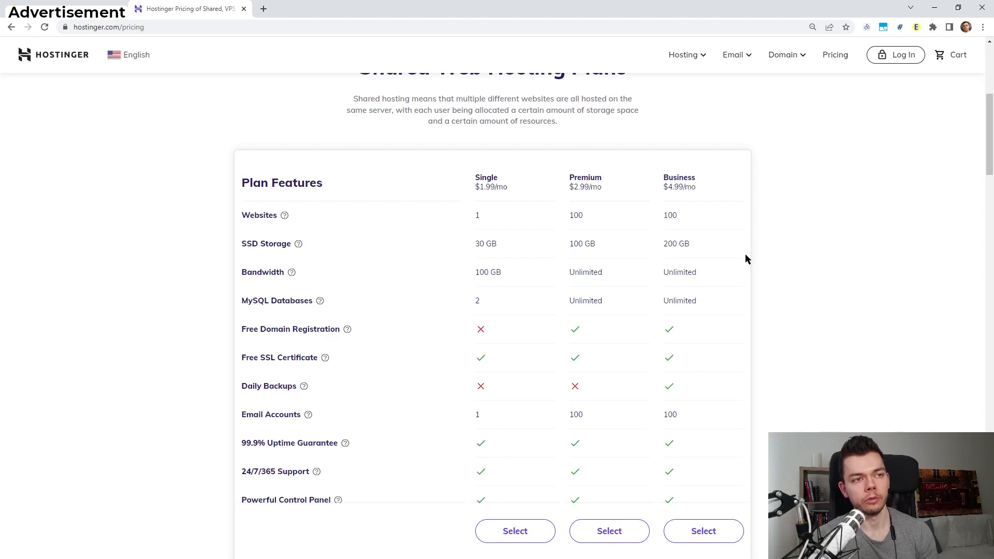
scroll("up", 3)
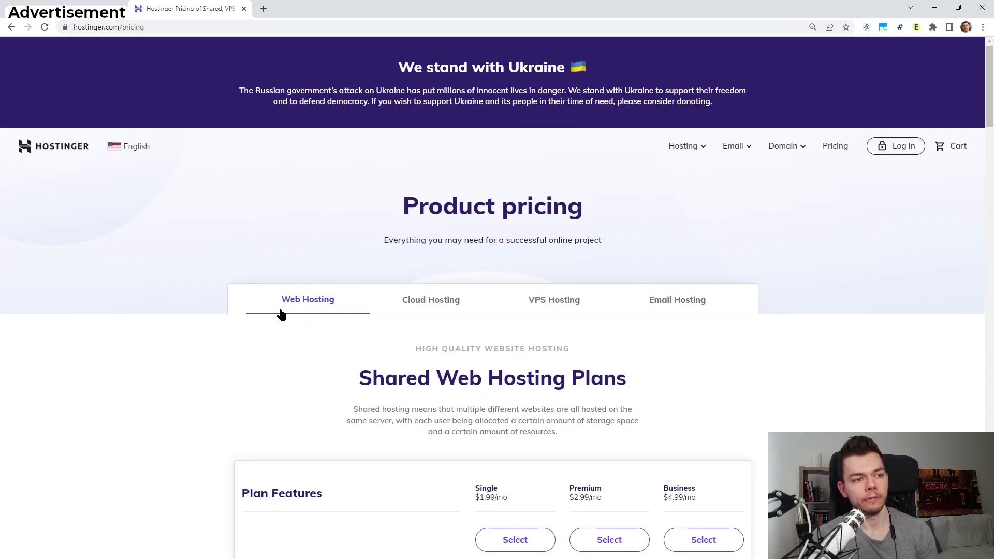
scroll("down", 3)
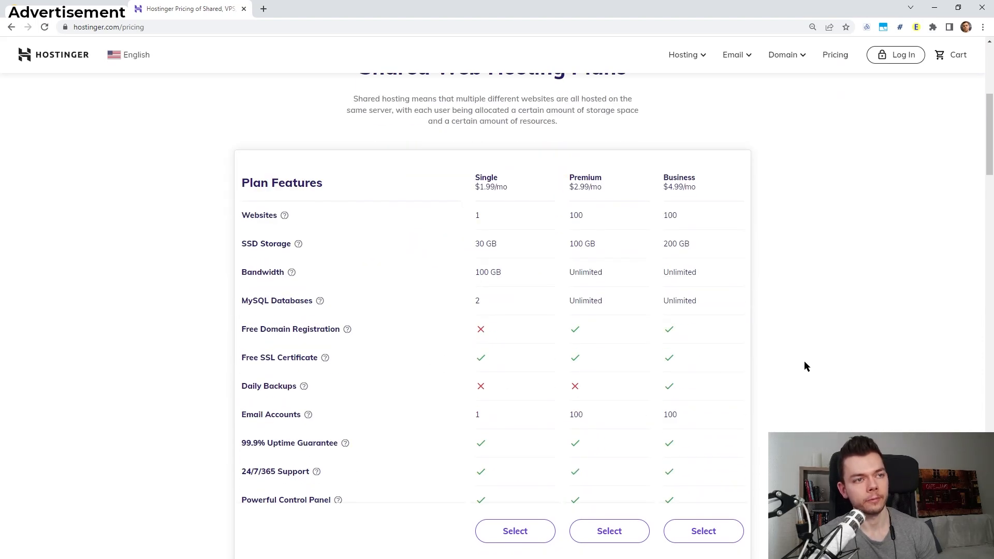
mouse_move(393, 202)
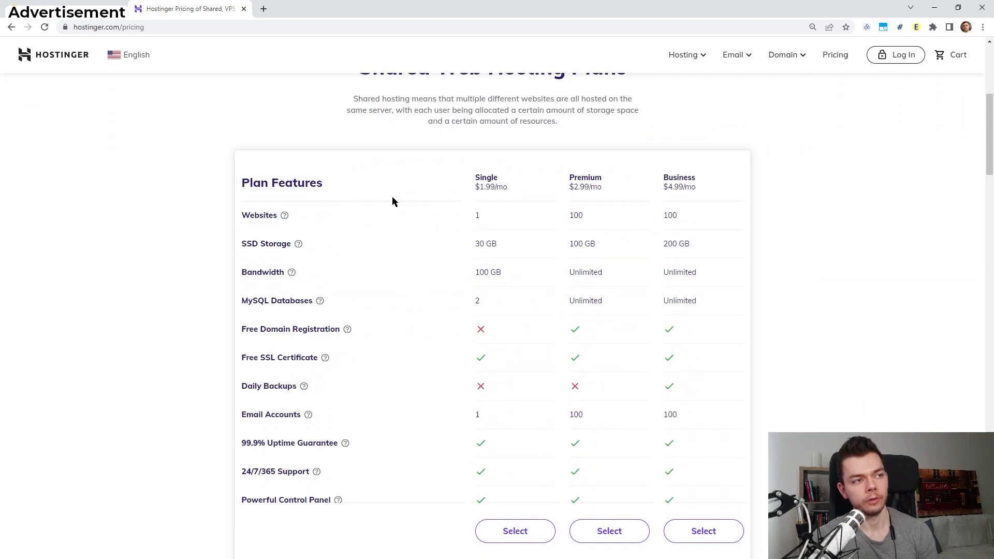
mouse_move(810, 253)
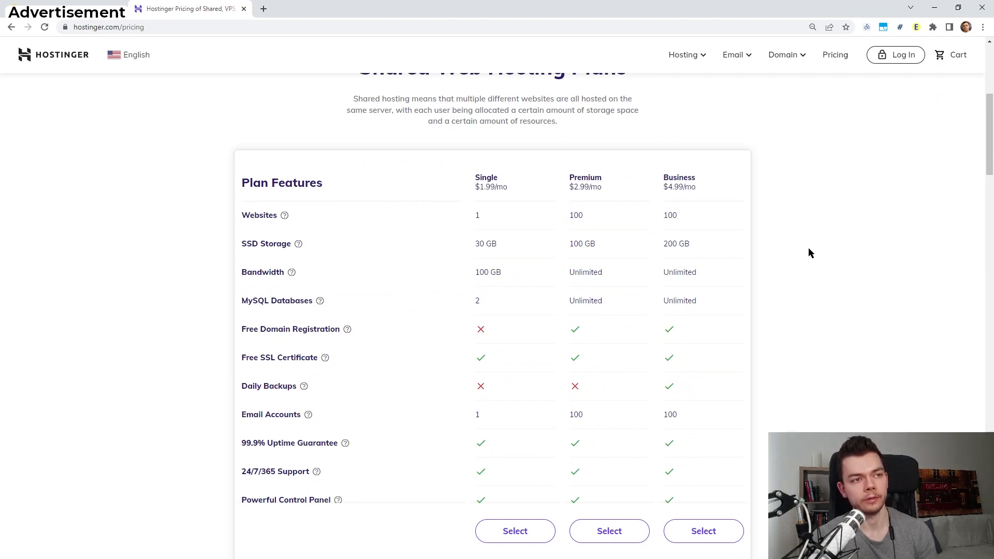
mouse_move(581, 180)
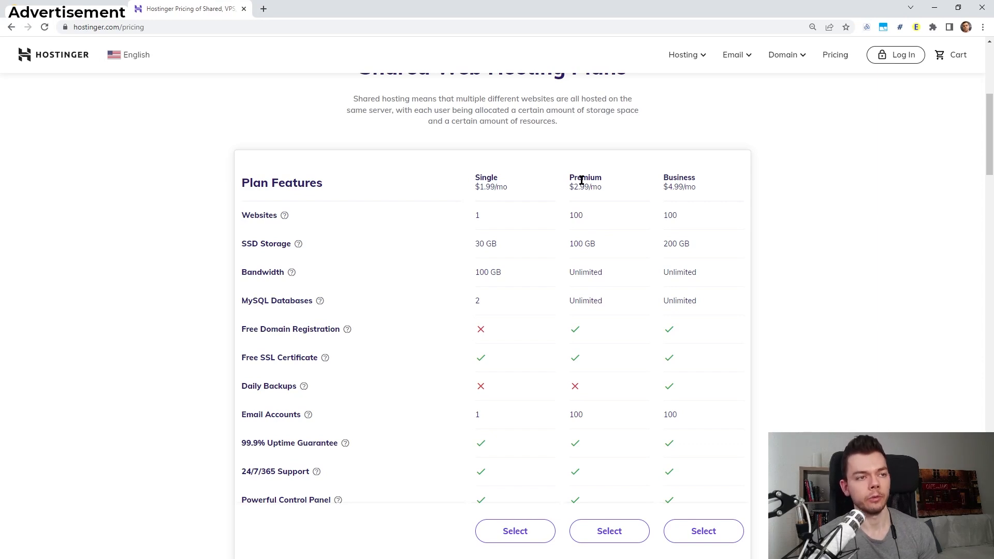
mouse_move(505, 301)
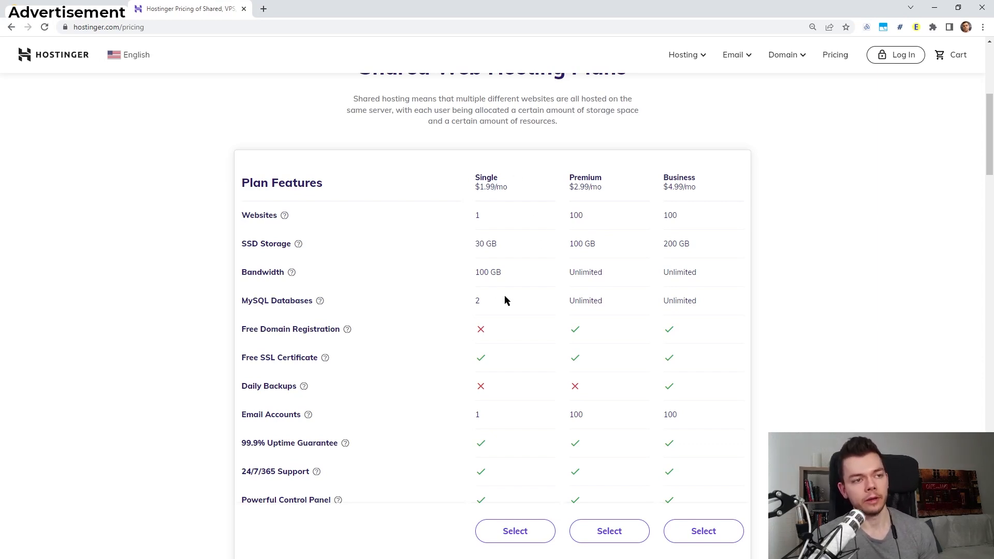
mouse_move(549, 339)
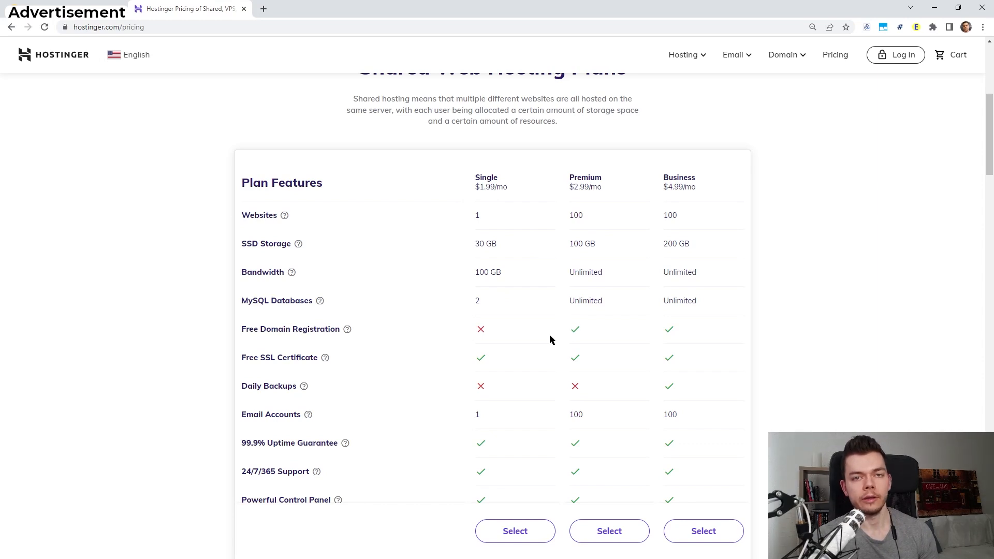
mouse_move(274, 353)
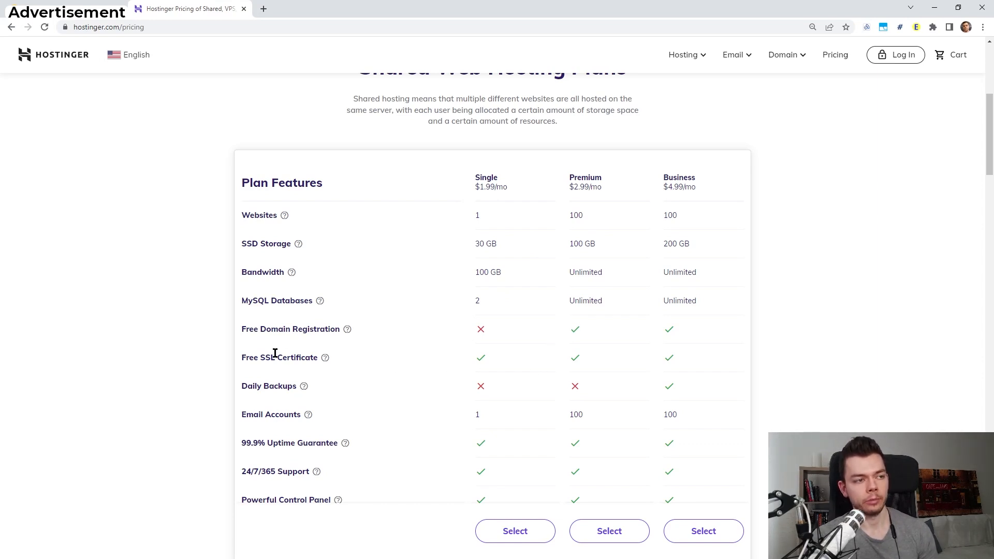
mouse_move(523, 373)
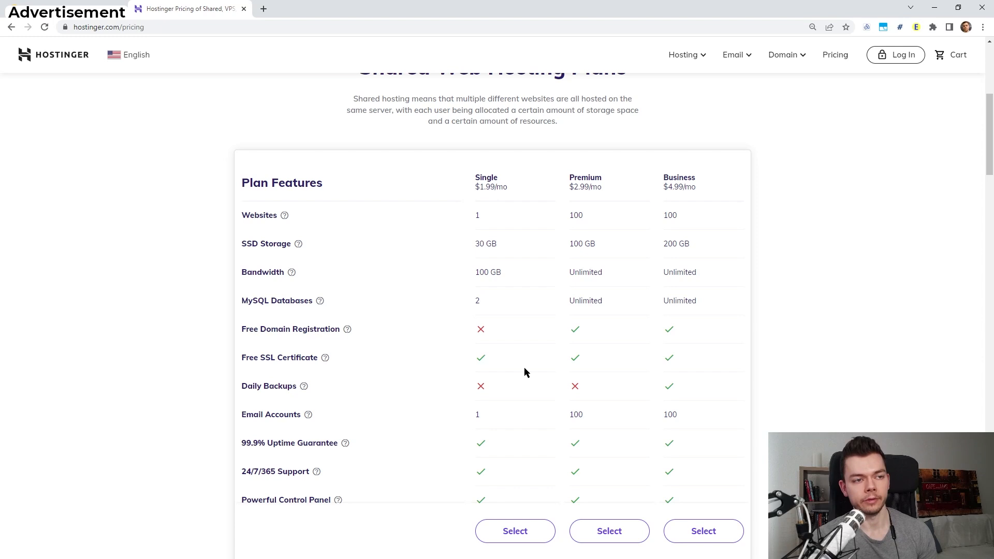
mouse_move(300, 314)
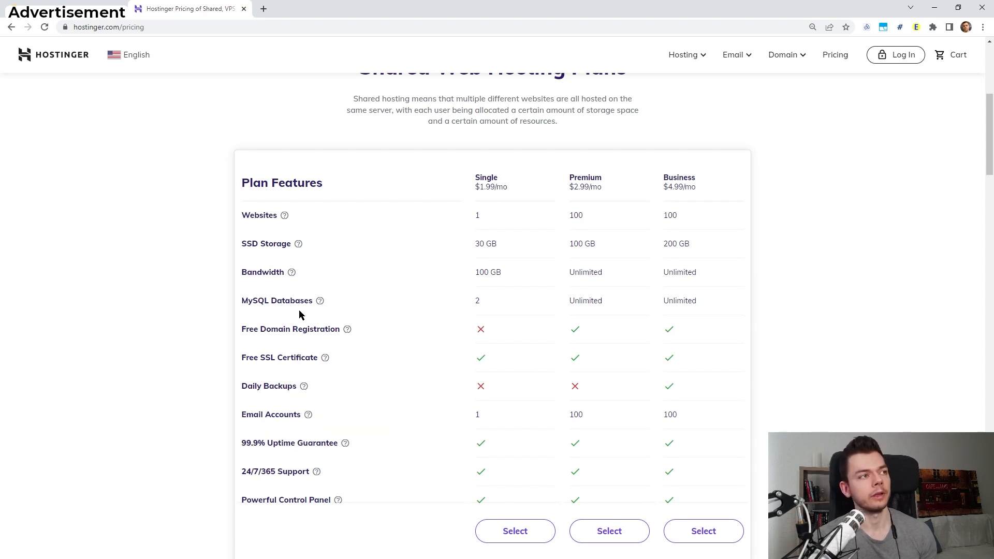
mouse_move(286, 300)
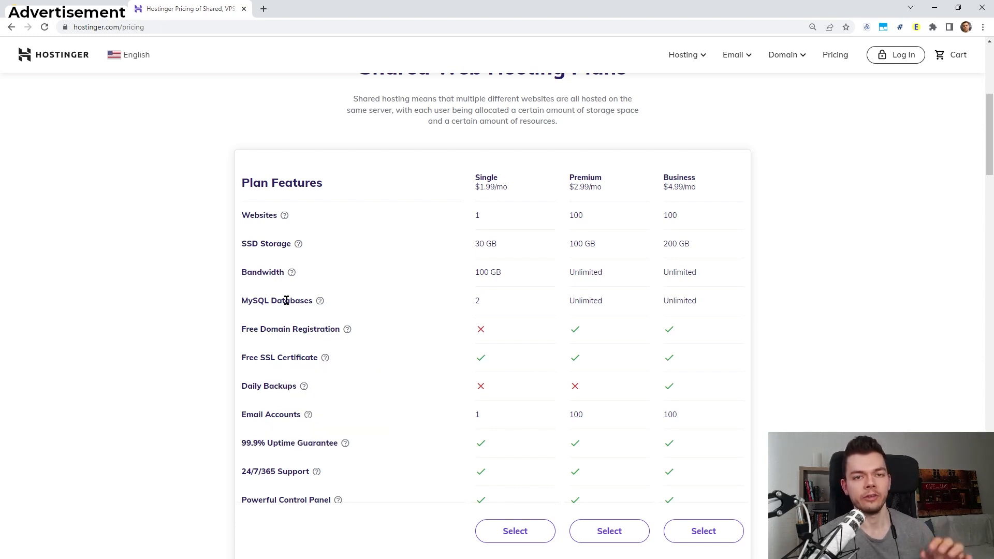
mouse_move(159, 196)
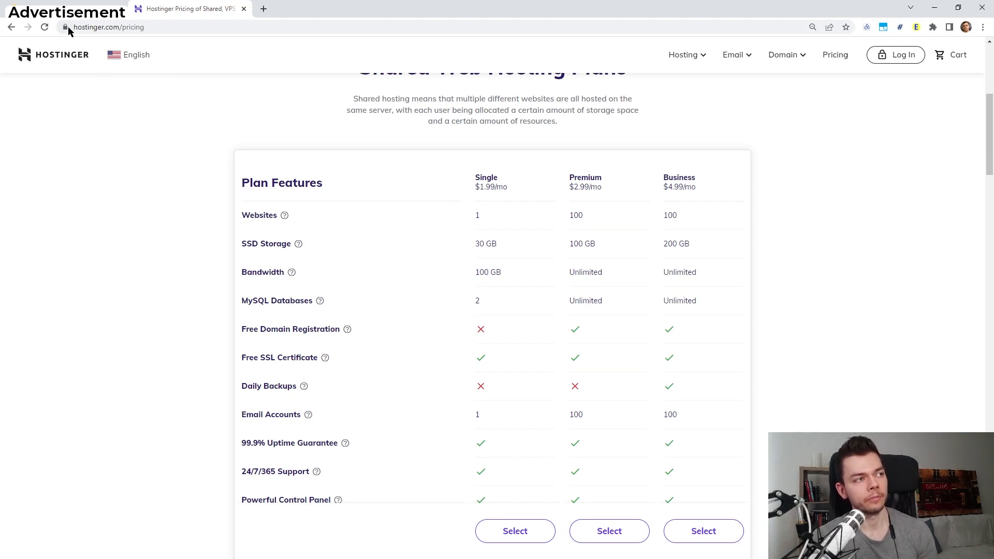
mouse_move(214, 187)
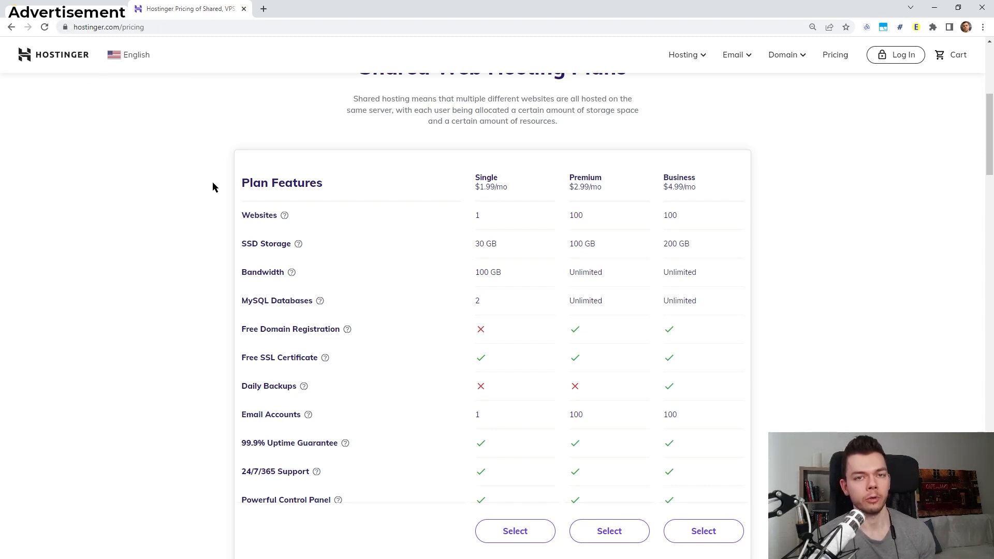
mouse_move(446, 292)
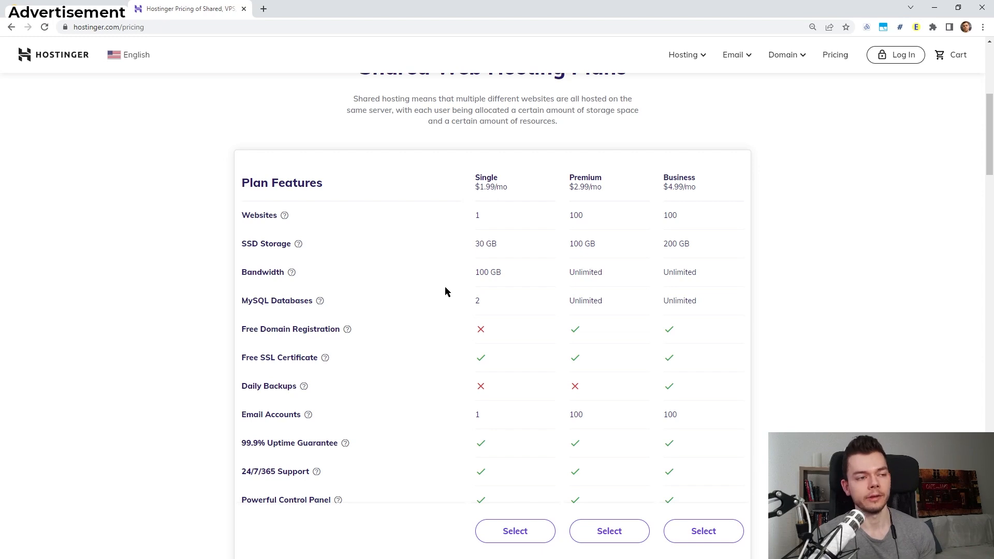
mouse_move(497, 317)
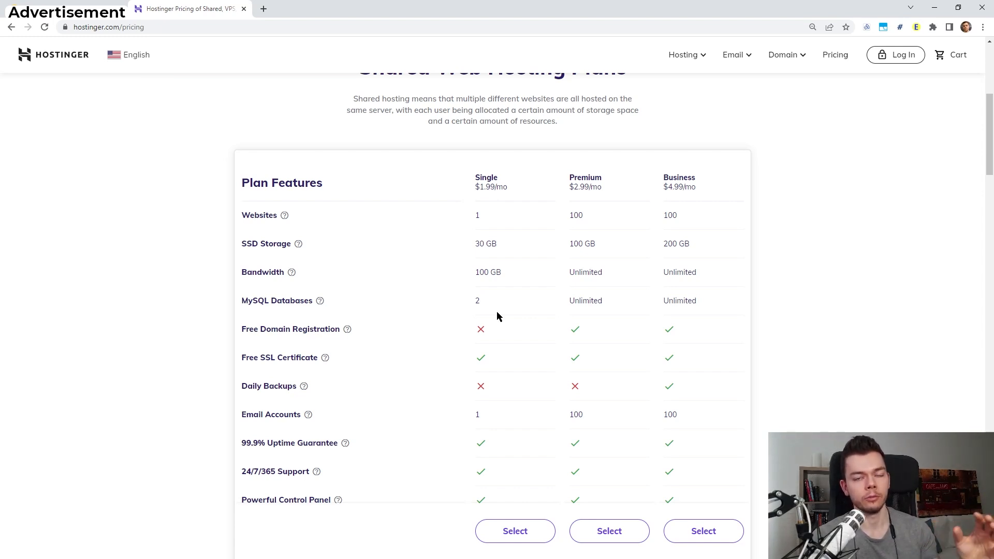
mouse_move(234, 379)
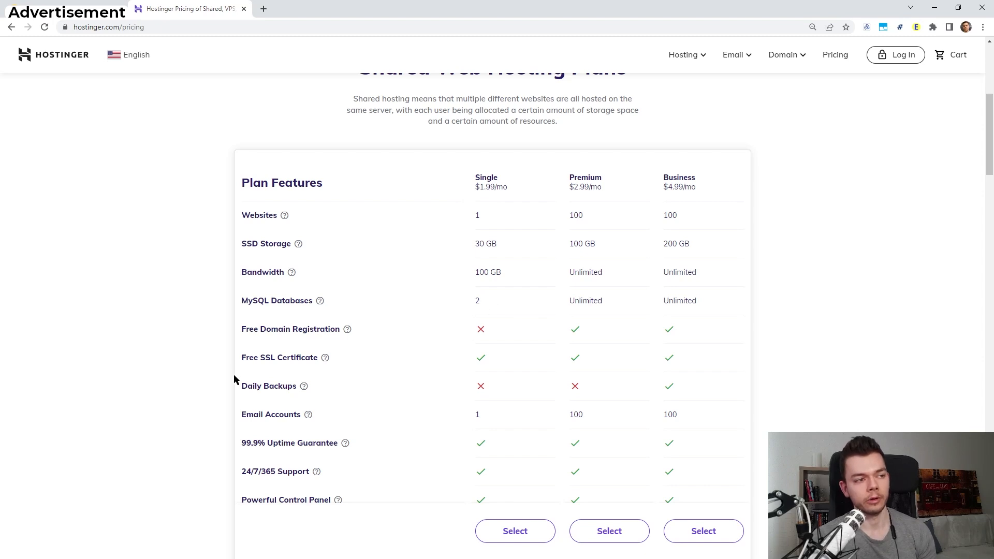
mouse_move(283, 361)
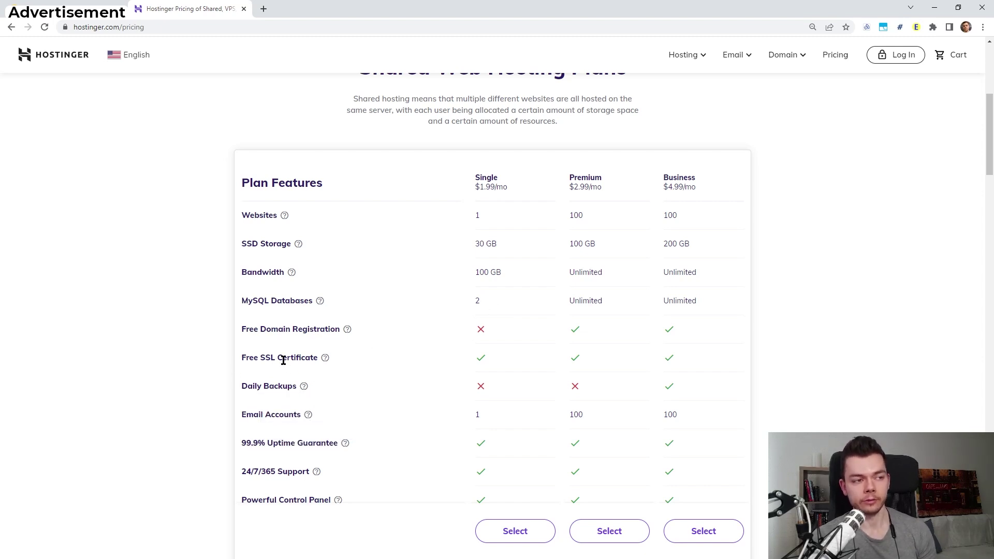
mouse_move(563, 171)
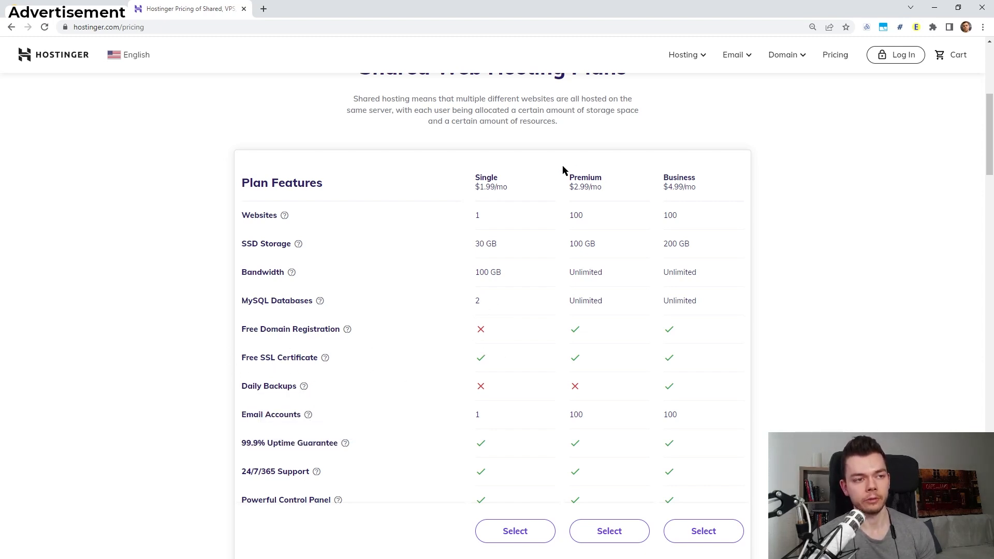
mouse_move(610, 439)
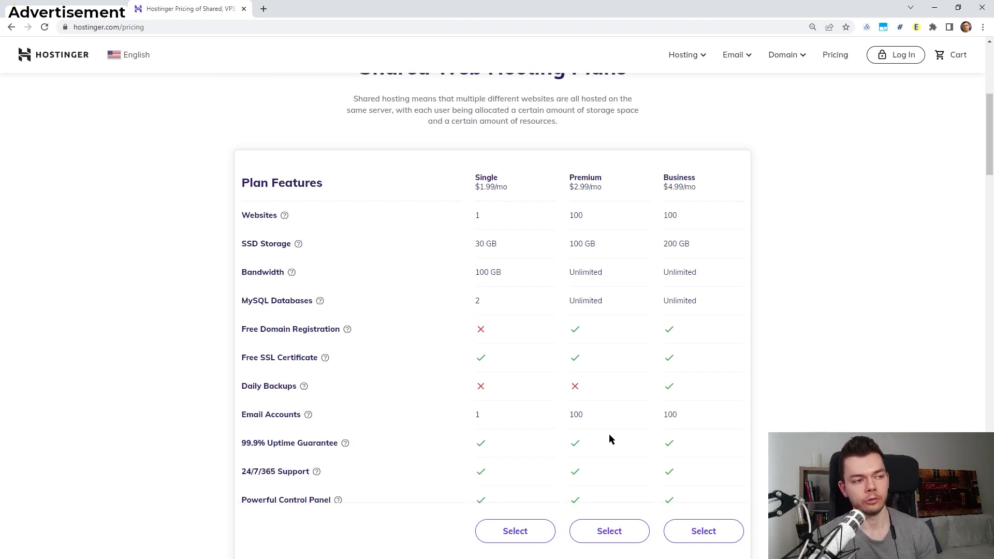
mouse_move(822, 423)
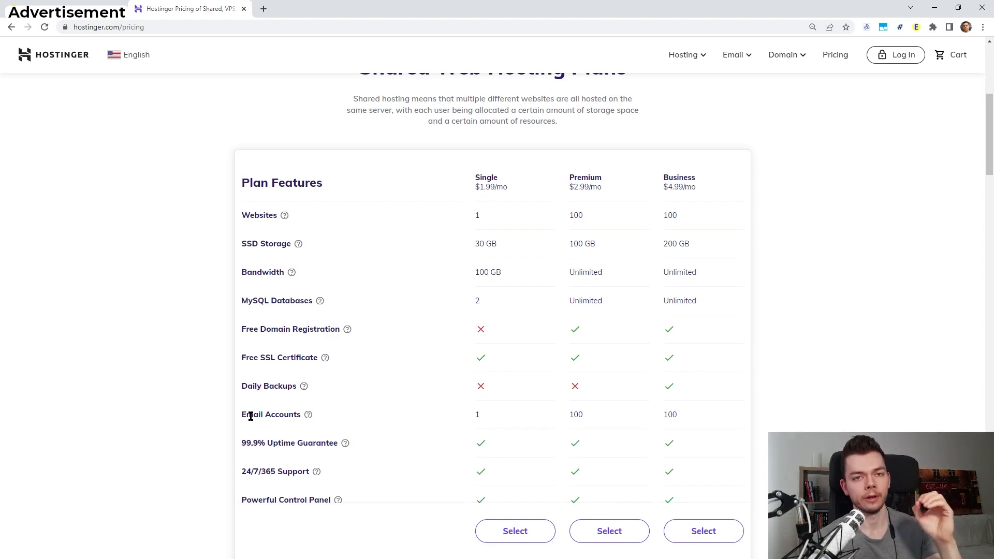
left_click(107, 27)
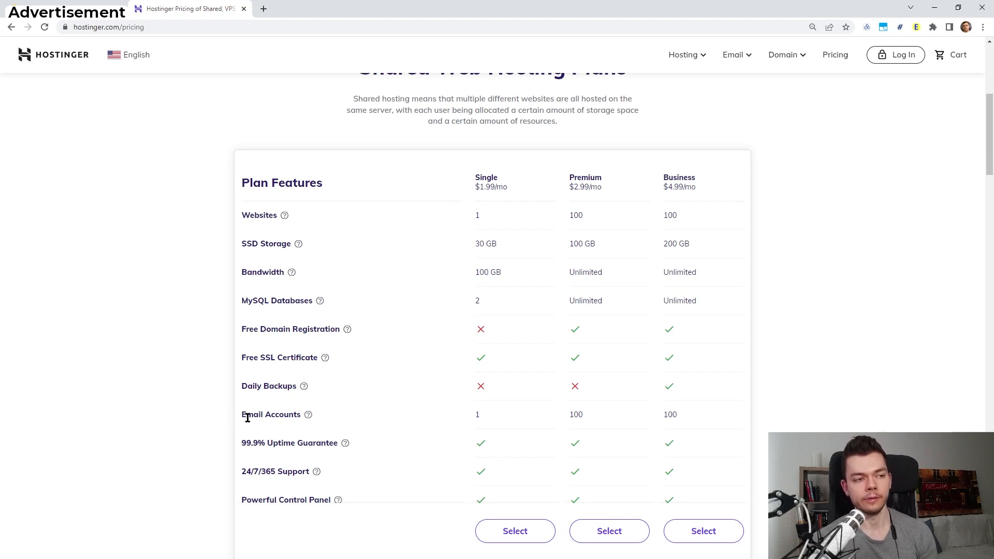
mouse_move(547, 246)
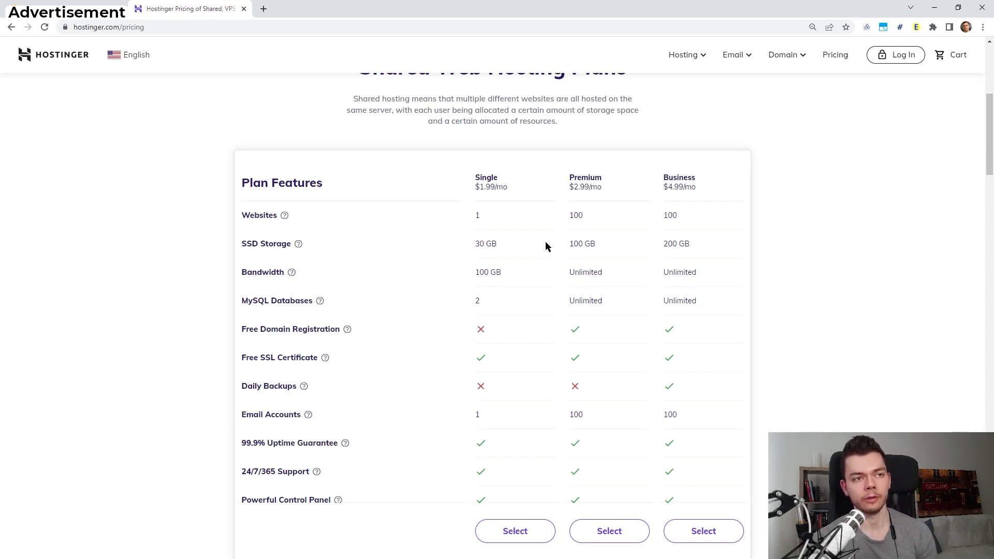
mouse_move(112, 430)
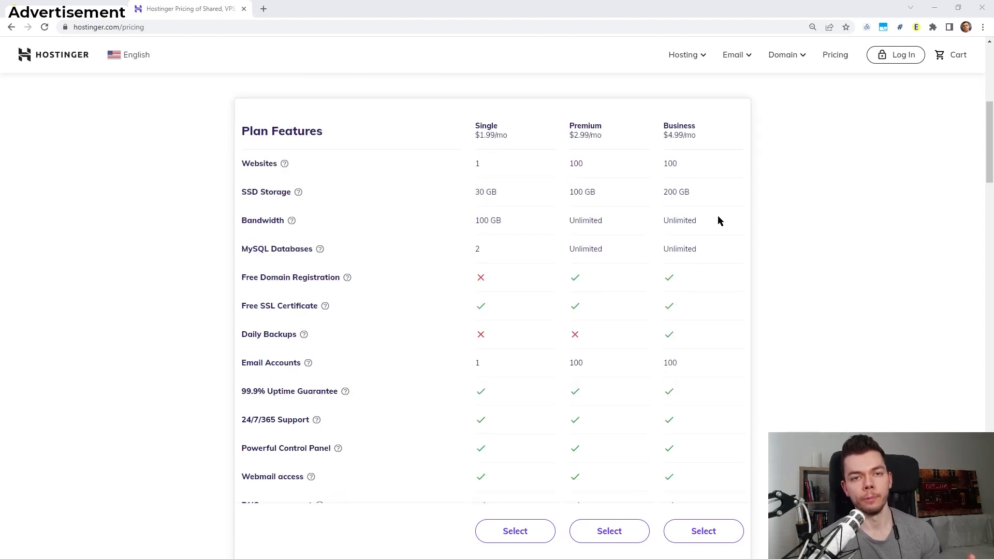
mouse_move(603, 133)
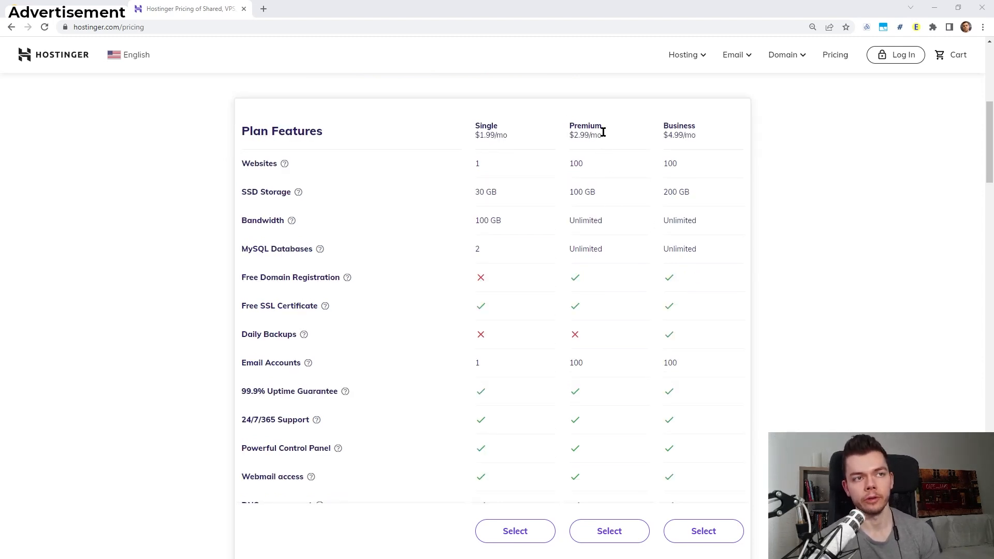
mouse_move(519, 293)
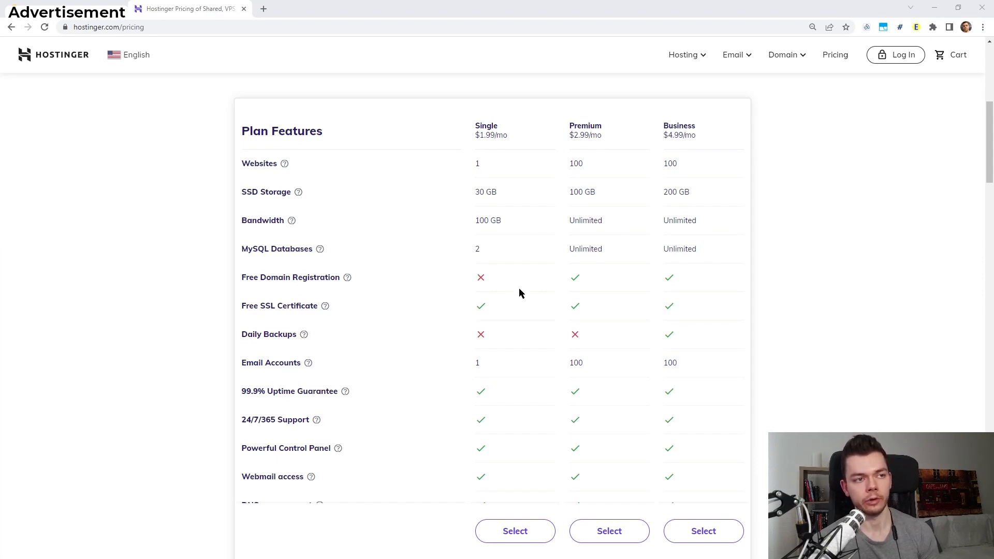
mouse_move(284, 163)
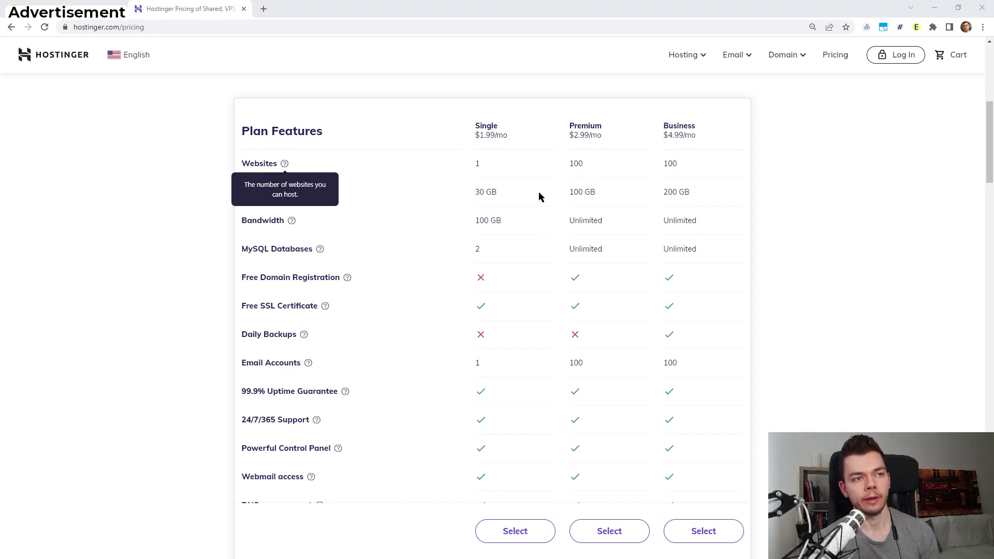
mouse_move(570, 167)
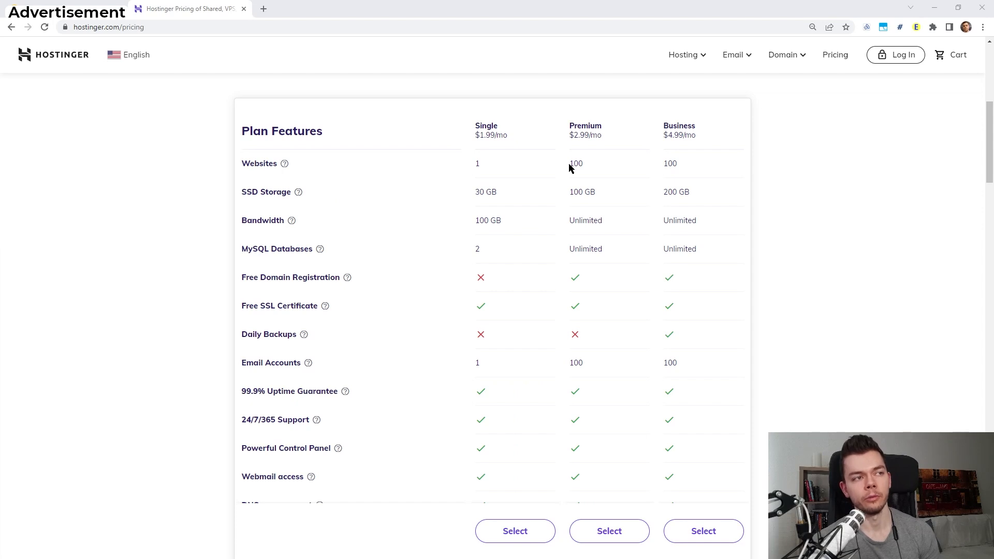
mouse_move(308, 362)
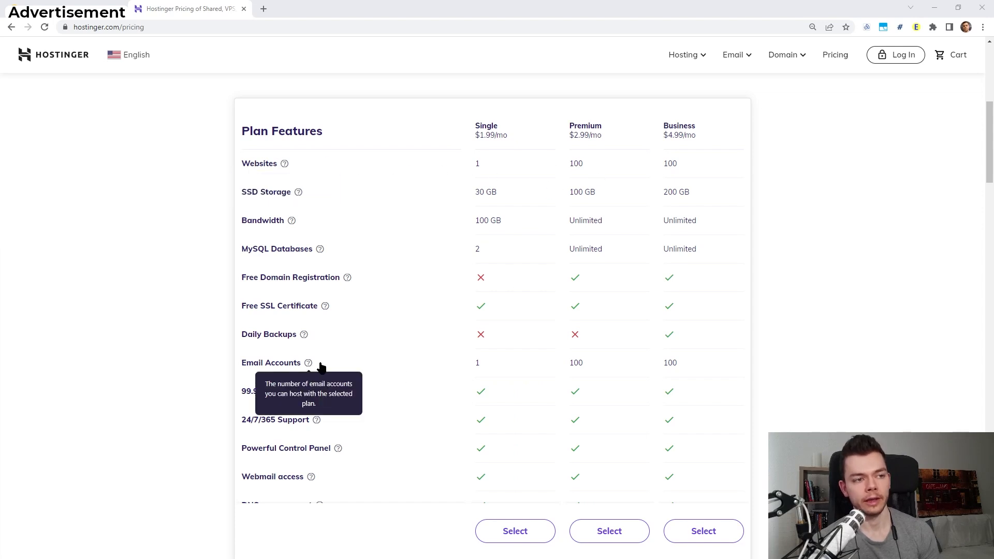
scroll("down", 3)
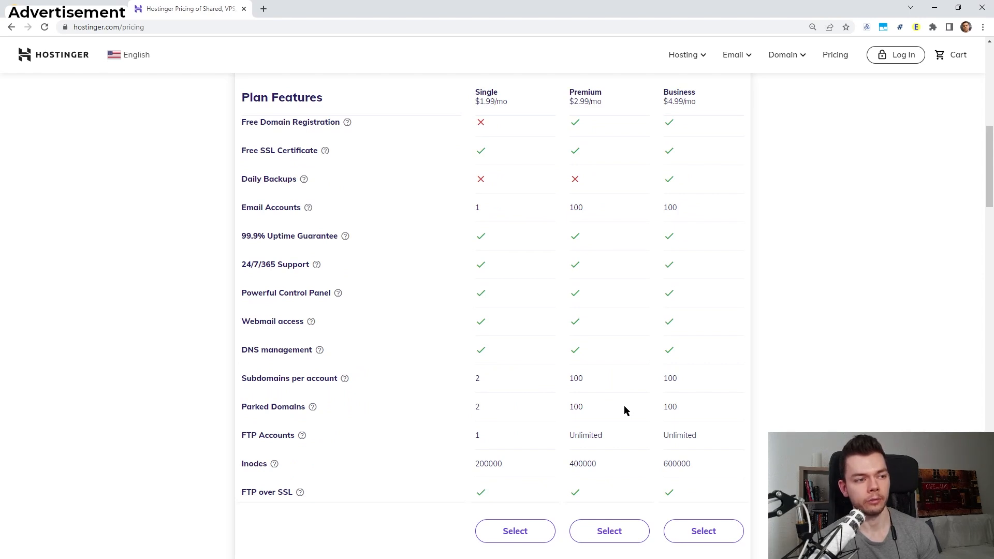
scroll("down", 3)
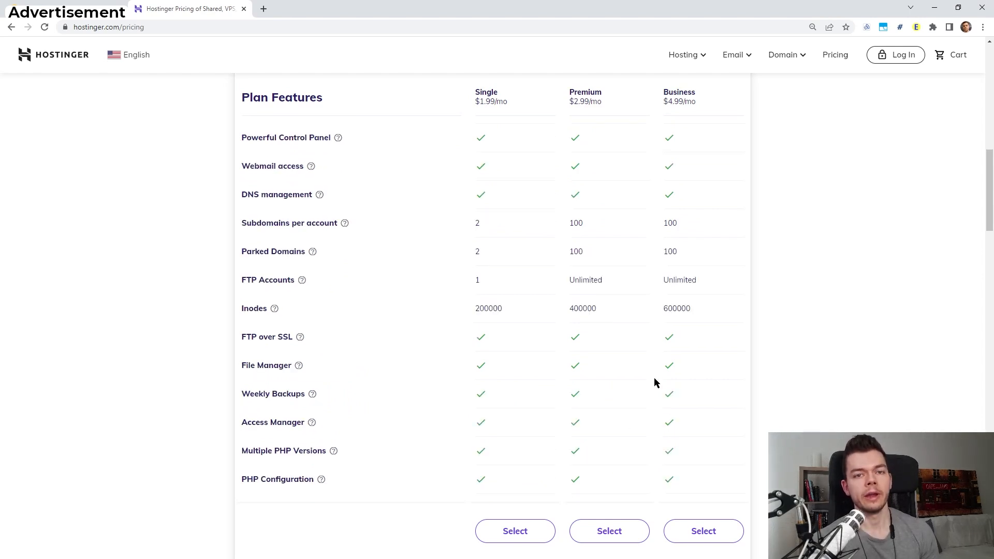
scroll("up", 3)
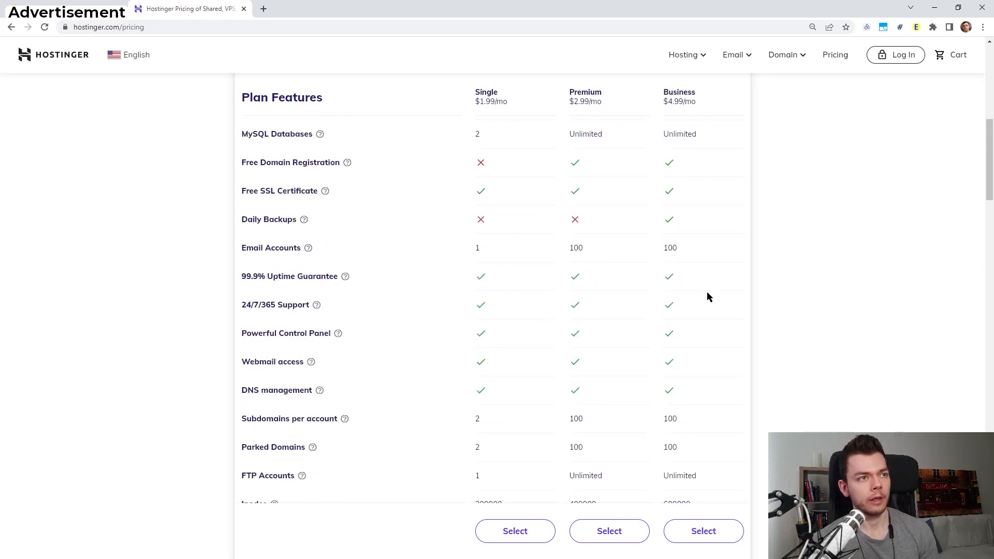
scroll("up", 3)
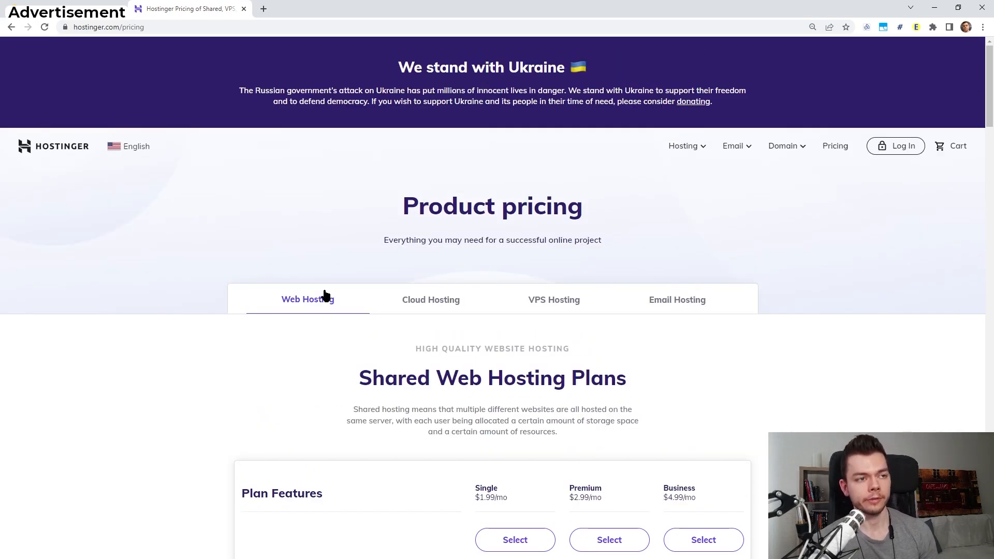
Step: Show the VPS Hosting plans and browse the VPS 1–8 price and spec comparison
left_click(552, 299)
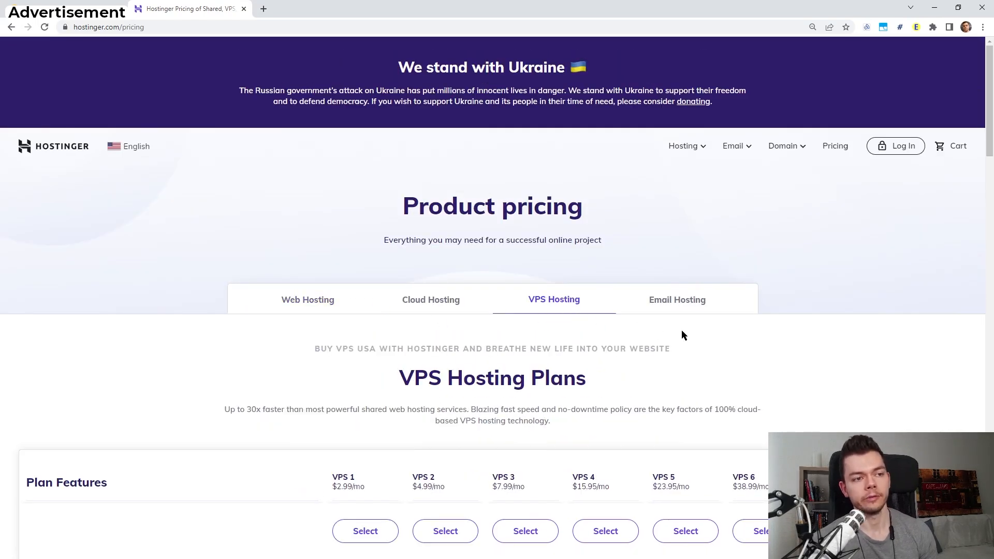
scroll("down", 3)
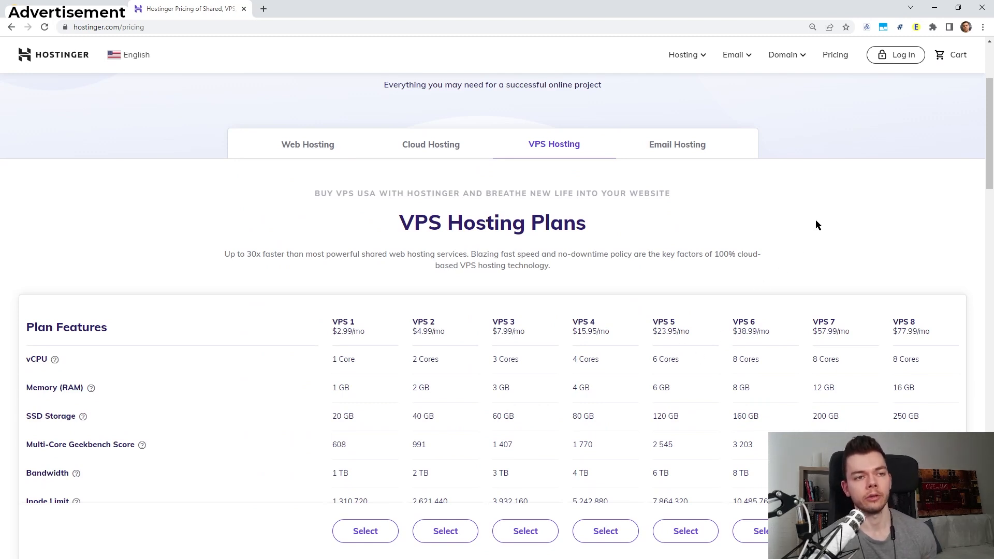
scroll("down", 3)
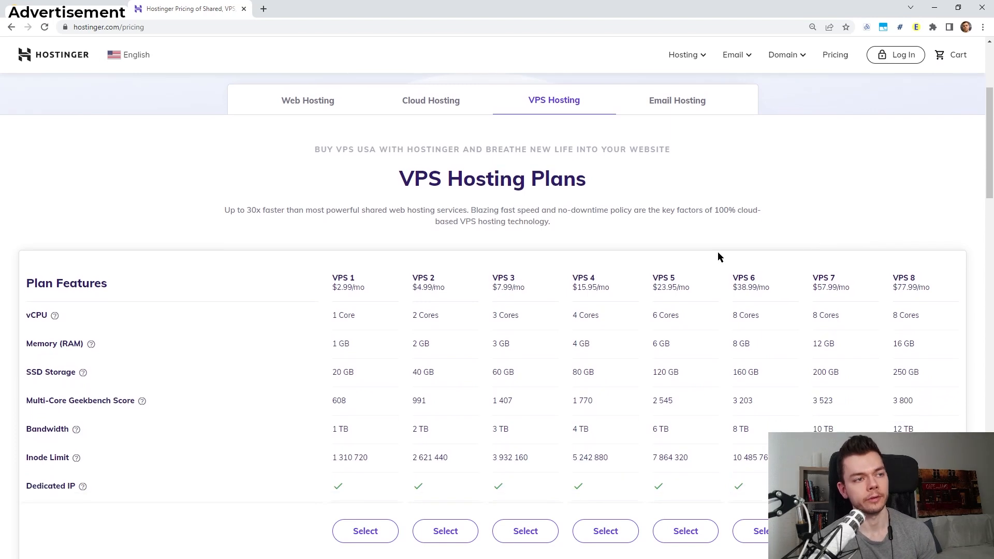
mouse_move(469, 302)
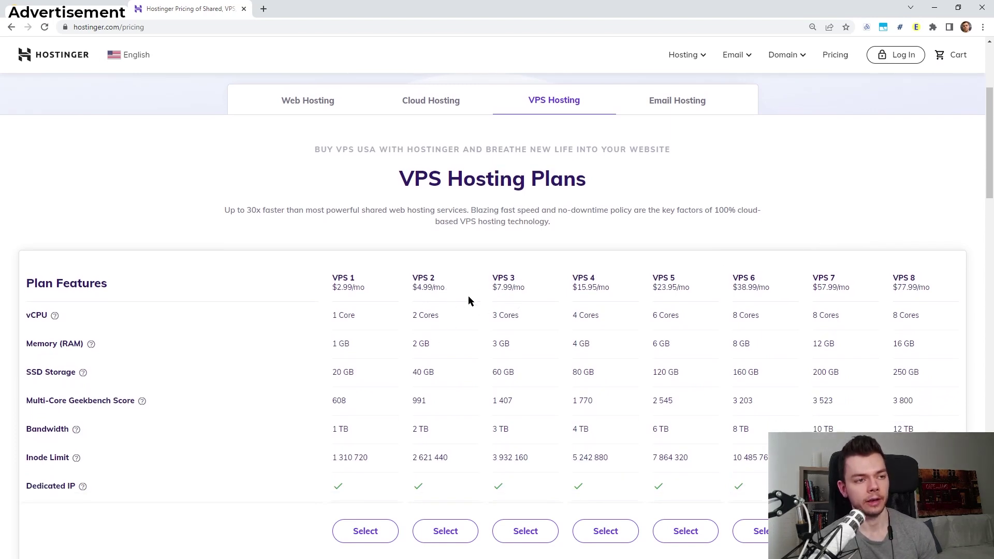
scroll("down", 3)
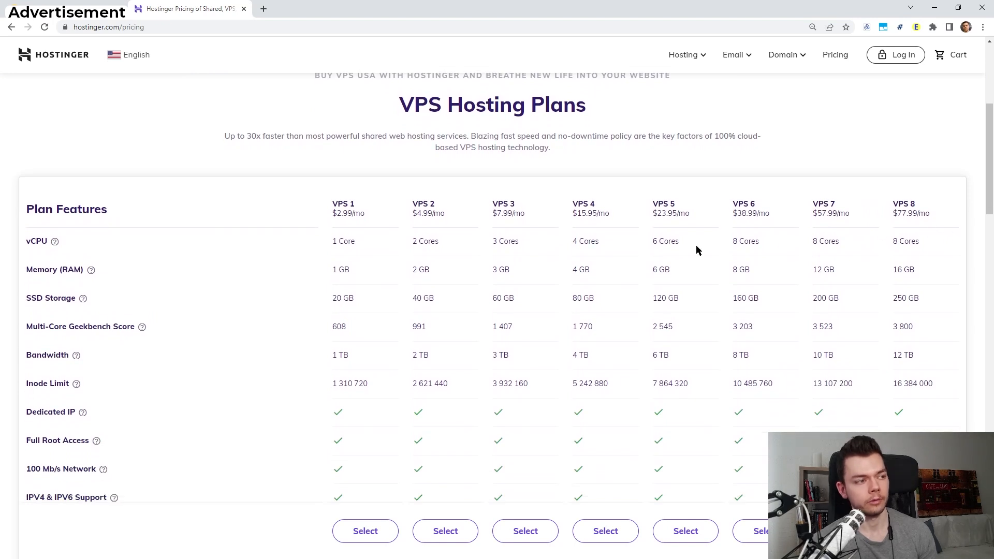
mouse_move(613, 282)
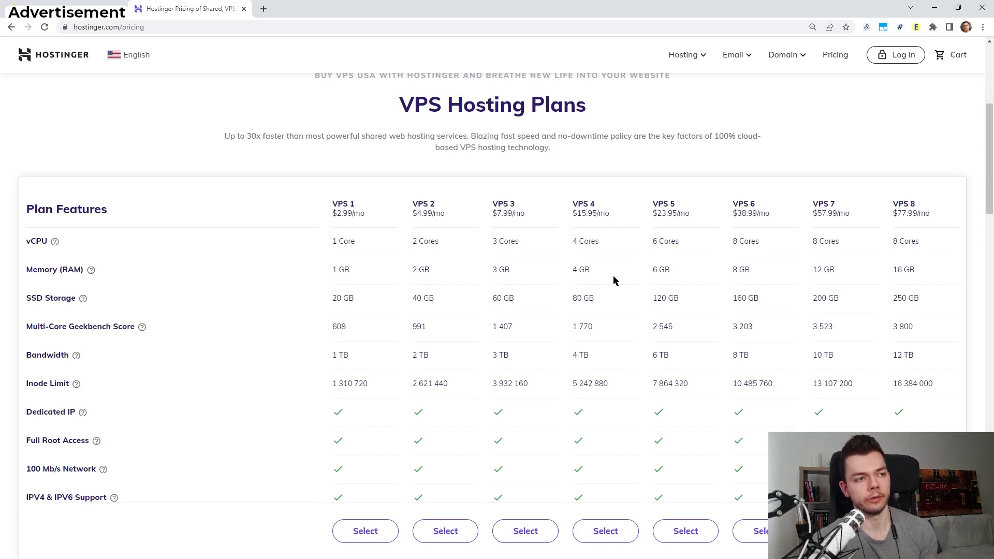
mouse_move(581, 288)
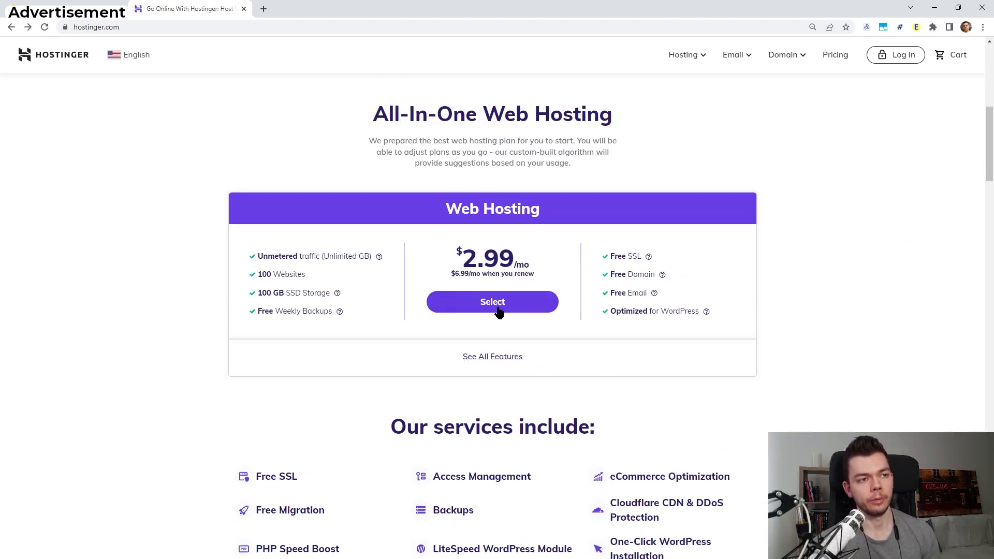
Step: Start an order for the Premium Shared Web Hosting plan and reach the checkout summary
left_click(492, 302)
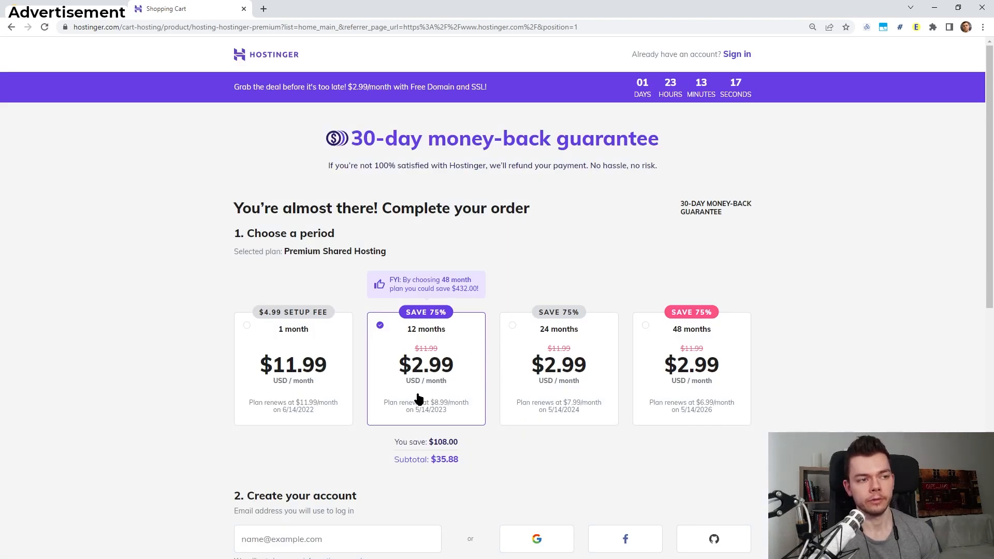
mouse_move(497, 378)
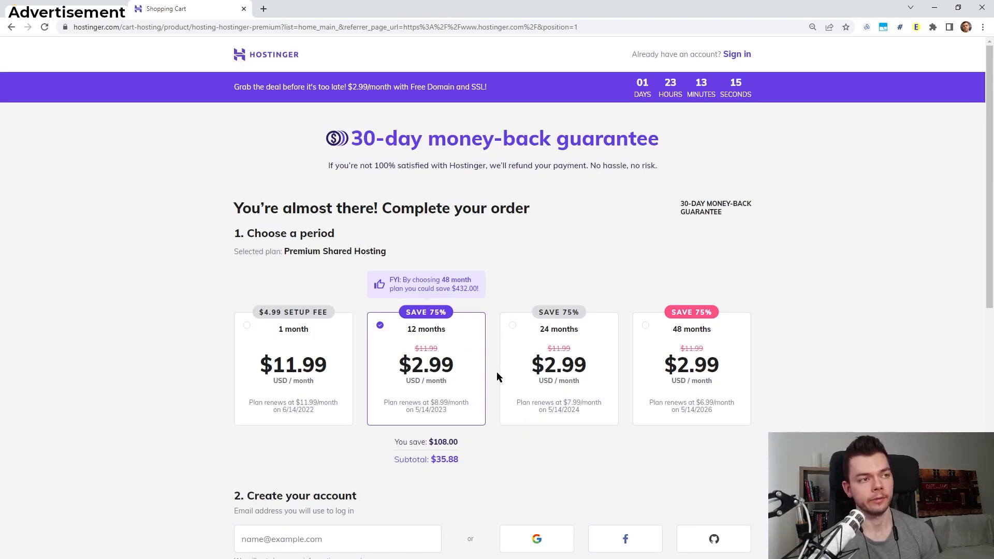
scroll("down", 3)
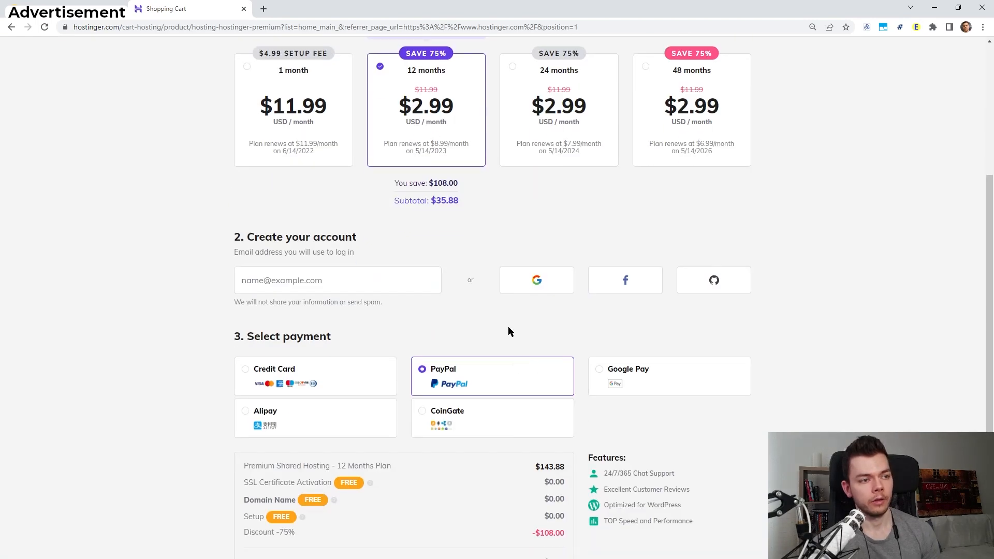
scroll("down", 3)
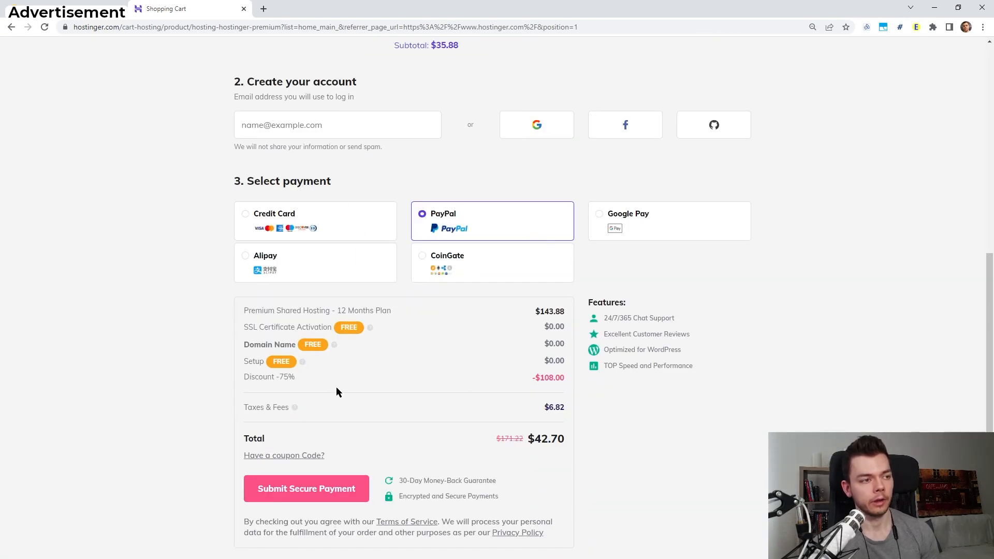
mouse_move(409, 447)
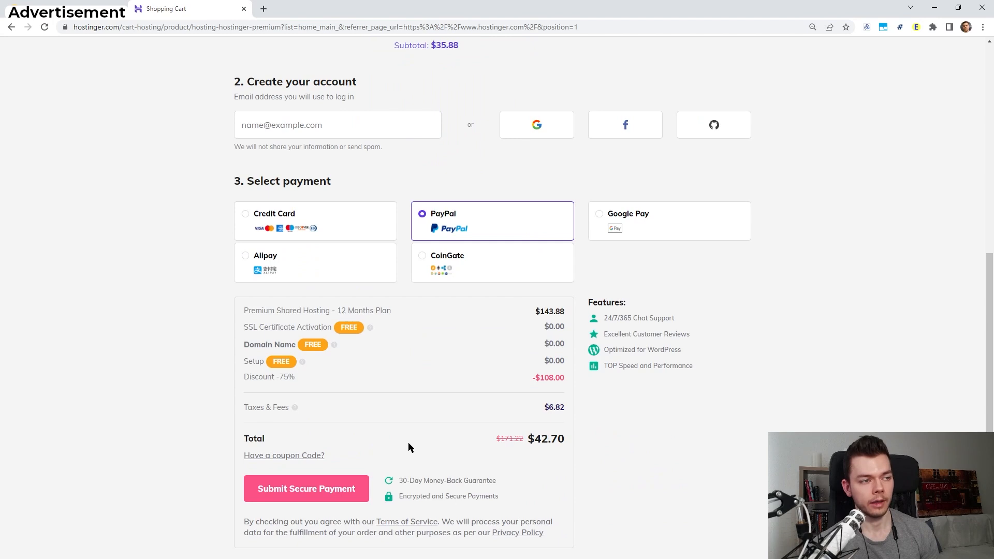
mouse_move(365, 465)
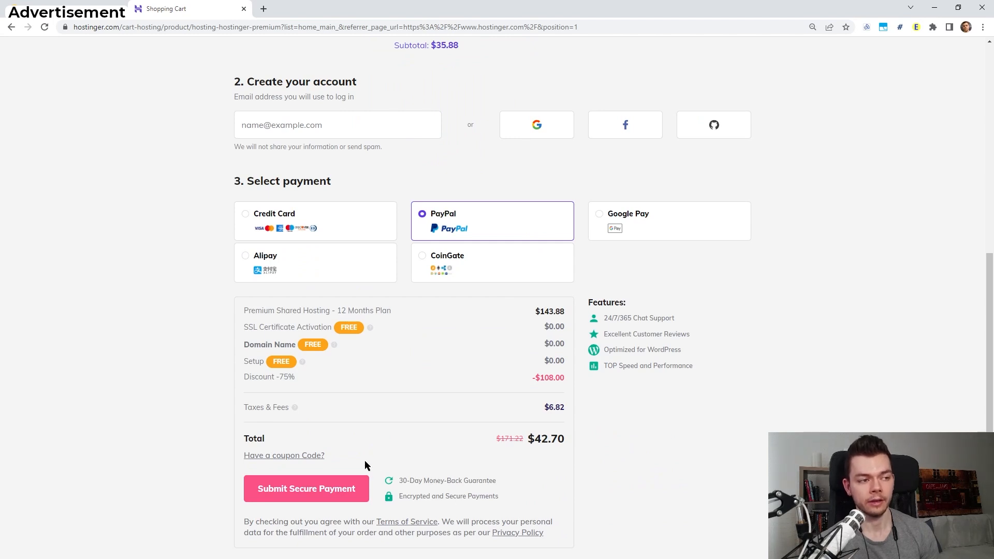
mouse_move(319, 461)
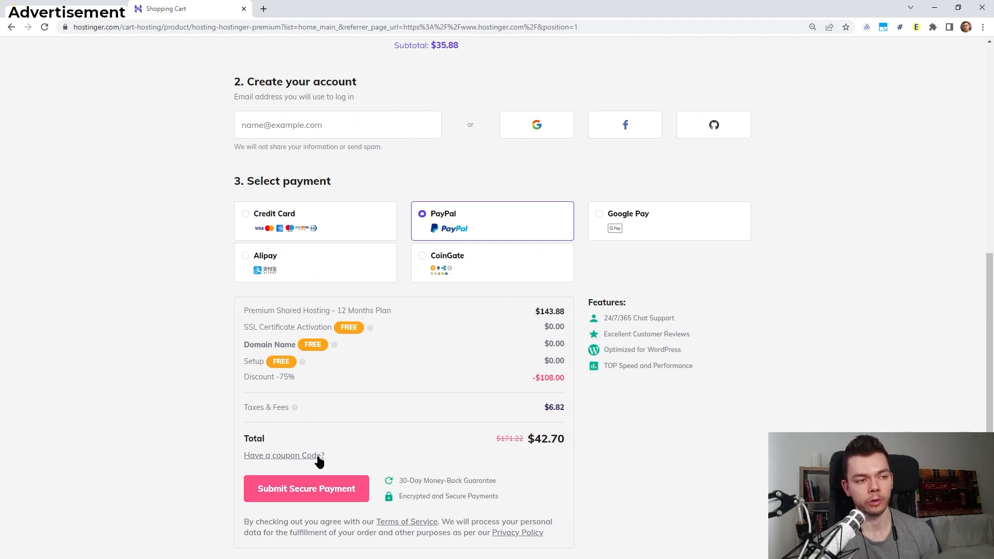
Step: Apply the coupon code CODINGINFLOW, lowering the 12-month total to $39.70
left_click(284, 455)
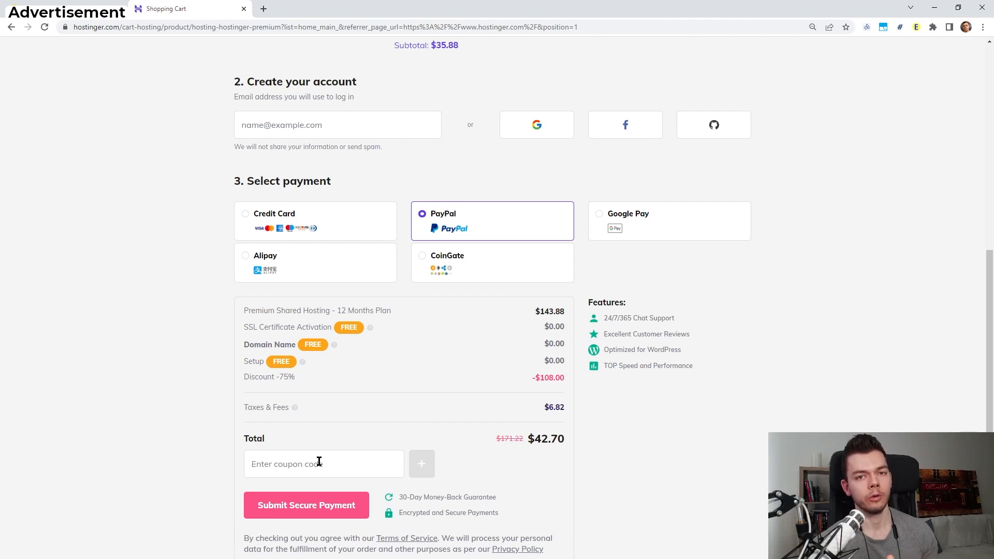
type("CODI")
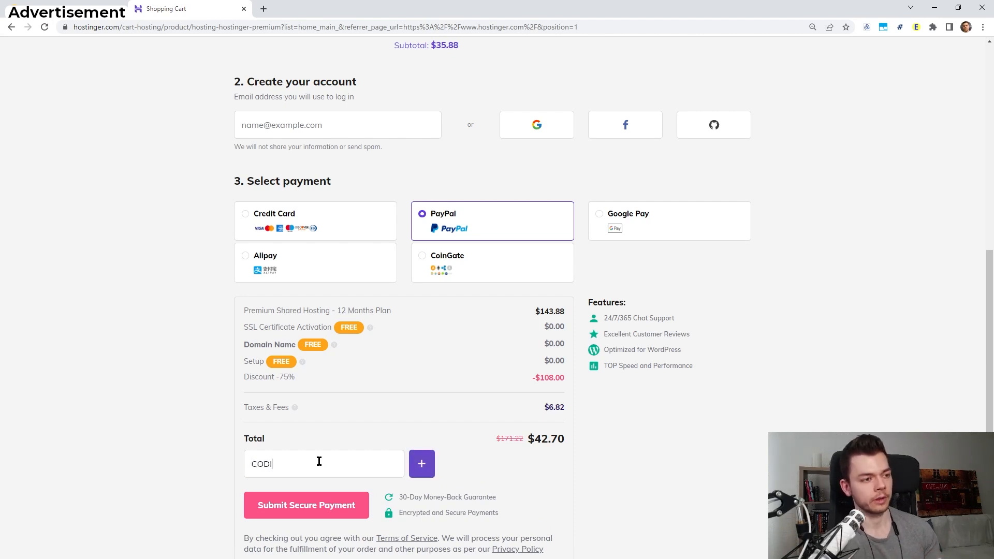
type("NGINFLOW")
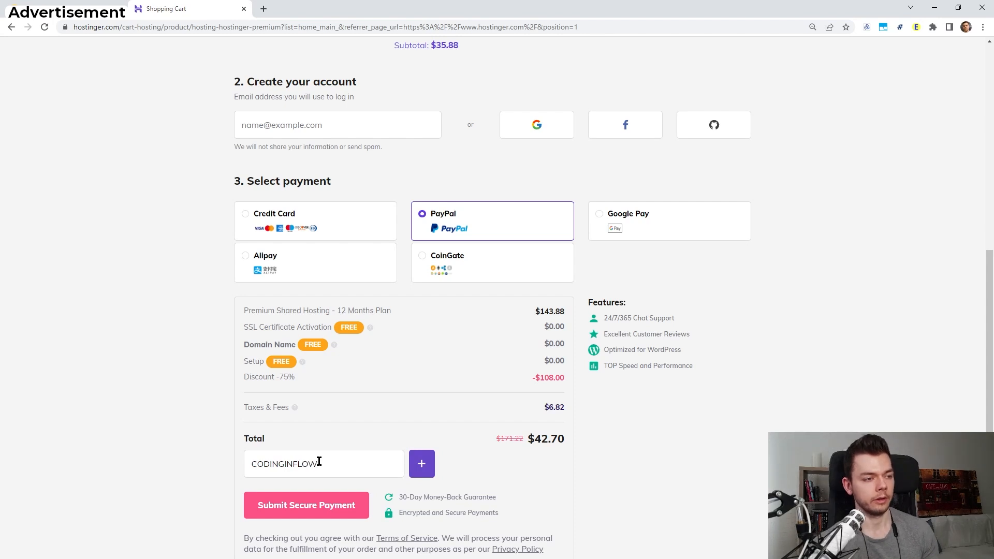
left_click(421, 463)
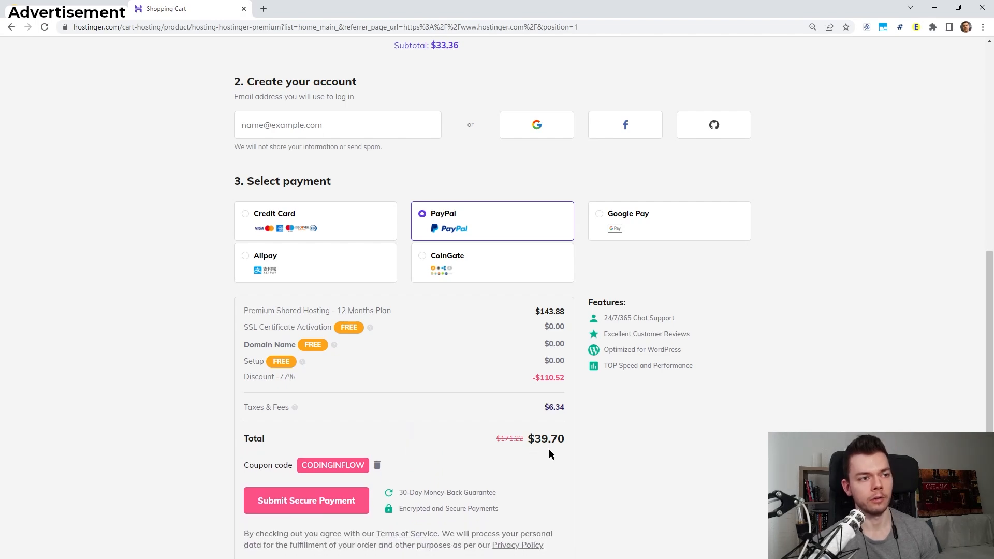
scroll("up", 3)
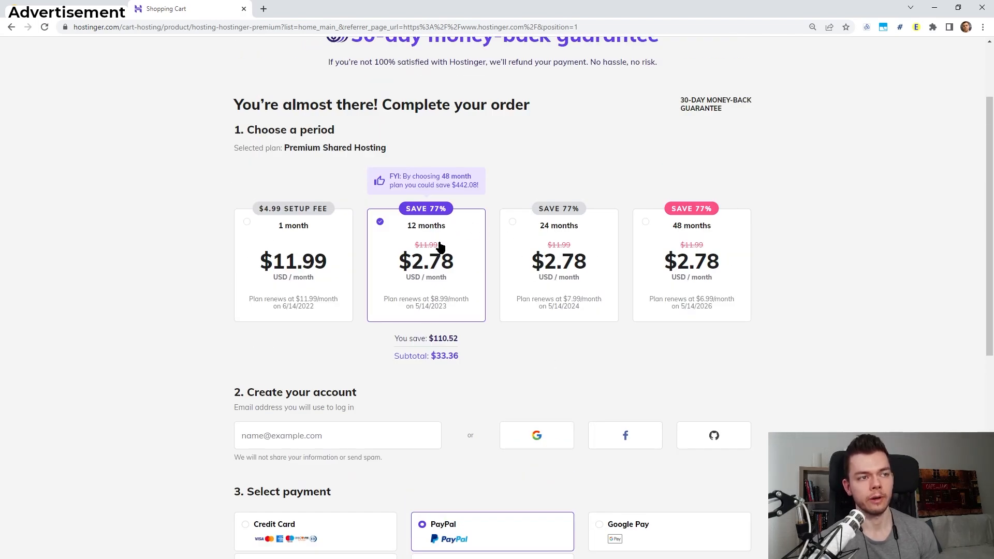
mouse_move(497, 288)
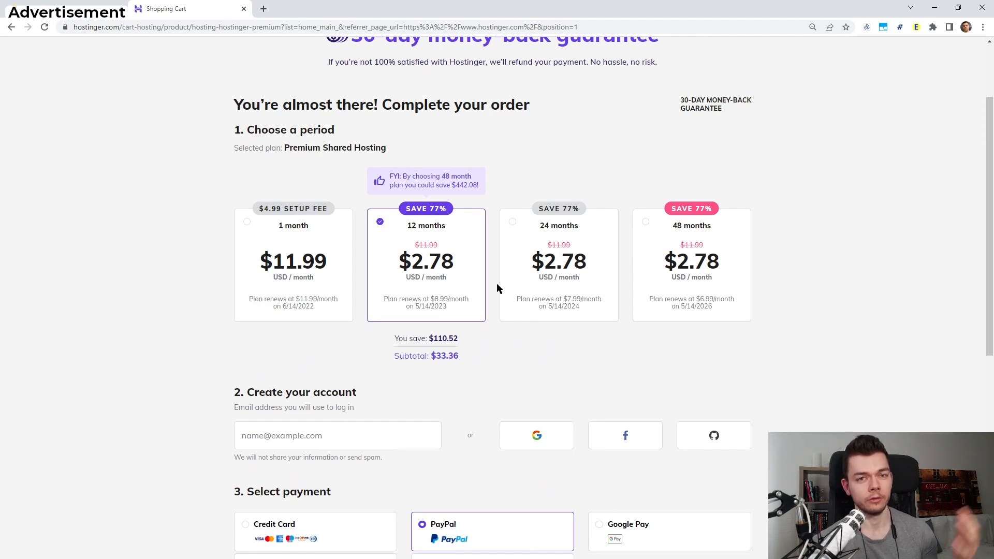
mouse_move(607, 300)
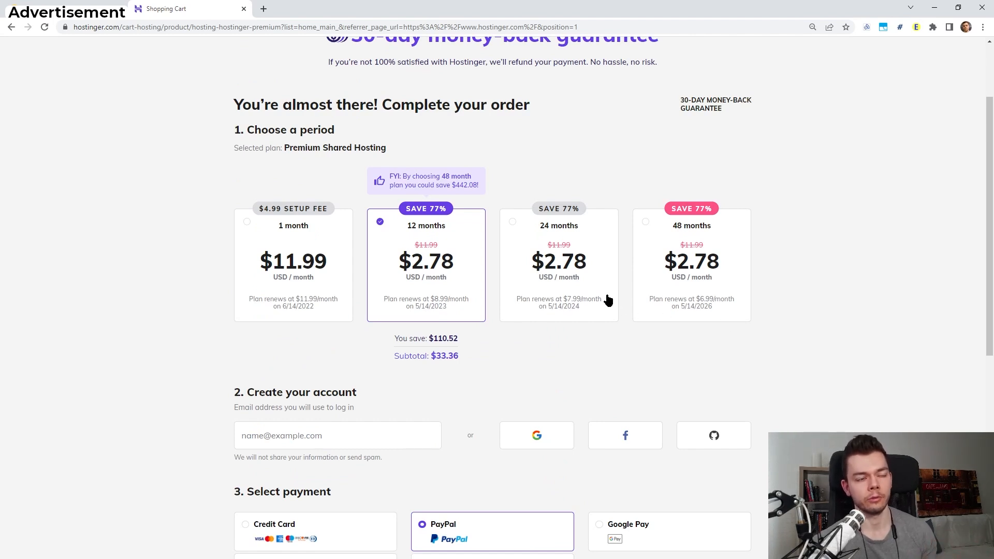
mouse_move(395, 323)
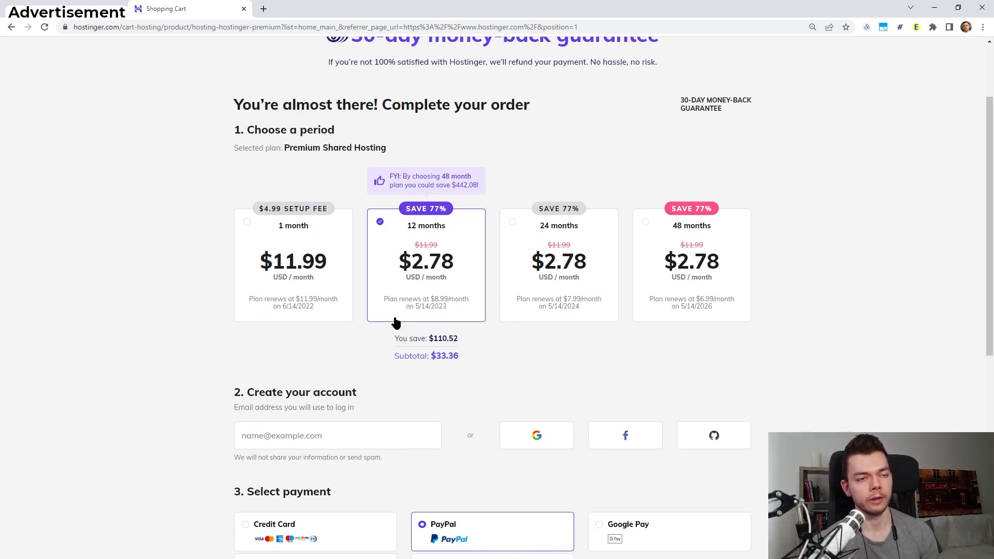
scroll("down", 3)
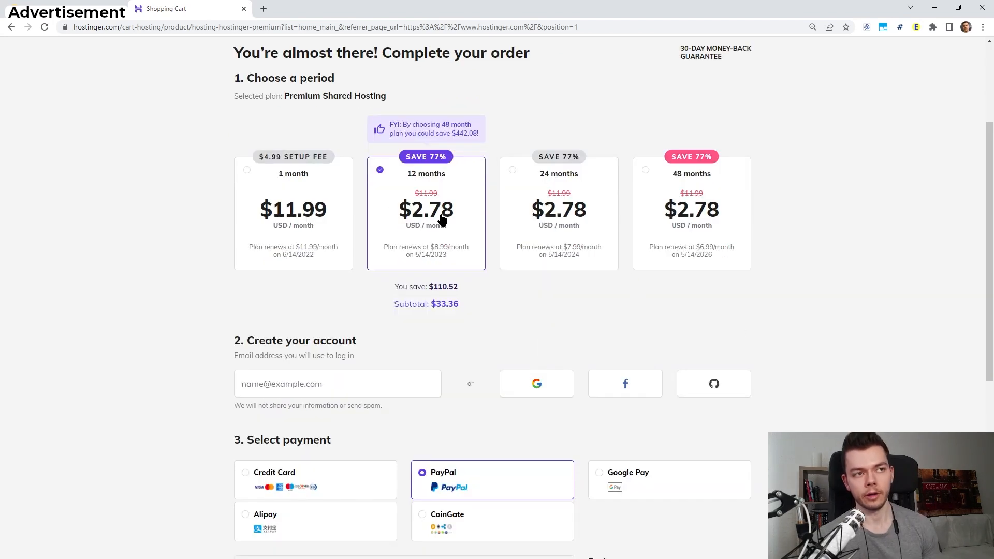
mouse_move(715, 236)
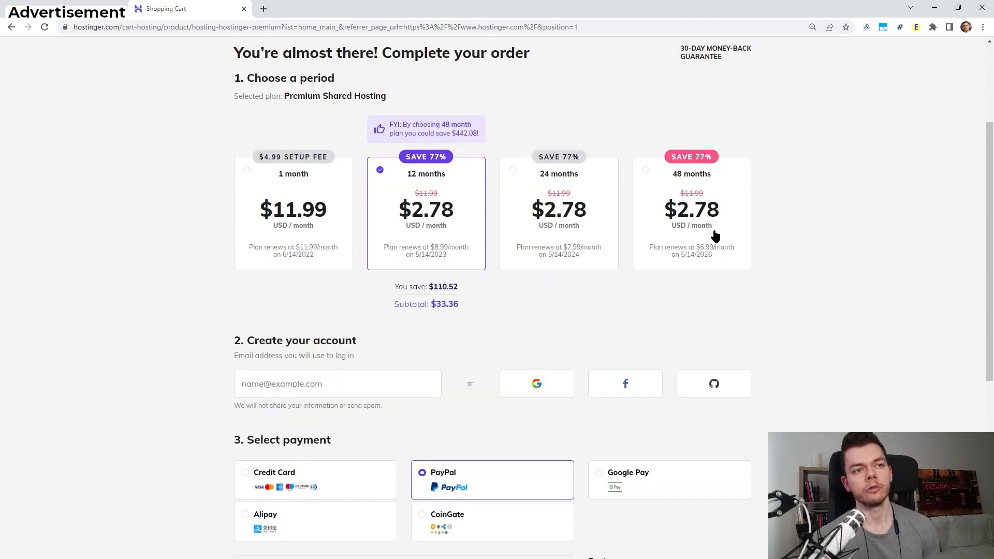
mouse_move(696, 214)
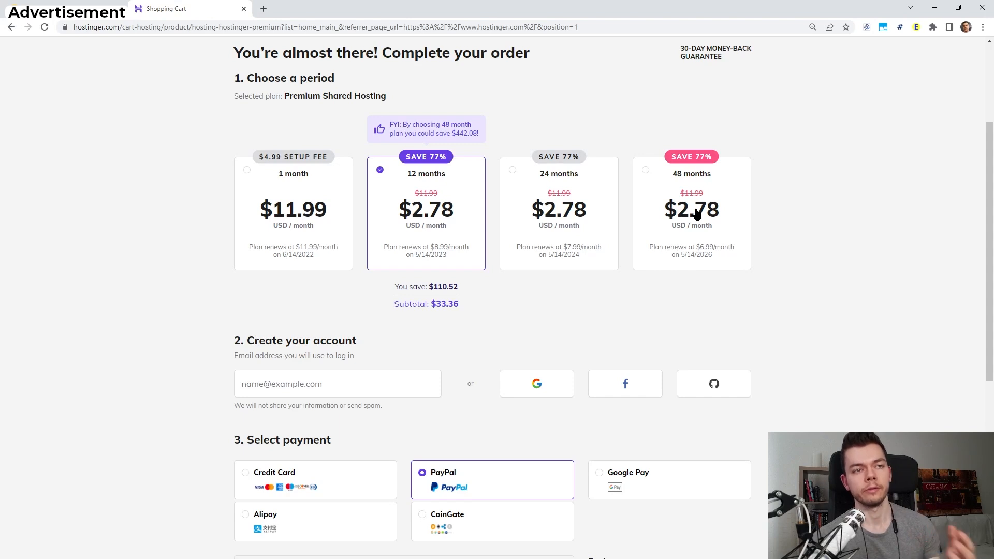
mouse_move(791, 222)
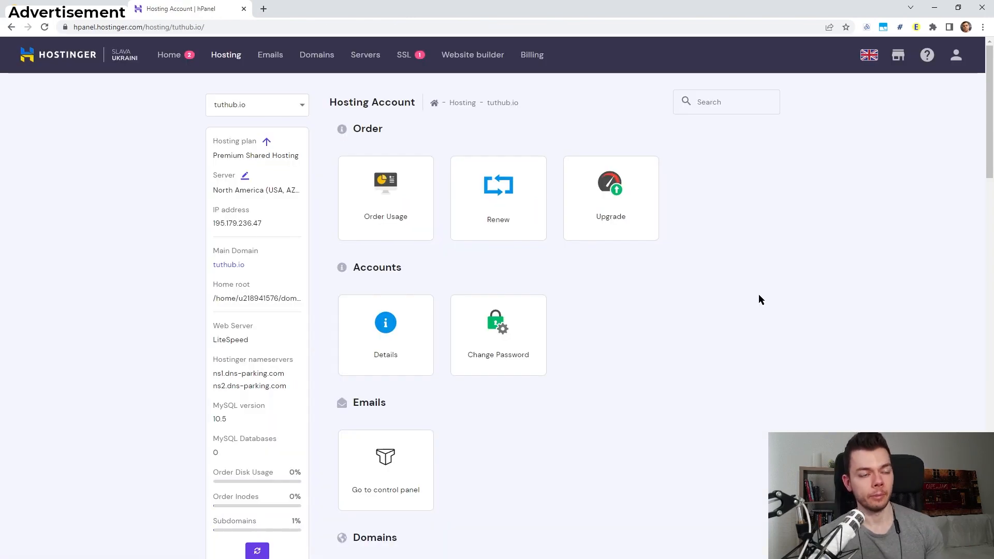
mouse_move(639, 251)
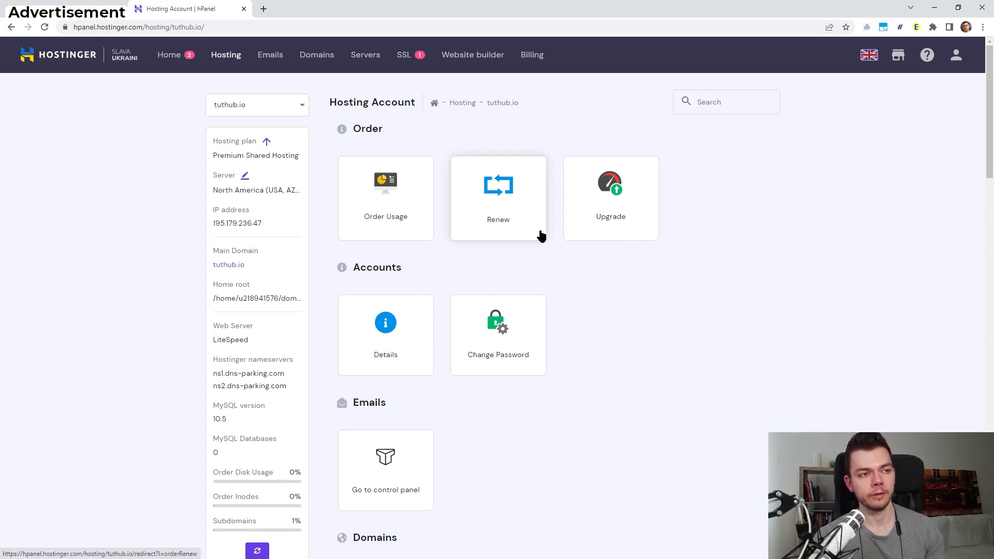
mouse_move(245, 175)
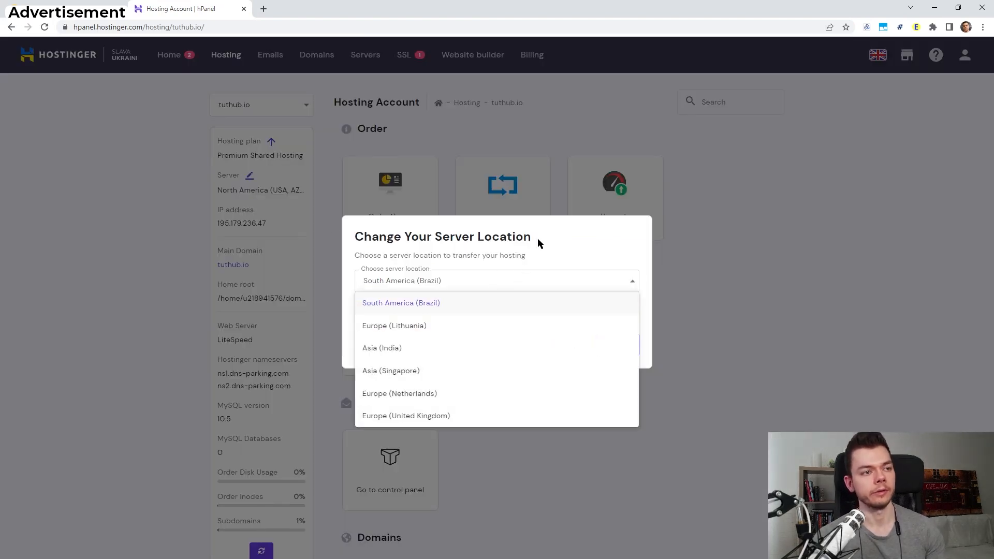
Step: Dismiss the server location change and browse the tuthub.io hosting dashboard past the Files section
left_click(401, 302)
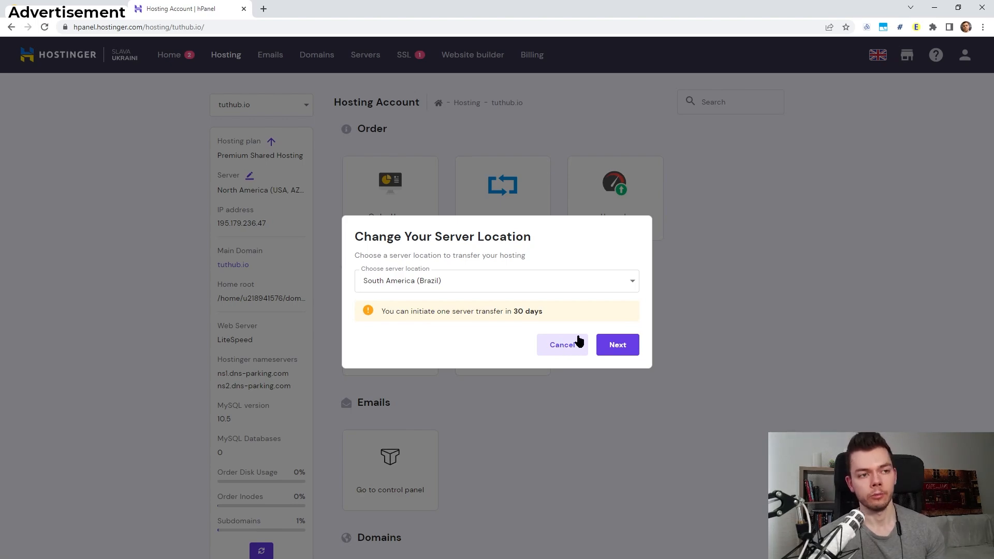
left_click(561, 345)
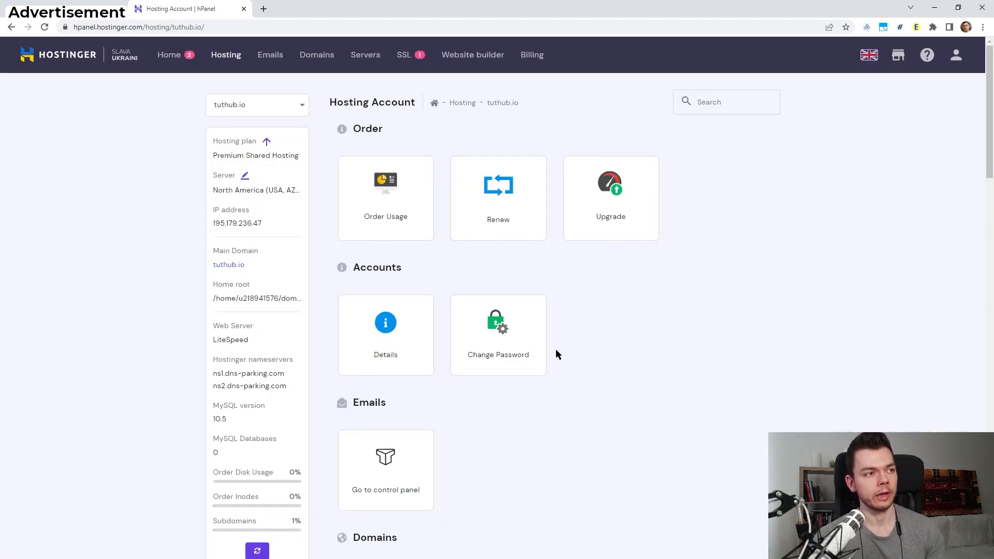
scroll("down", 3)
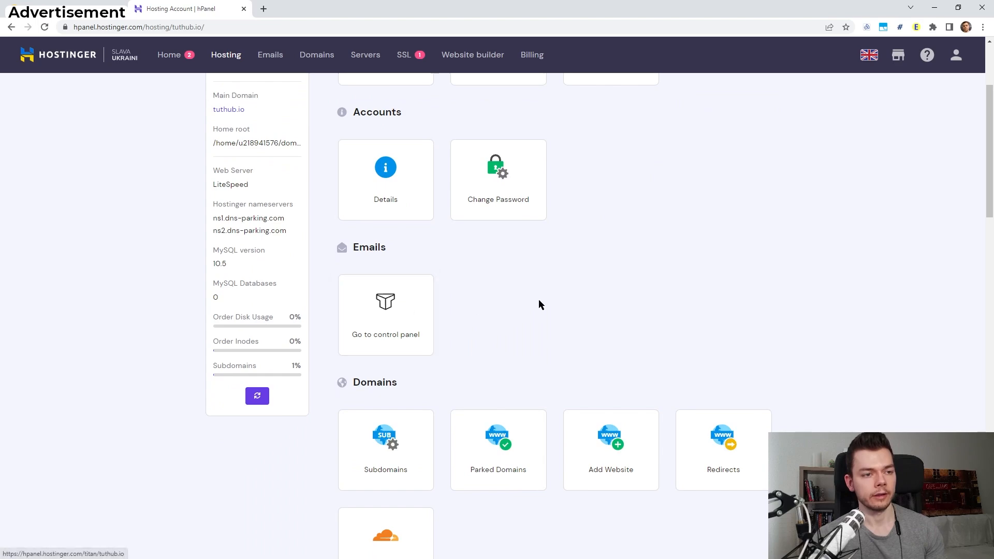
scroll("down", 3)
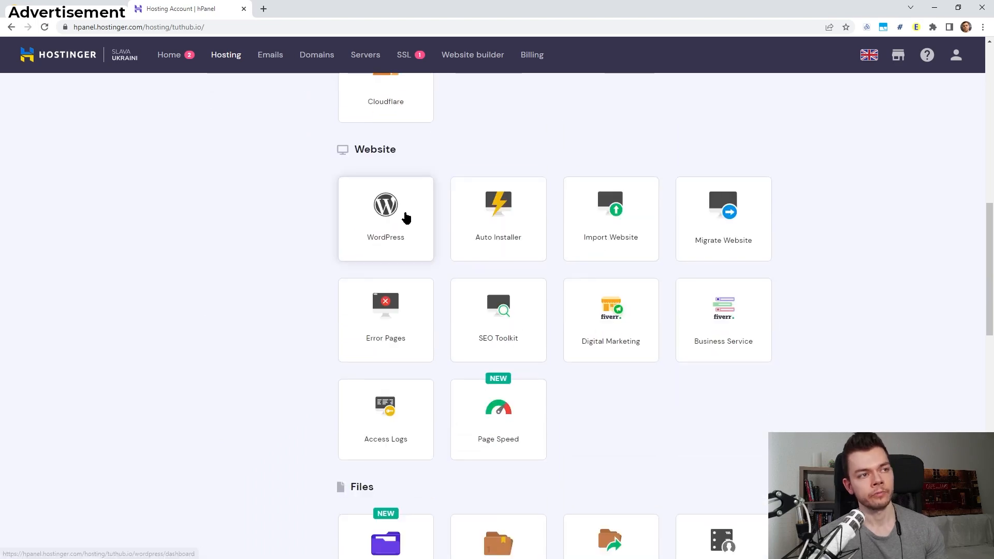
mouse_move(389, 225)
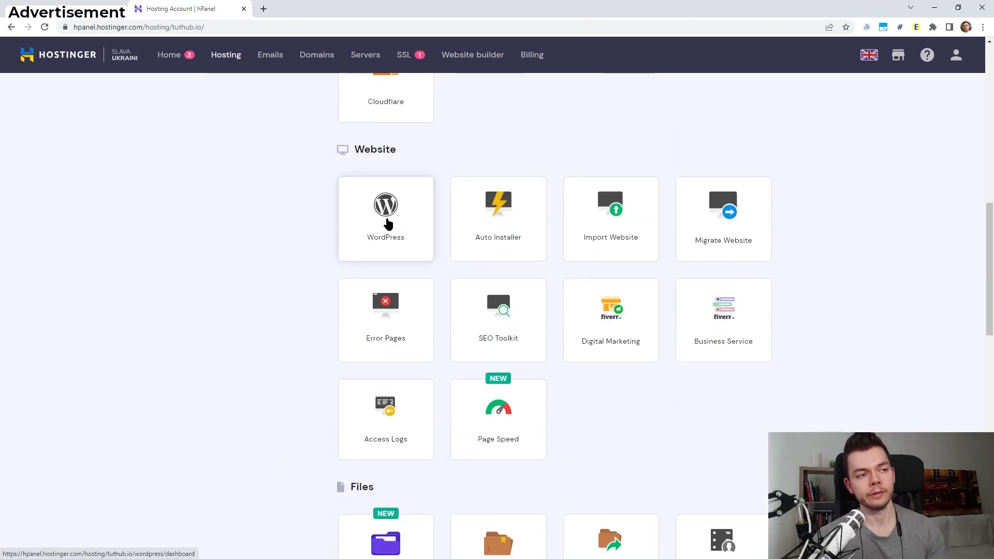
mouse_move(441, 249)
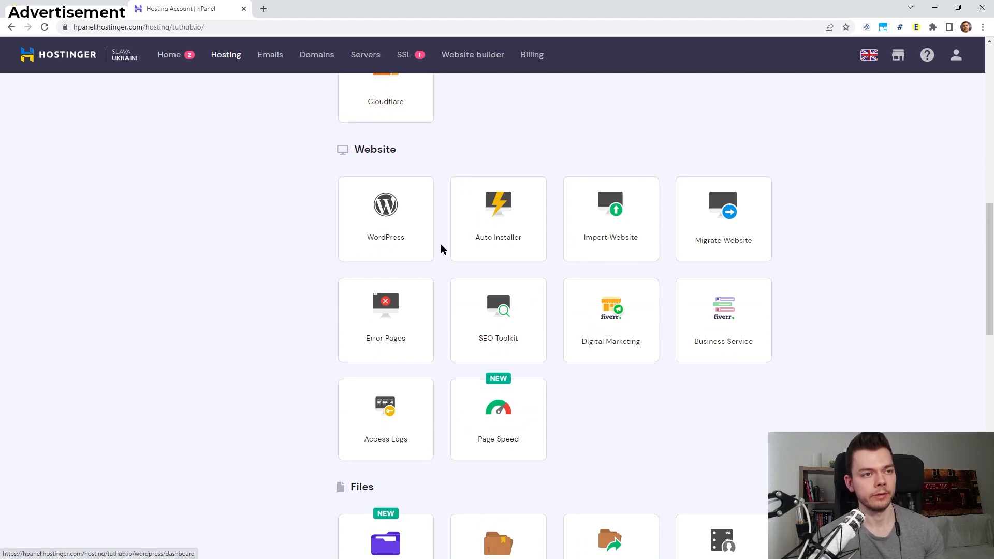
scroll("down", 3)
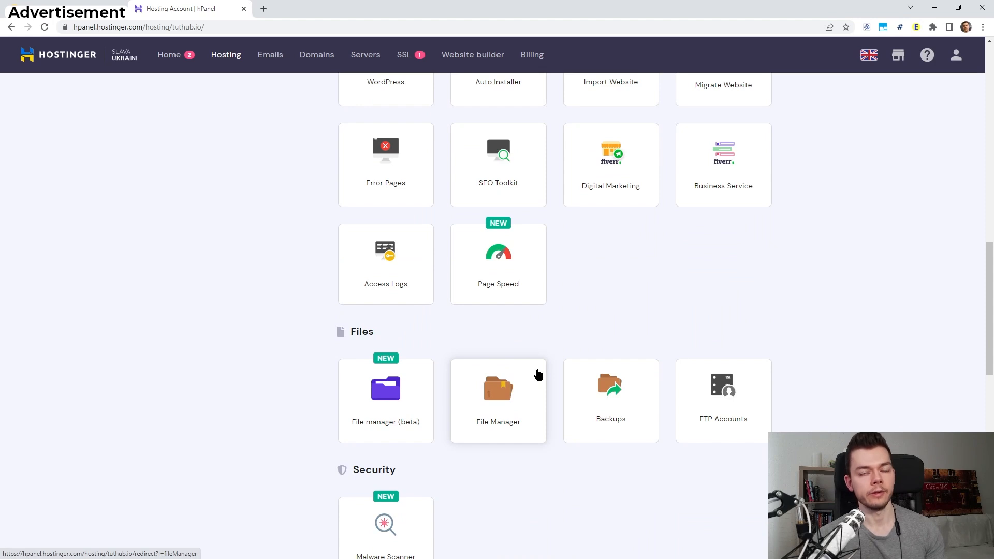
mouse_move(505, 406)
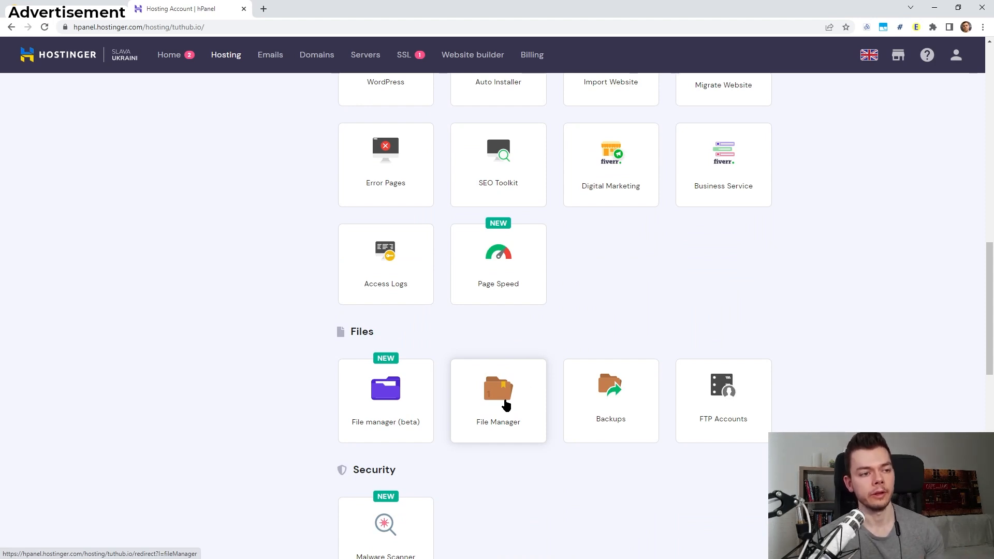
scroll("down", 3)
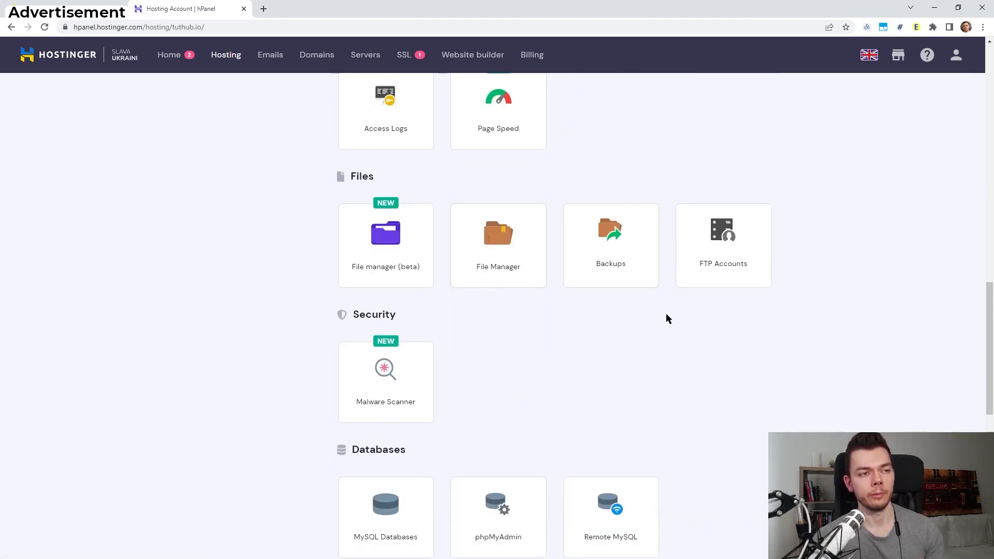
mouse_move(725, 351)
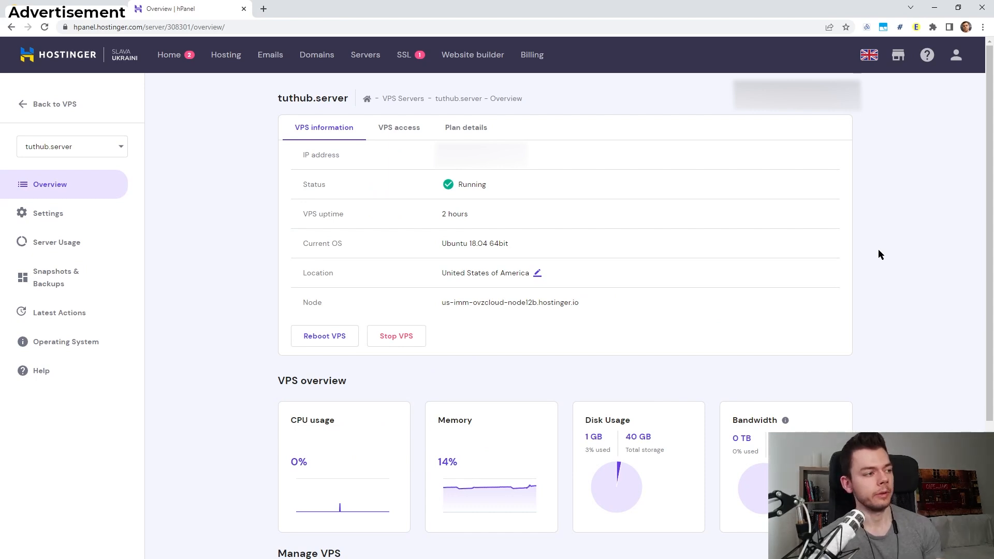
mouse_move(725, 211)
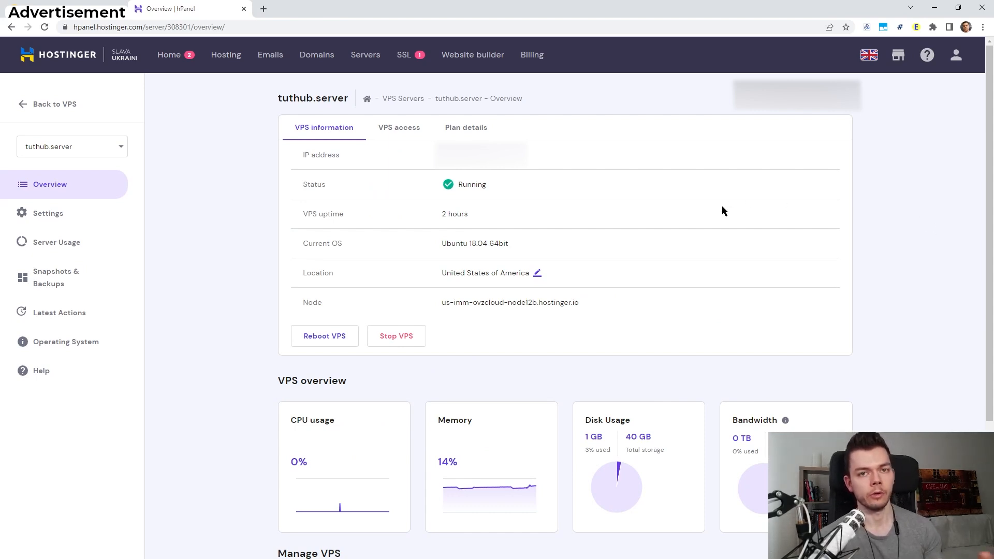
mouse_move(638, 202)
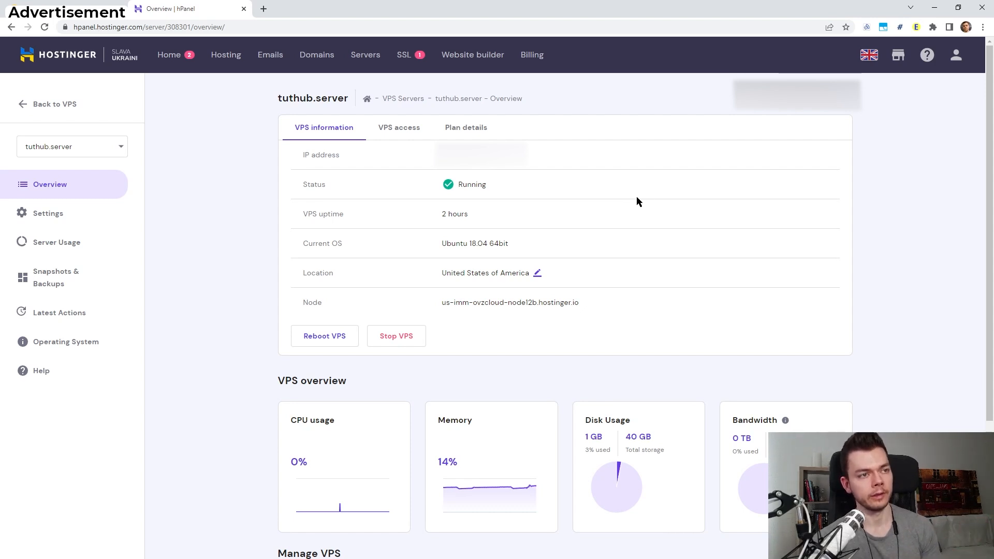
mouse_move(424, 263)
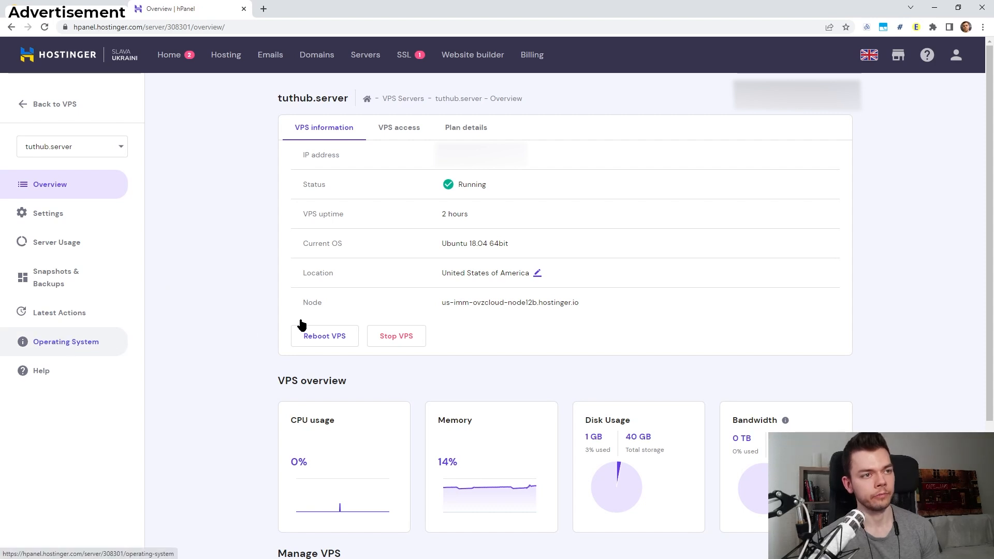
Step: View the tuthub.server VPS Operating System page showing Ubuntu 18.04 64bit
left_click(65, 341)
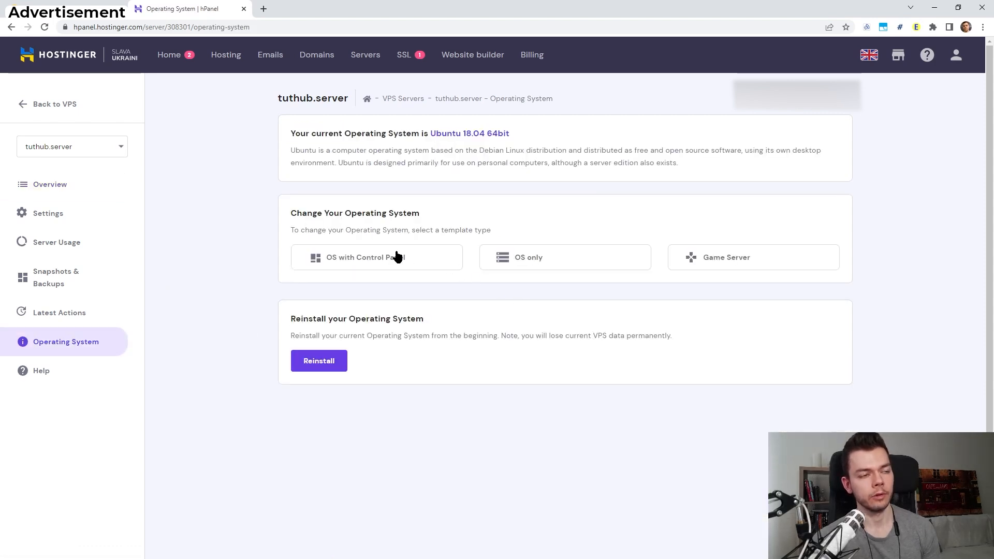
mouse_move(523, 268)
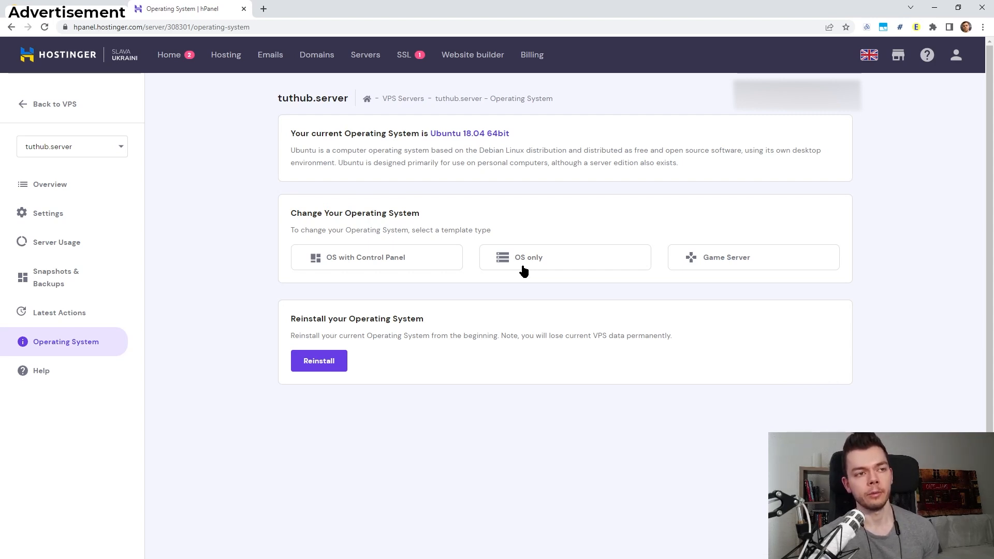
mouse_move(470, 131)
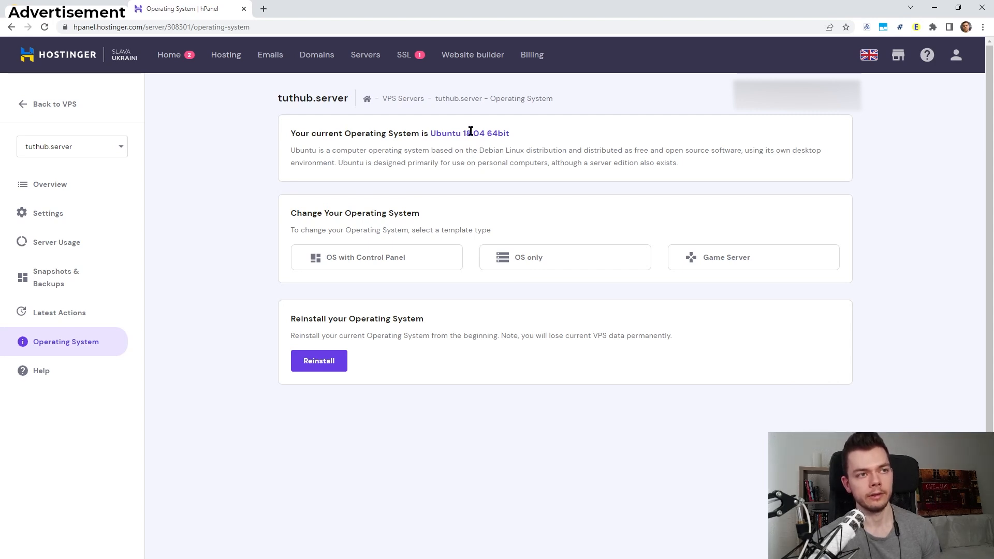
mouse_move(444, 272)
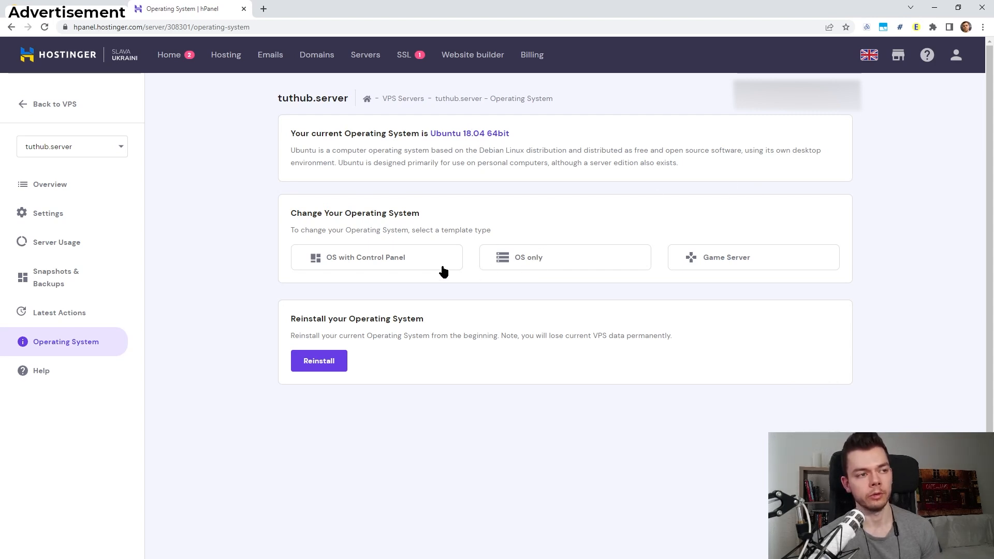
mouse_move(376, 313)
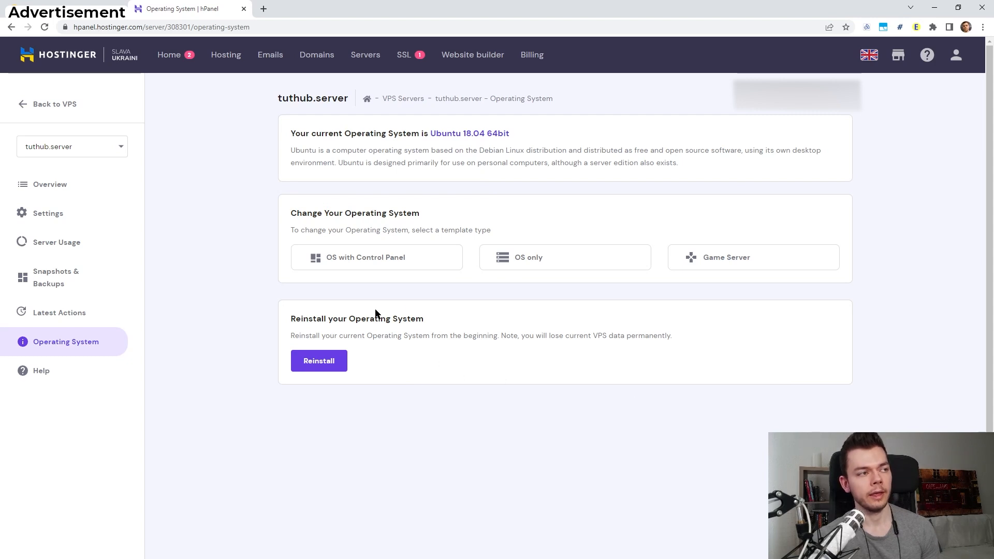
mouse_move(326, 302)
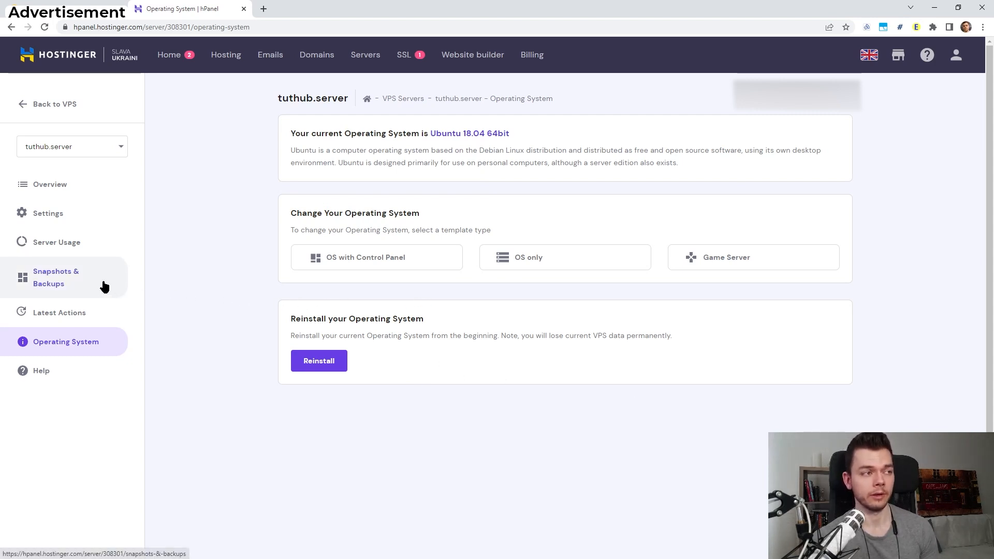
Step: View the VPS Snapshots & Backups page listing the 2022-05-14 snapshot and 2022-05-09 backup
left_click(56, 277)
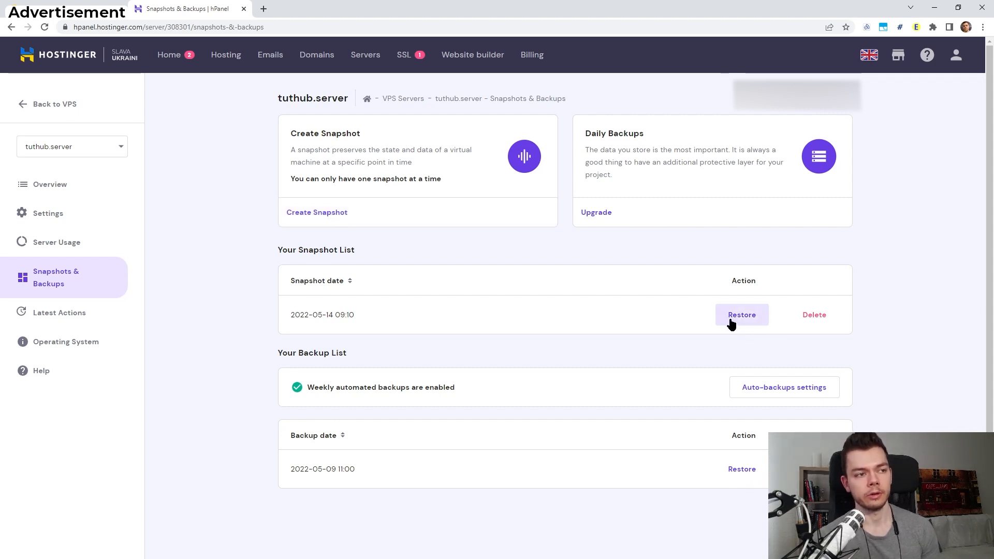
mouse_move(600, 326)
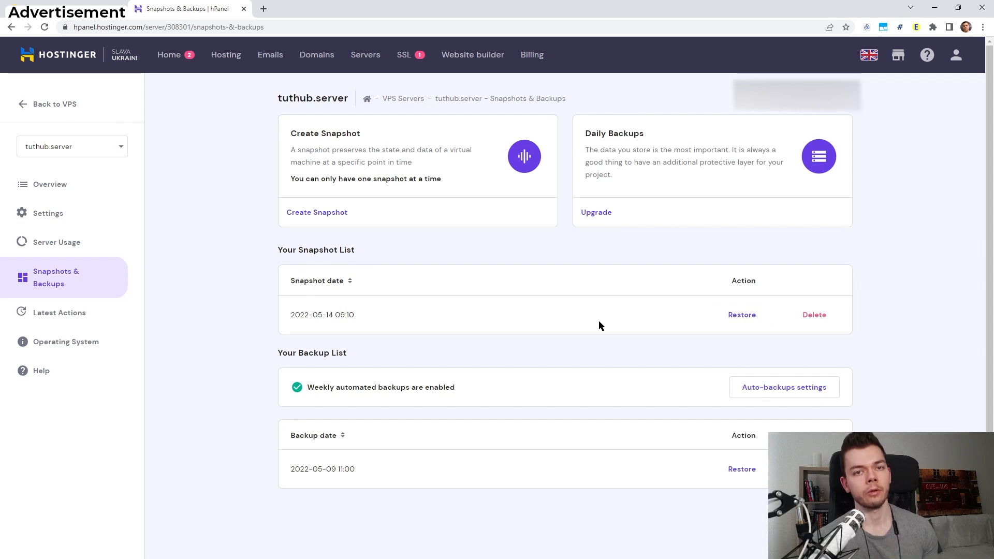
mouse_move(330, 315)
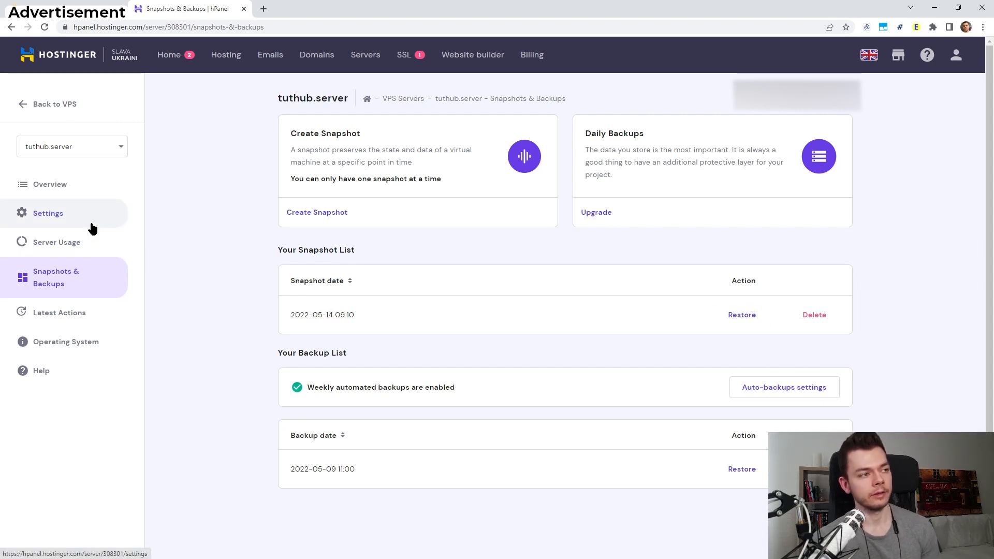
Step: Review the tuthub.server VPS main settings, then return to the TutHub.io android results
left_click(48, 213)
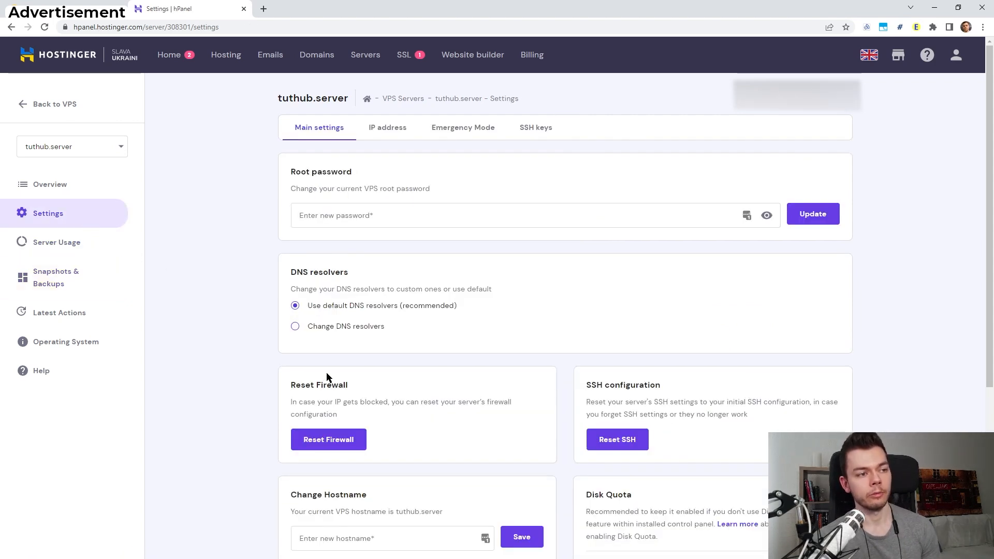
mouse_move(328, 444)
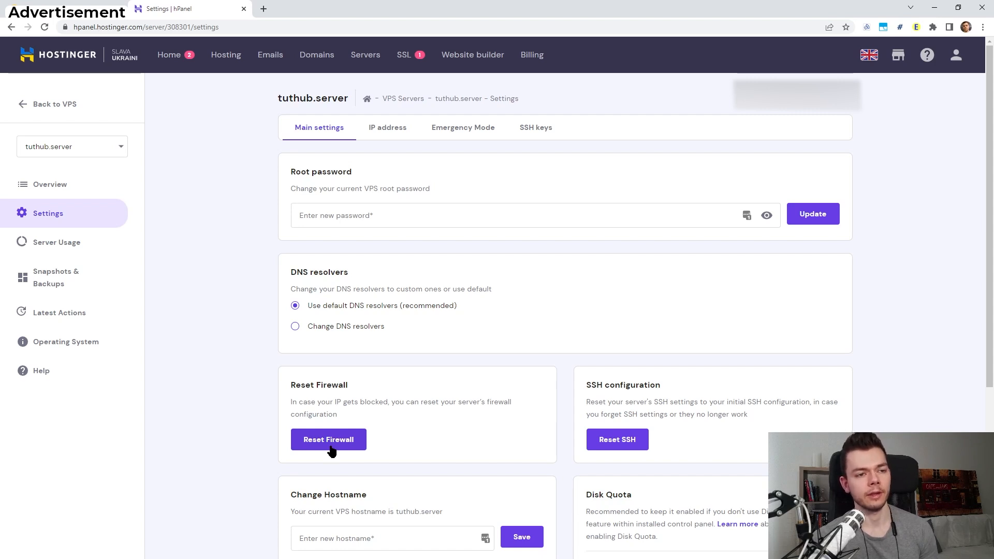
mouse_move(346, 445)
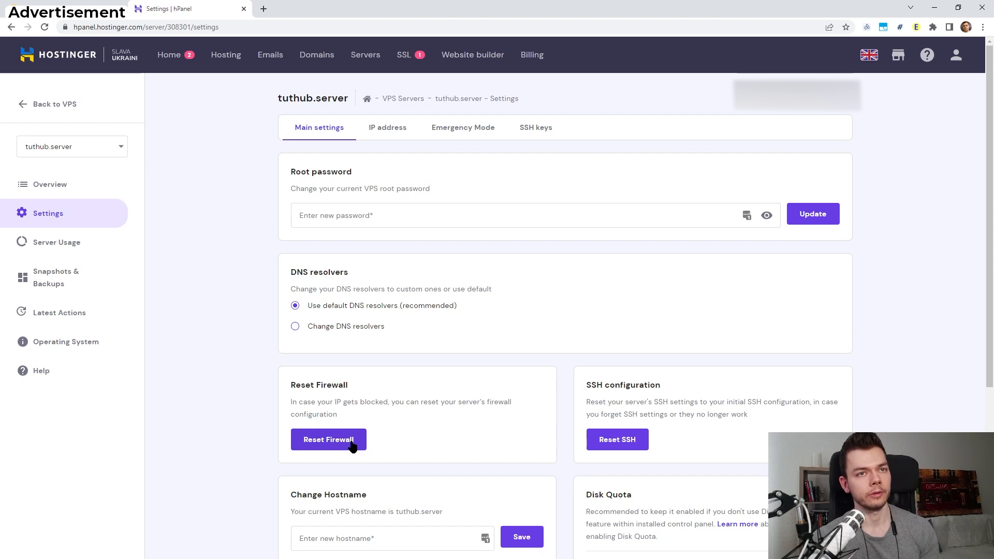
mouse_move(503, 353)
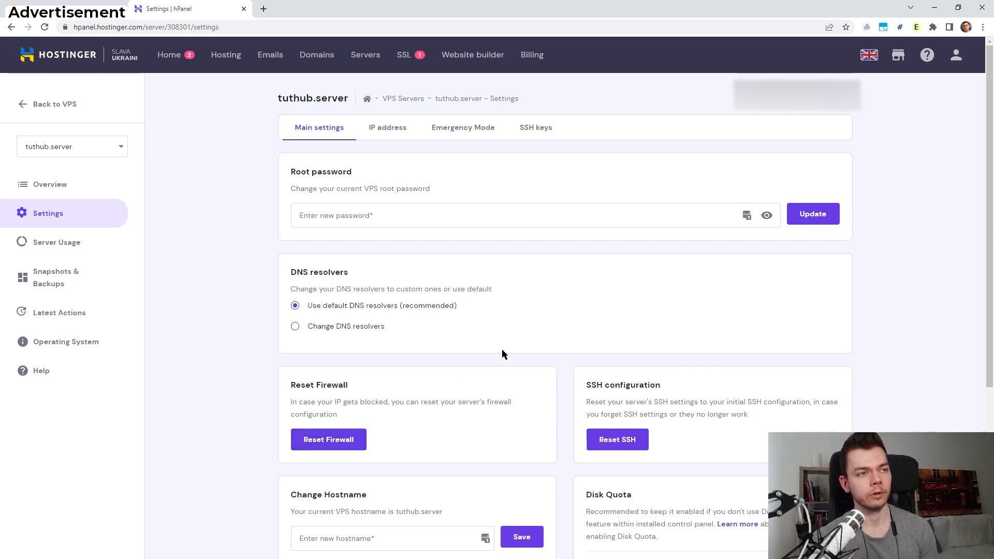
mouse_move(610, 331)
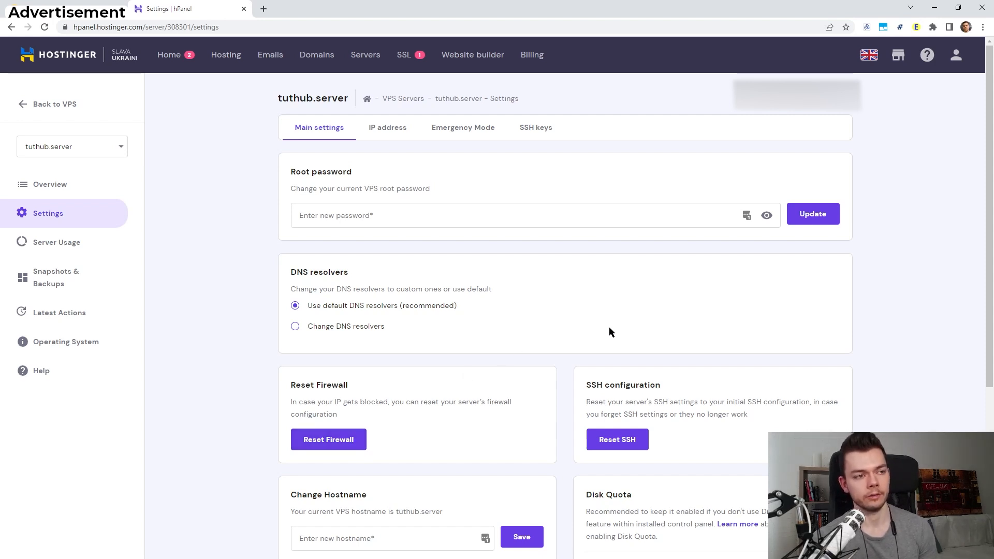
mouse_move(540, 285)
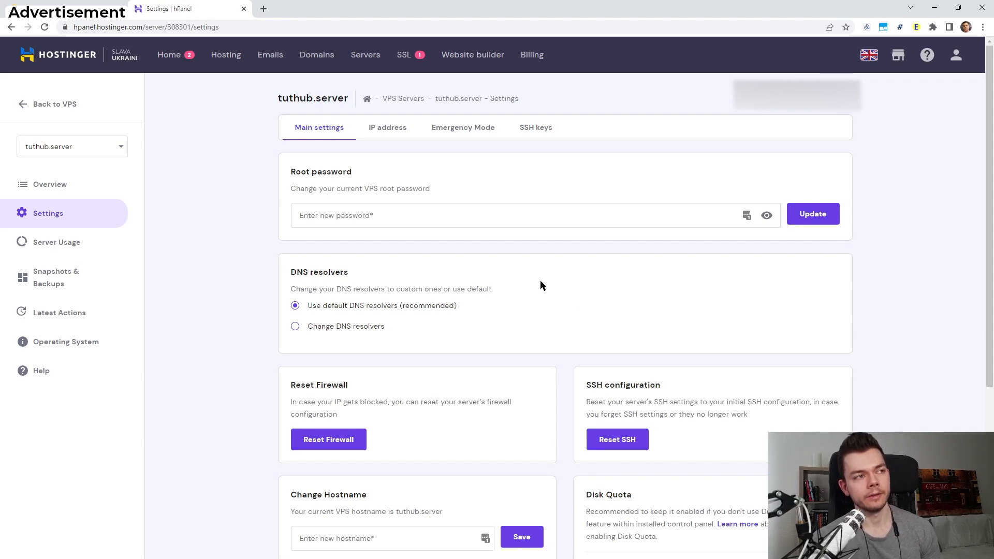
mouse_move(256, 285)
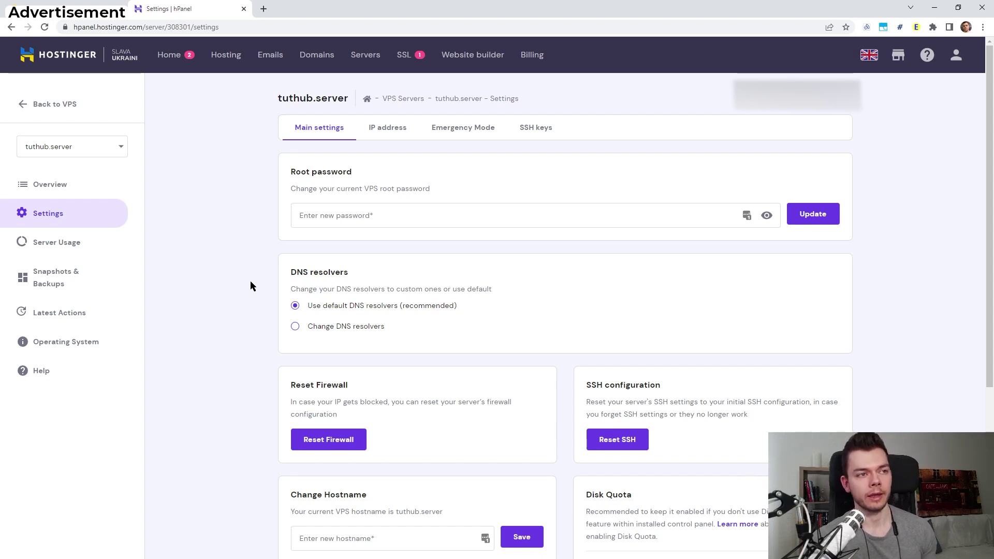
mouse_move(222, 223)
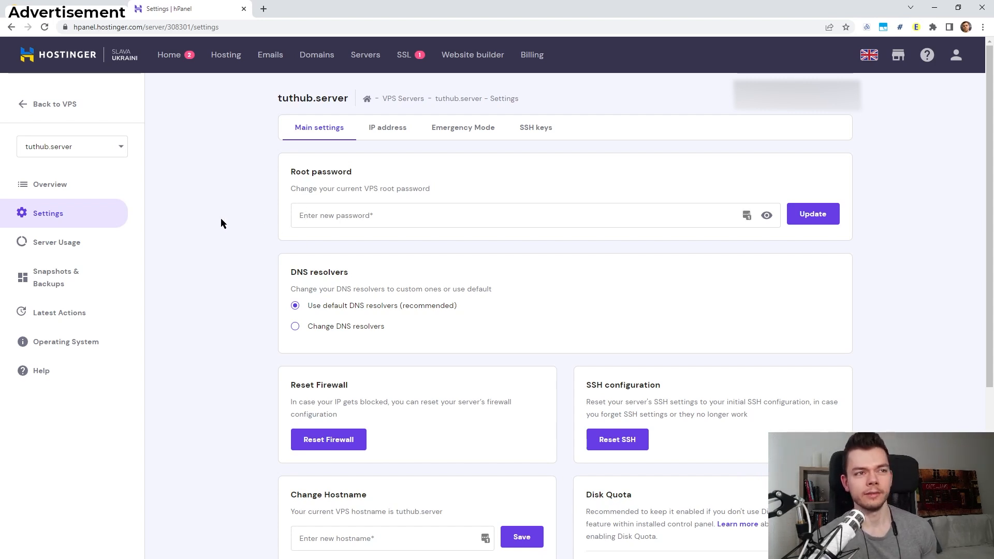
mouse_move(393, 321)
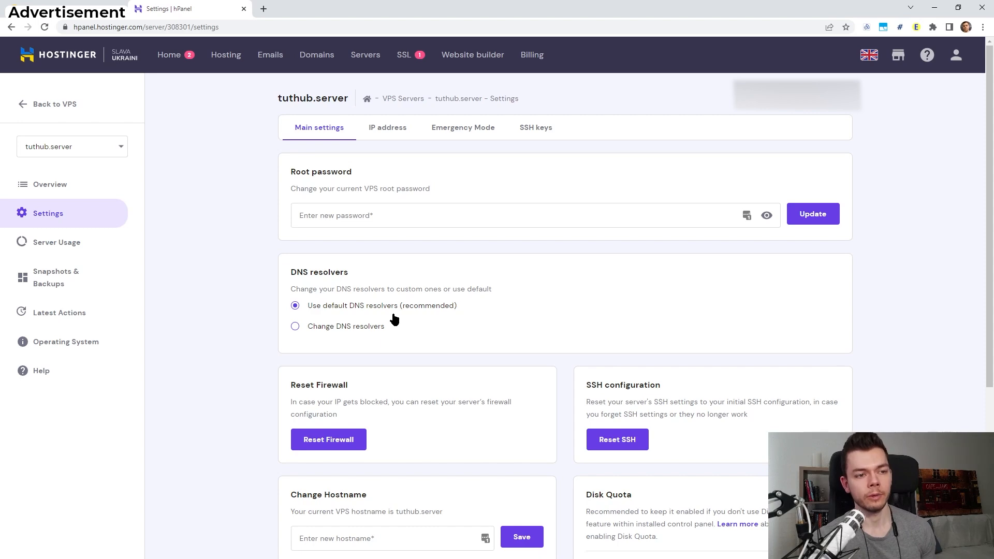
mouse_move(387, 362)
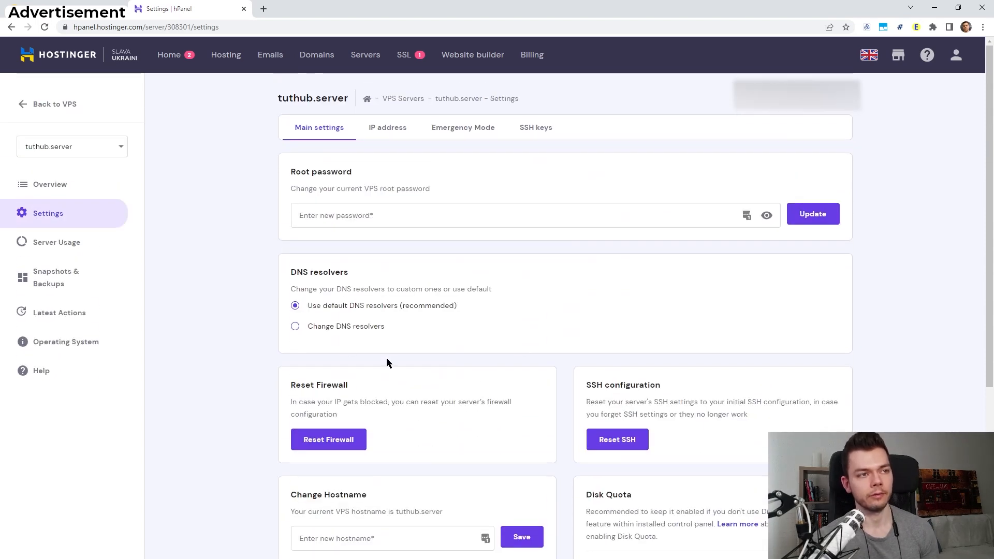
mouse_move(538, 336)
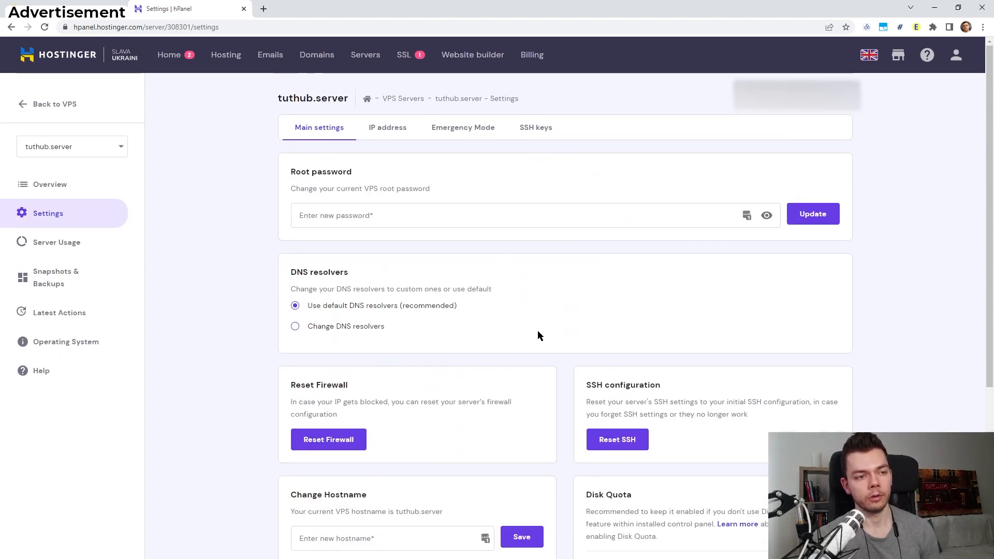
mouse_move(483, 269)
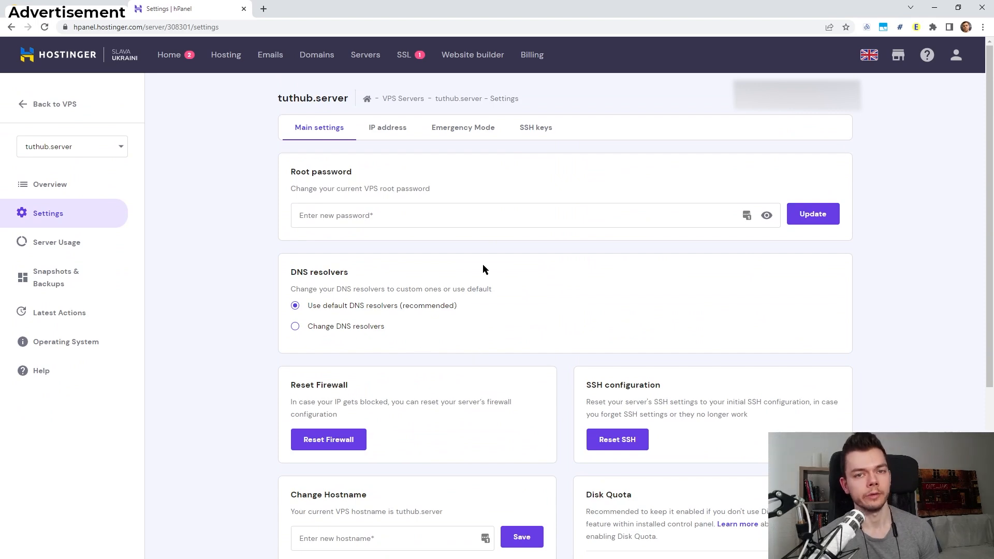
mouse_move(259, 191)
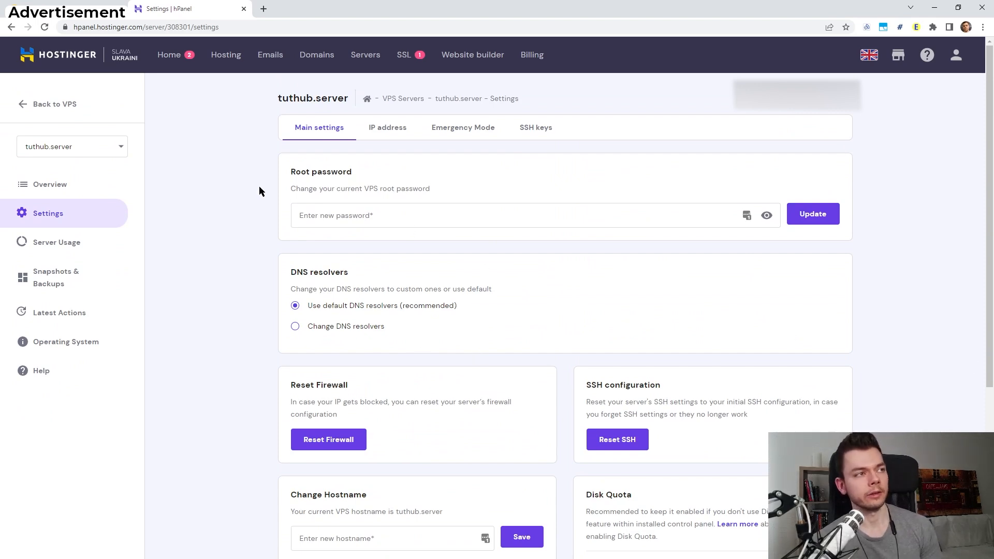
left_click(57, 8)
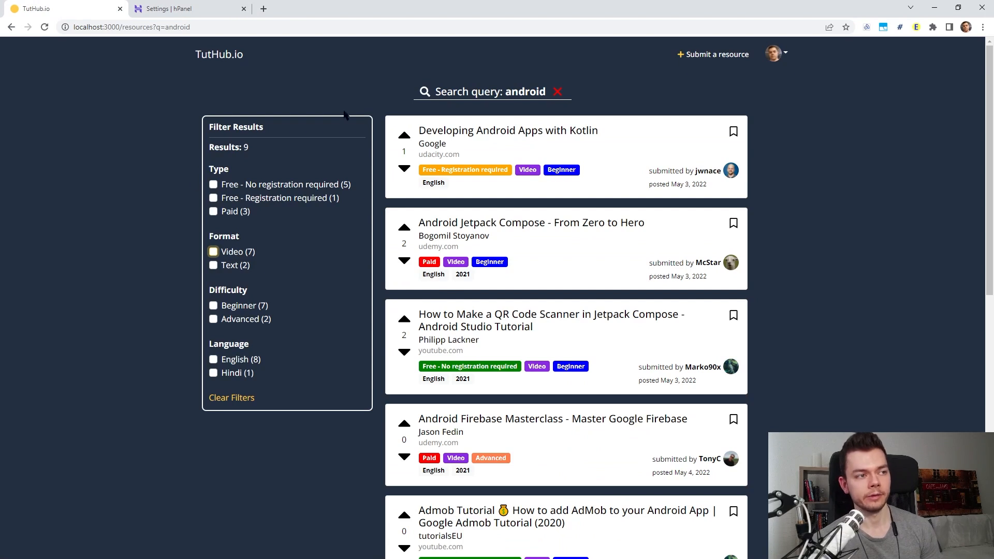
mouse_move(366, 186)
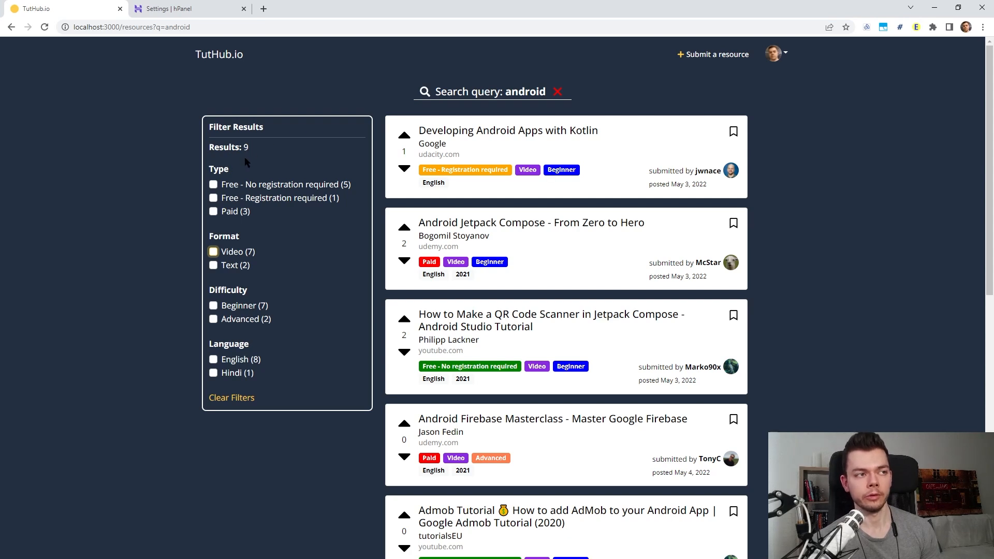
mouse_move(372, 215)
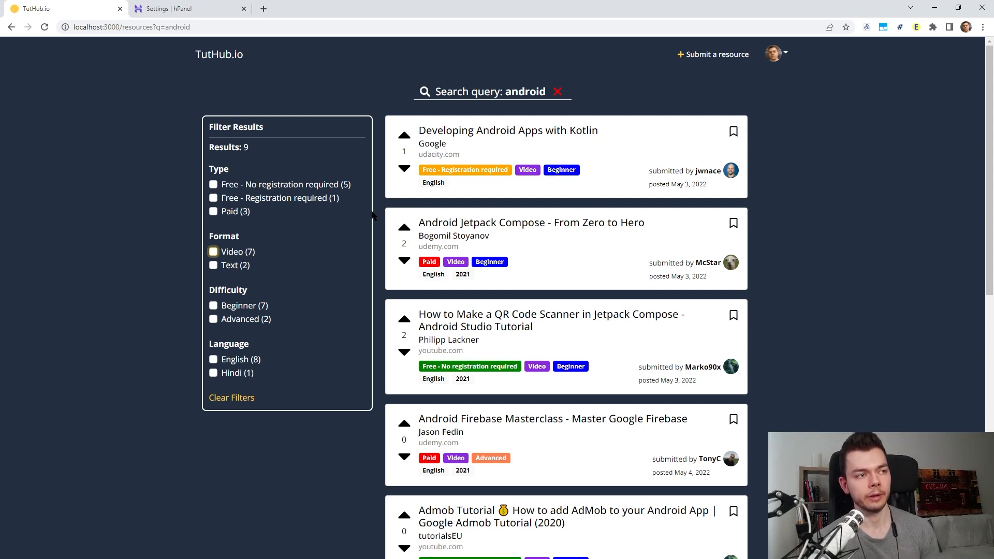
mouse_move(259, 240)
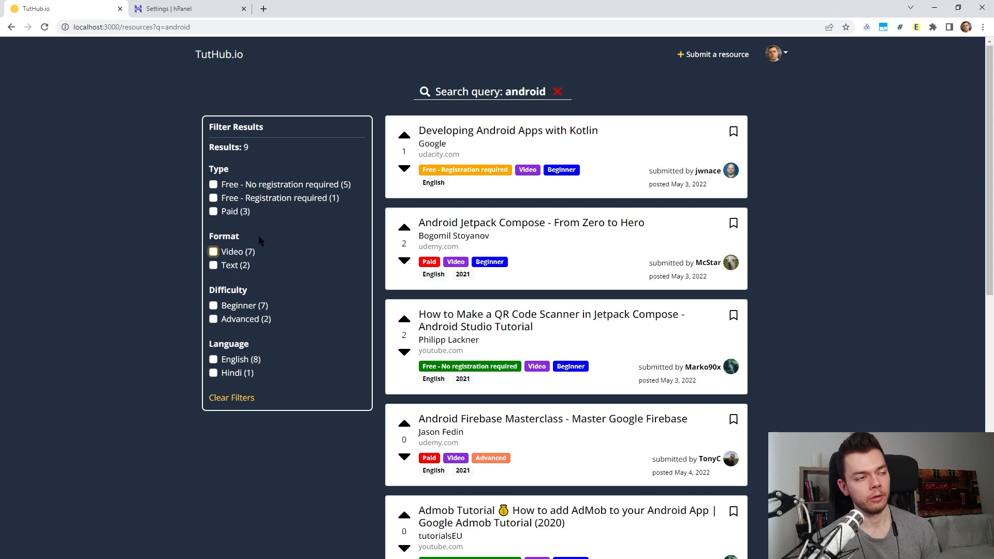
mouse_move(319, 247)
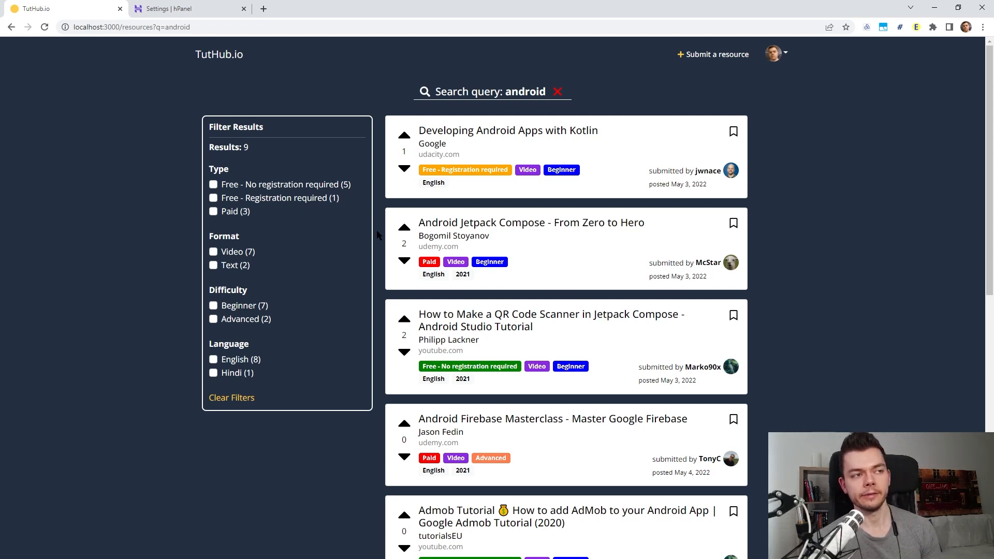
mouse_move(320, 337)
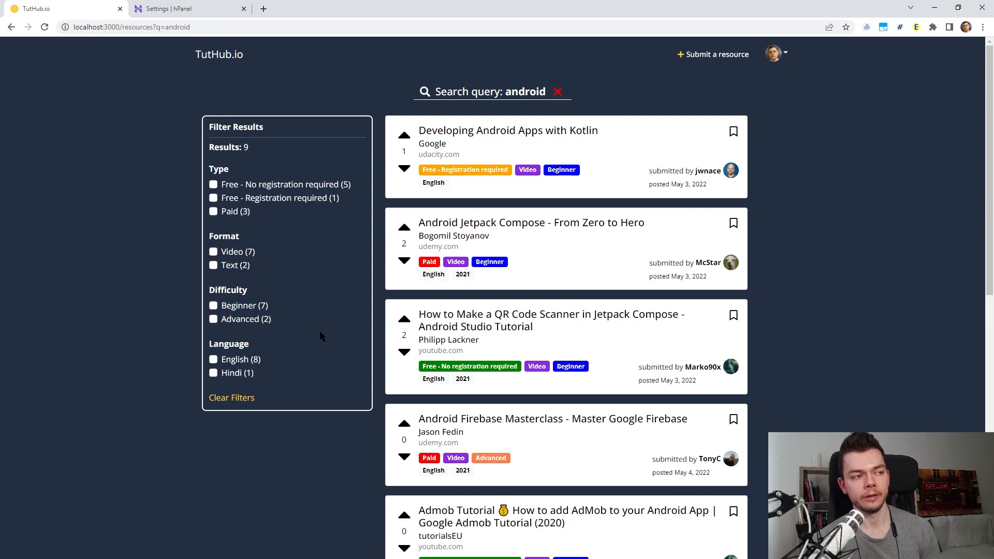
mouse_move(228, 157)
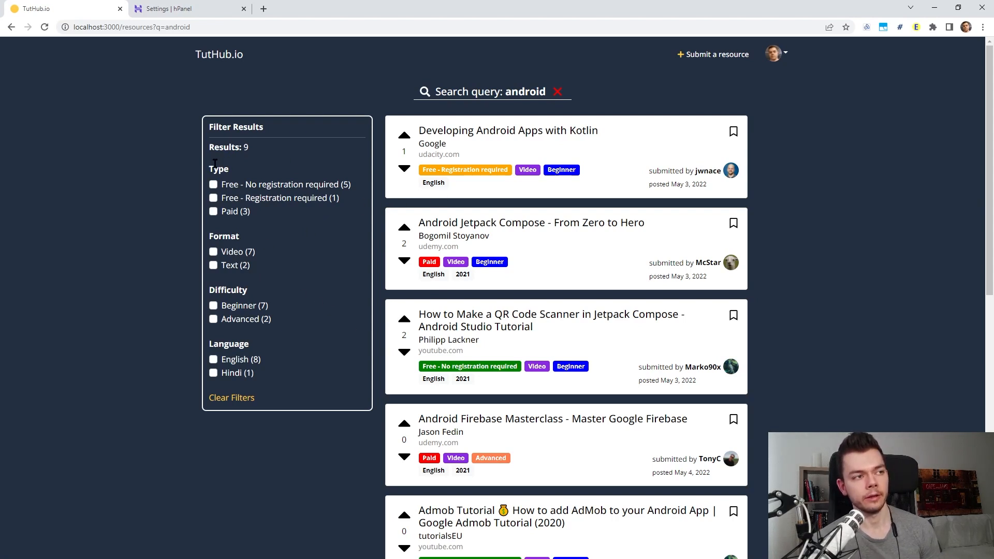
mouse_move(338, 201)
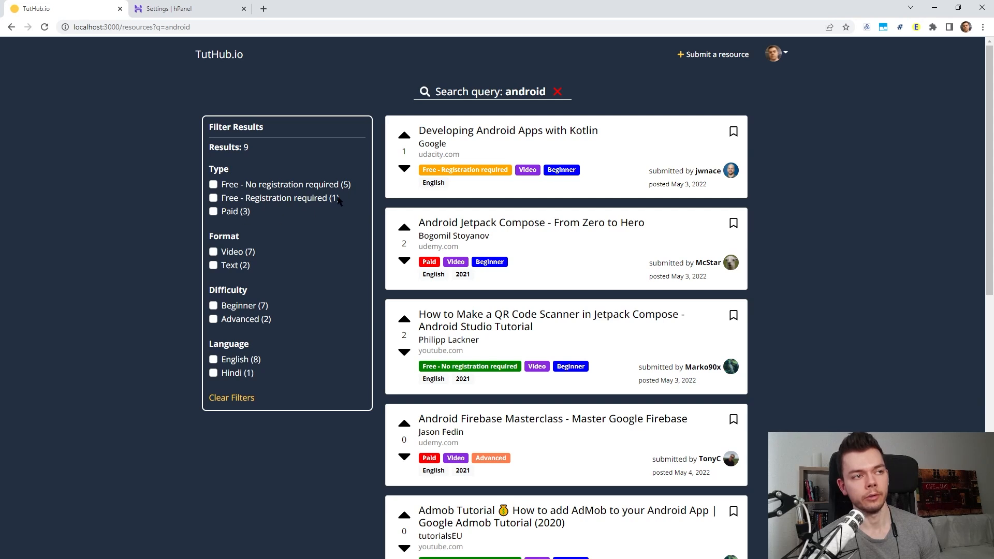
mouse_move(301, 211)
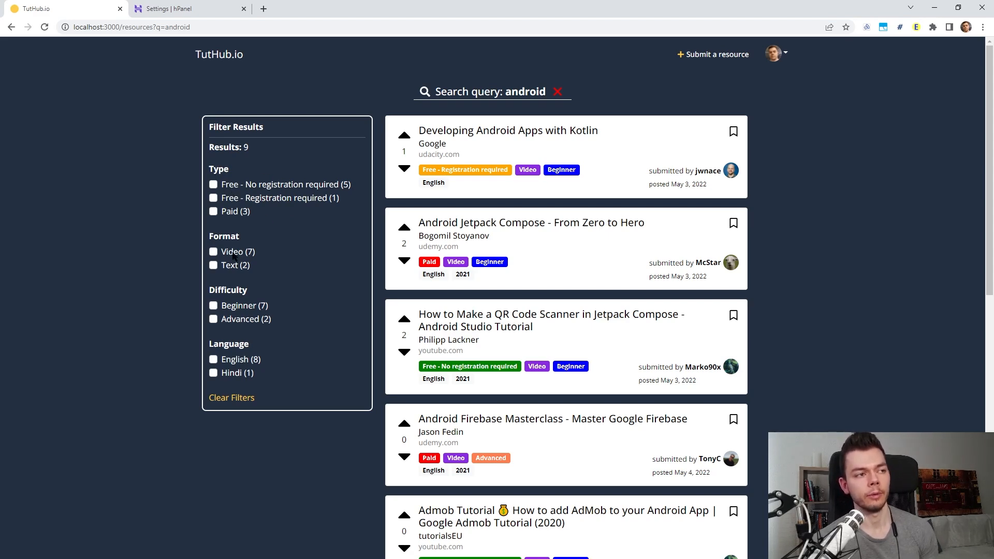
left_click(212, 251)
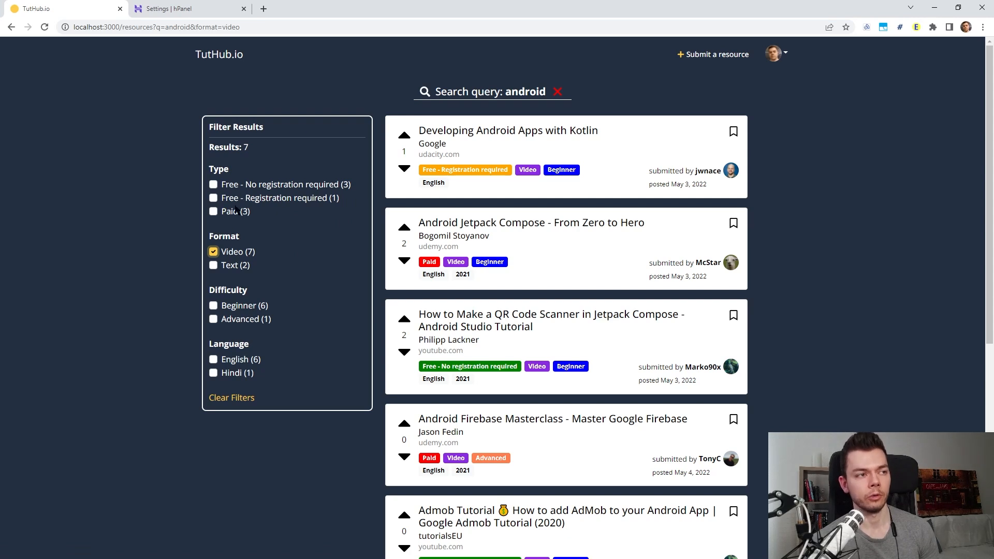
mouse_move(265, 292)
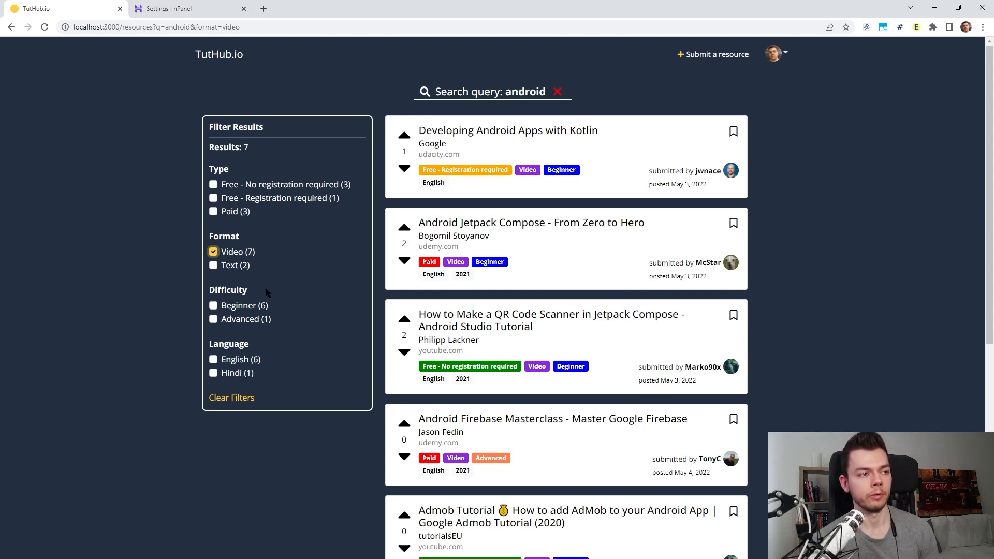
mouse_move(234, 371)
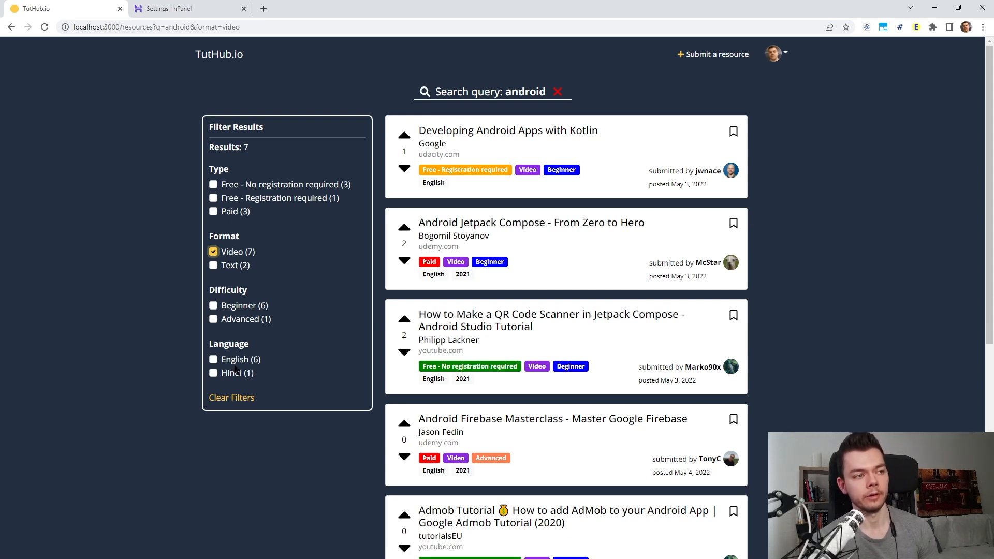
left_click(212, 252)
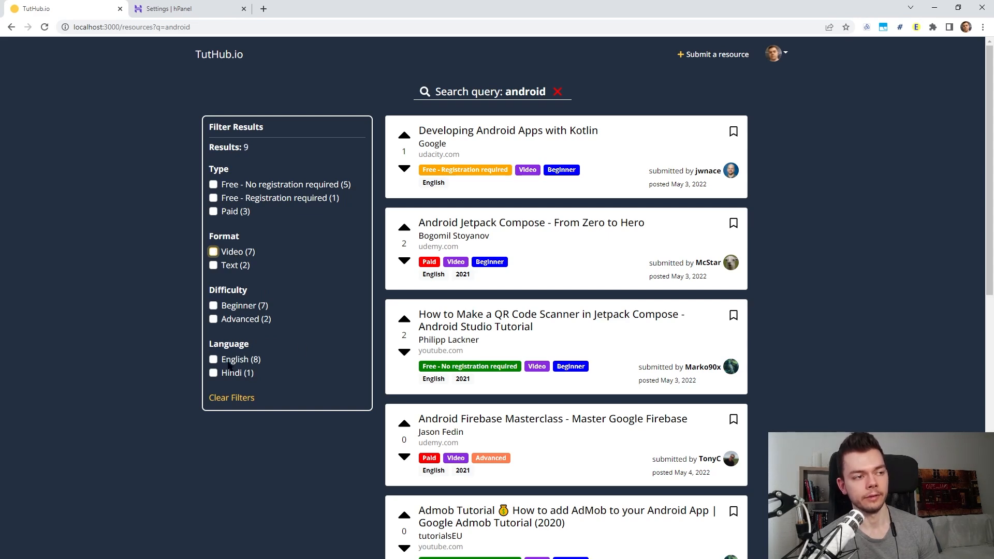
left_click(214, 373)
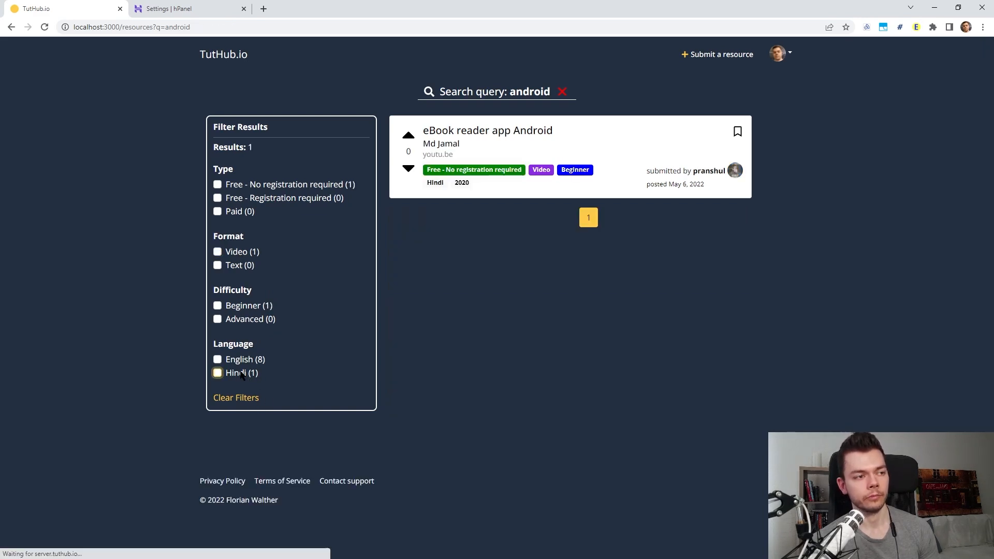
left_click(217, 373)
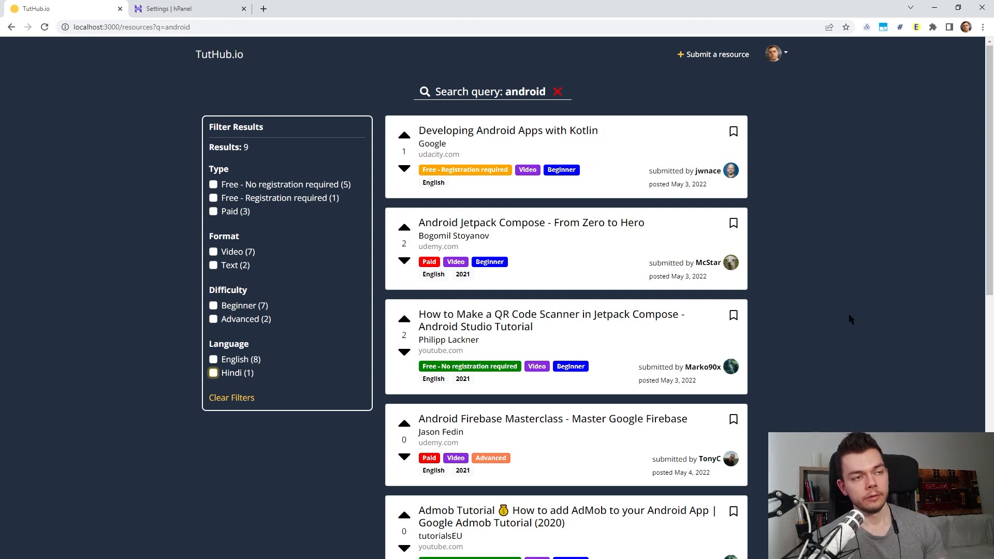
mouse_move(666, 261)
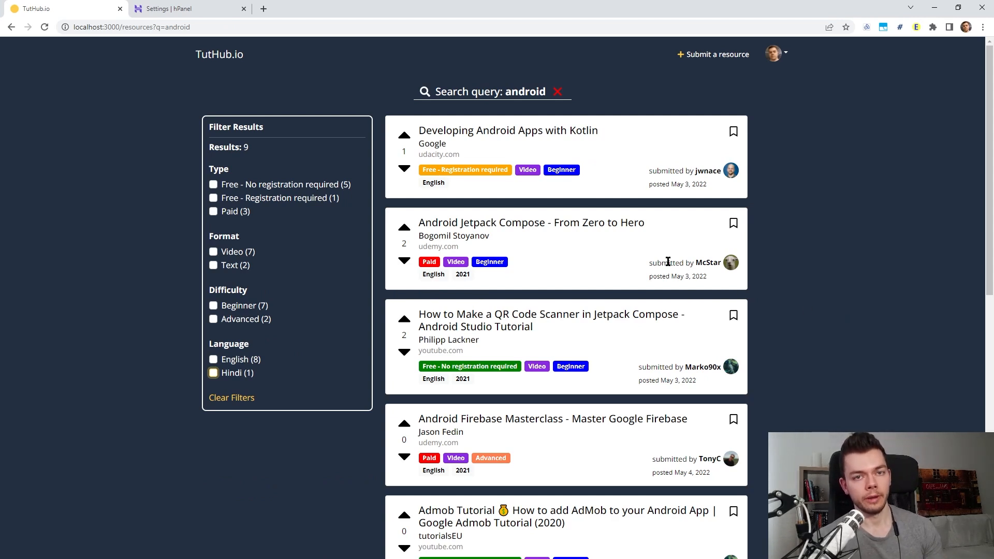
mouse_move(559, 129)
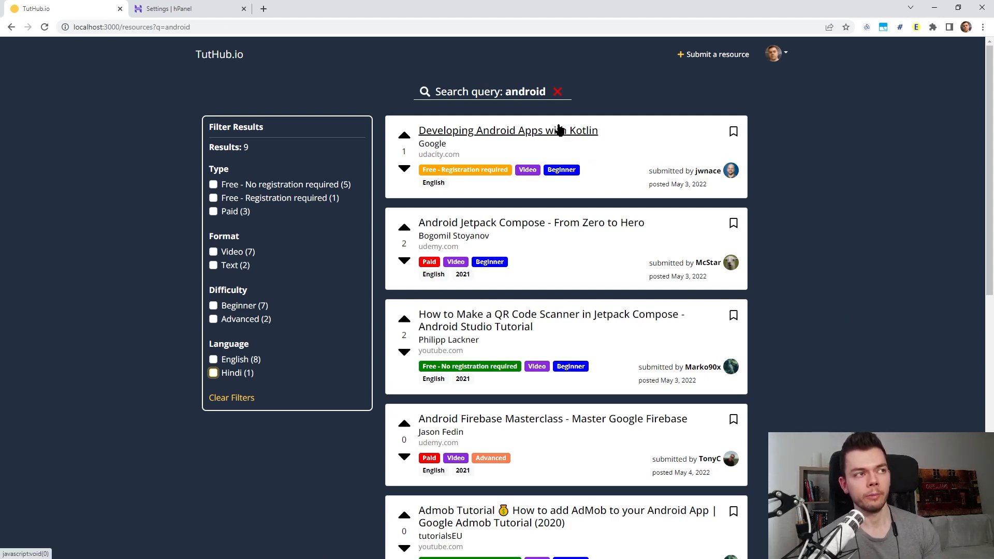
mouse_move(353, 88)
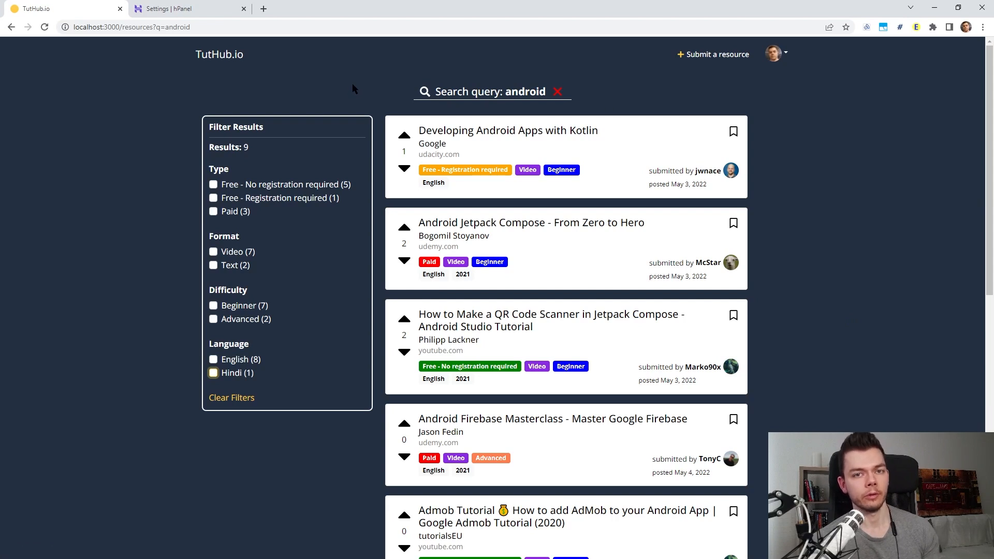
mouse_move(353, 119)
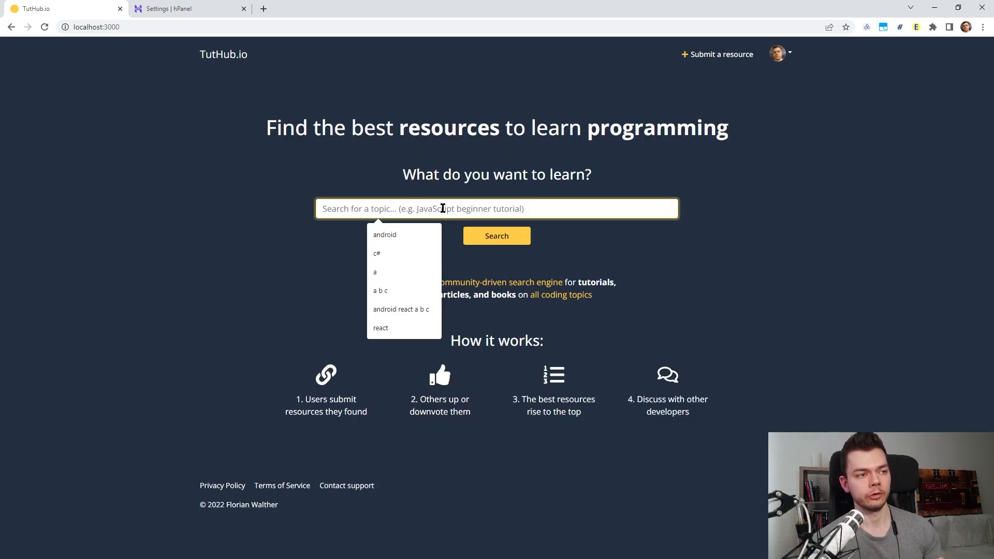
Step: Search for * to list all 30 resources and scroll through the first results page
type("*")
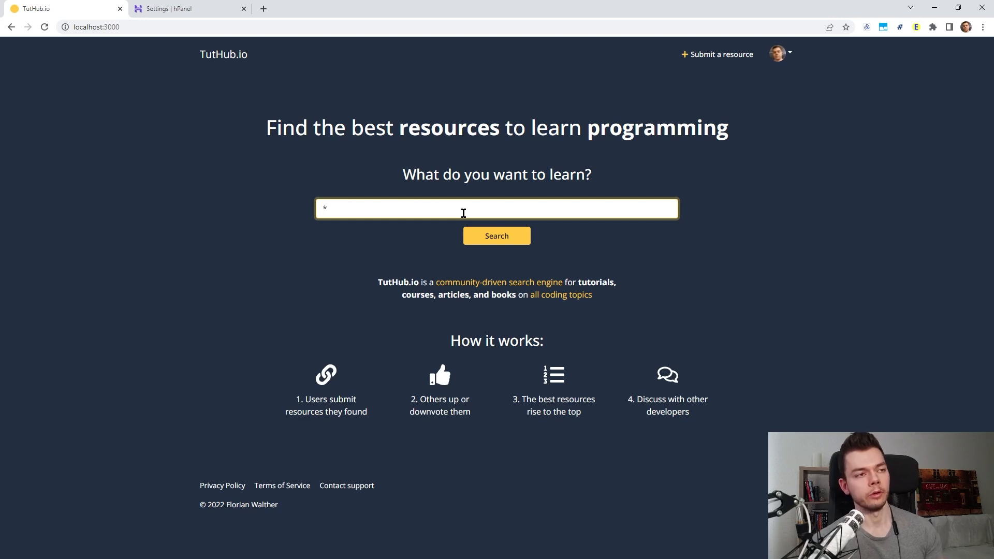
left_click(496, 235)
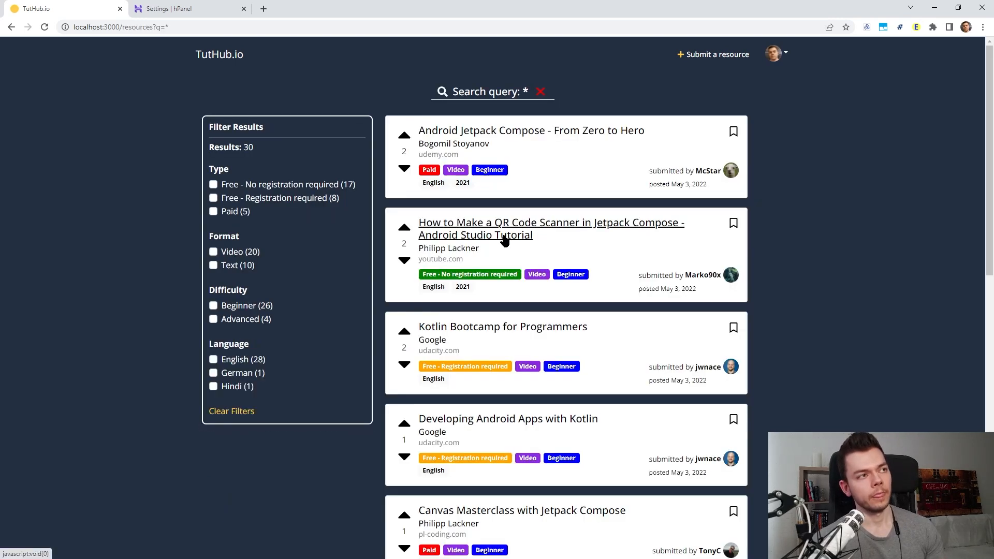
mouse_move(257, 155)
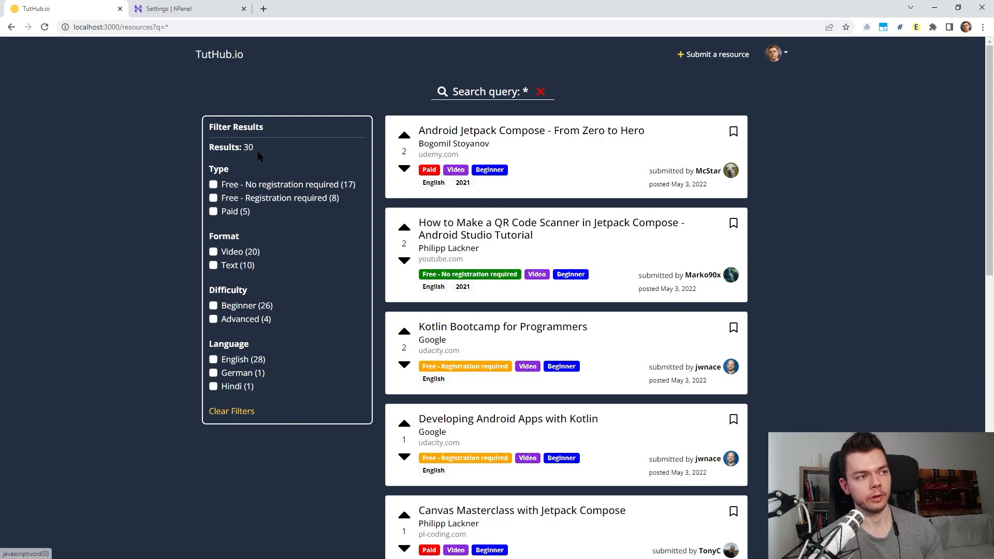
scroll("down", 3)
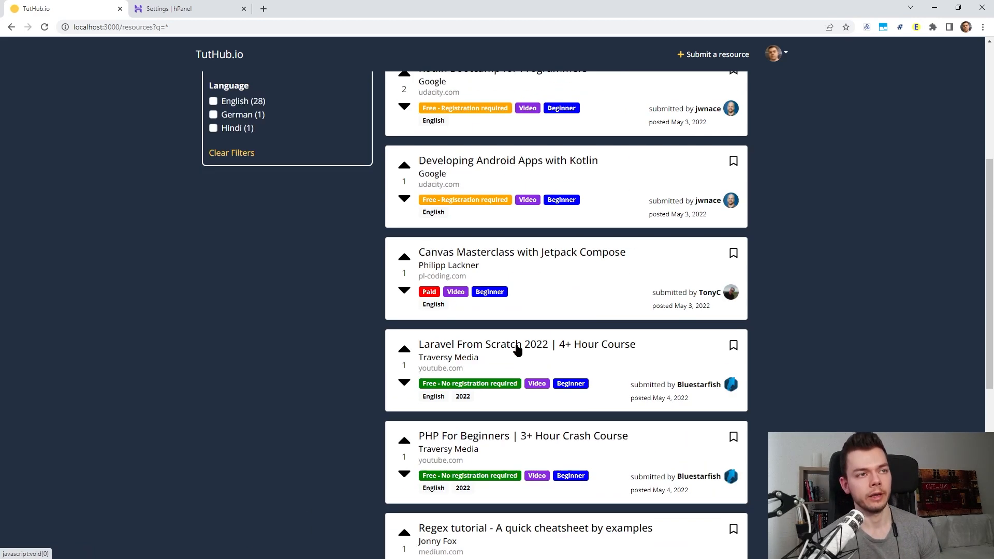
scroll("down", 3)
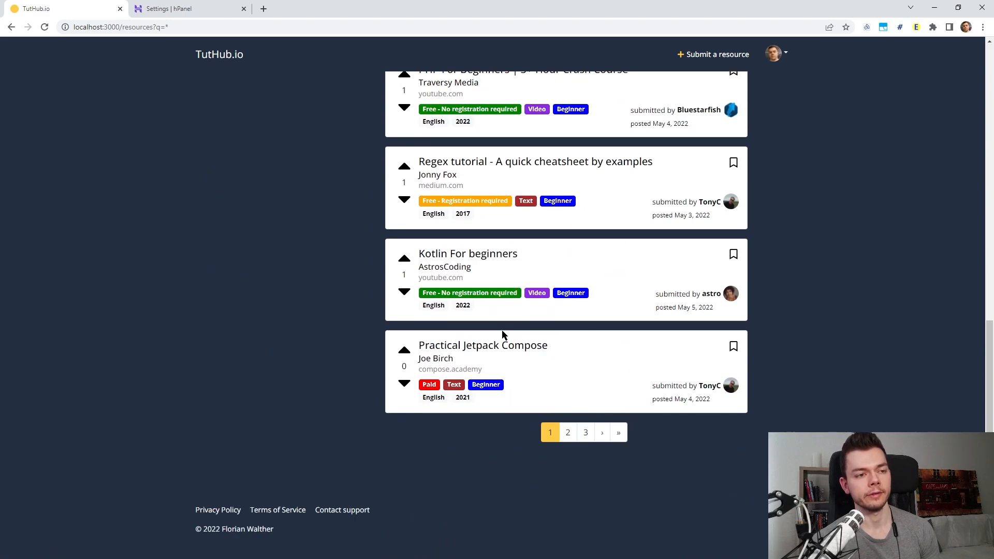
Step: Page through the wildcard results to page 3, ending at the German JavaScript course
left_click(567, 432)
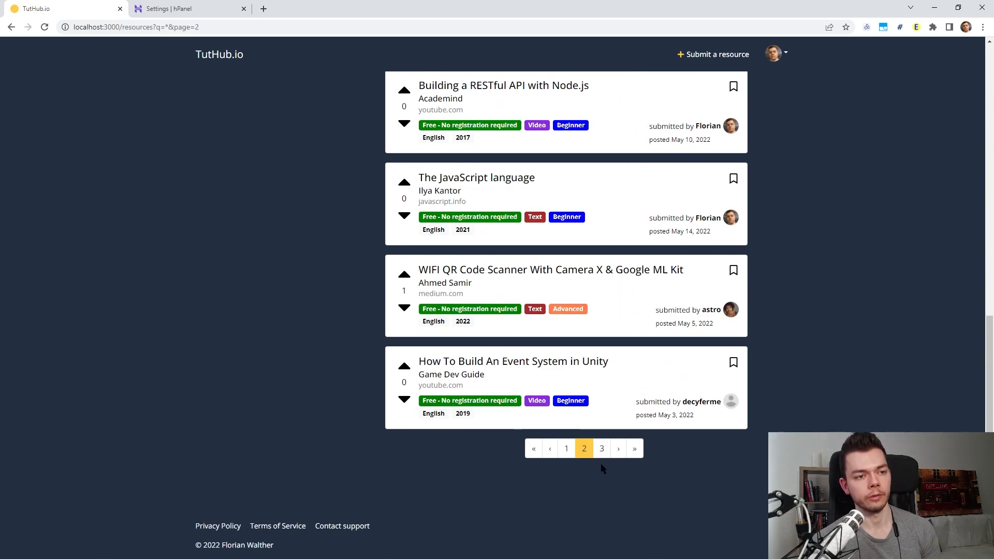
left_click(601, 448)
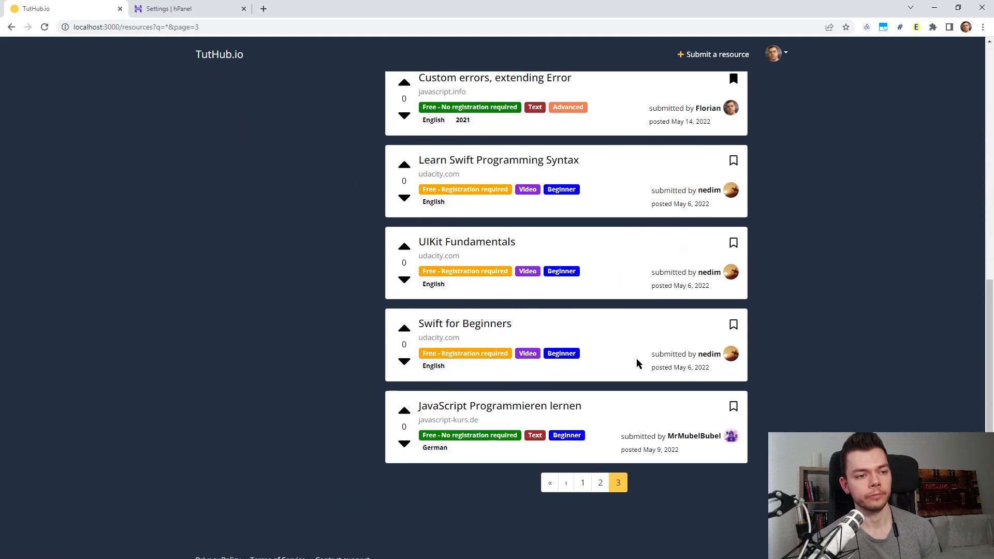
scroll("down", 3)
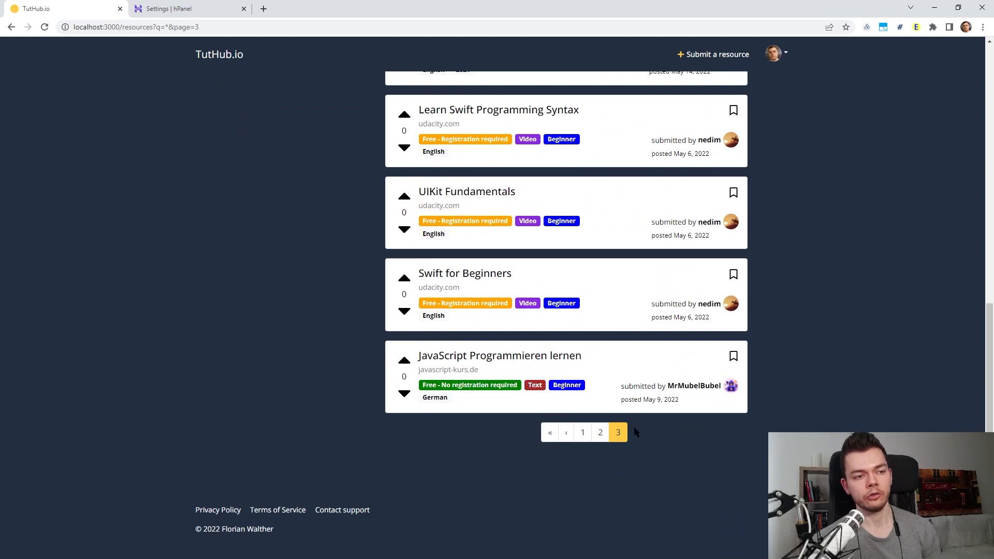
mouse_move(586, 429)
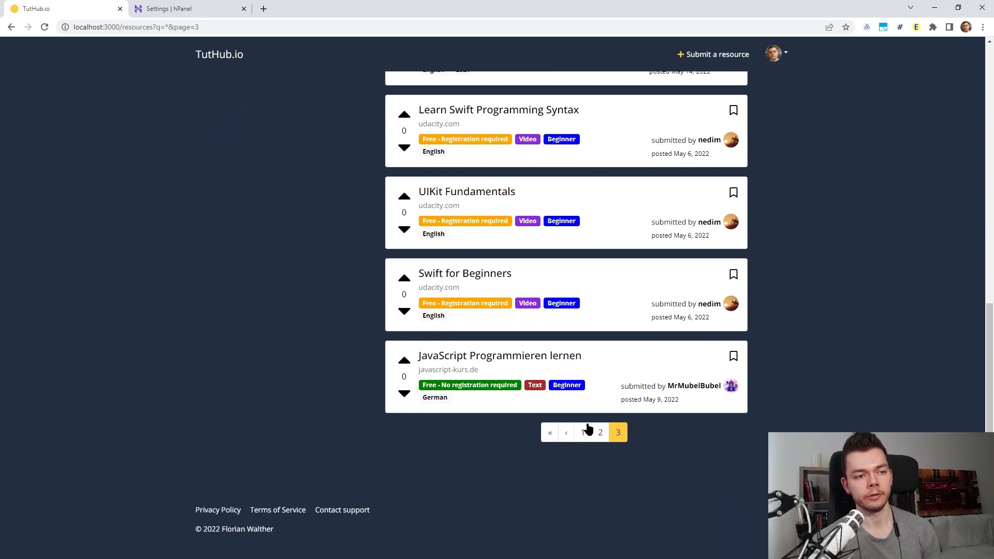
mouse_move(549, 432)
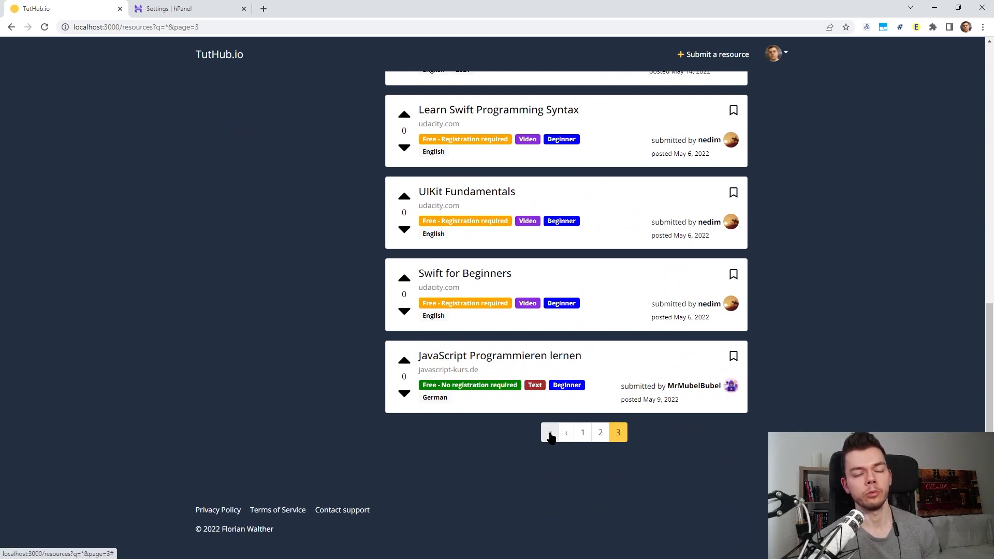
mouse_move(543, 423)
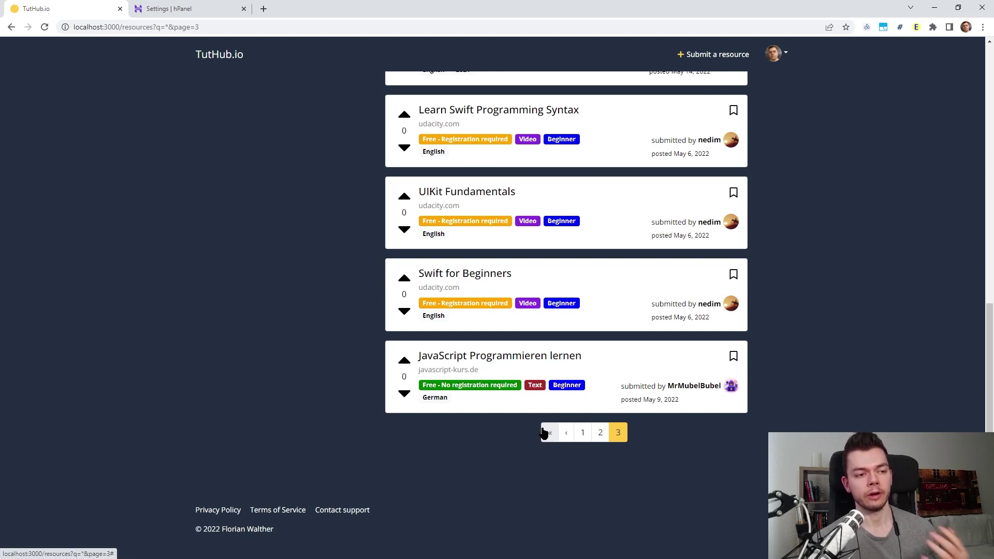
mouse_move(621, 443)
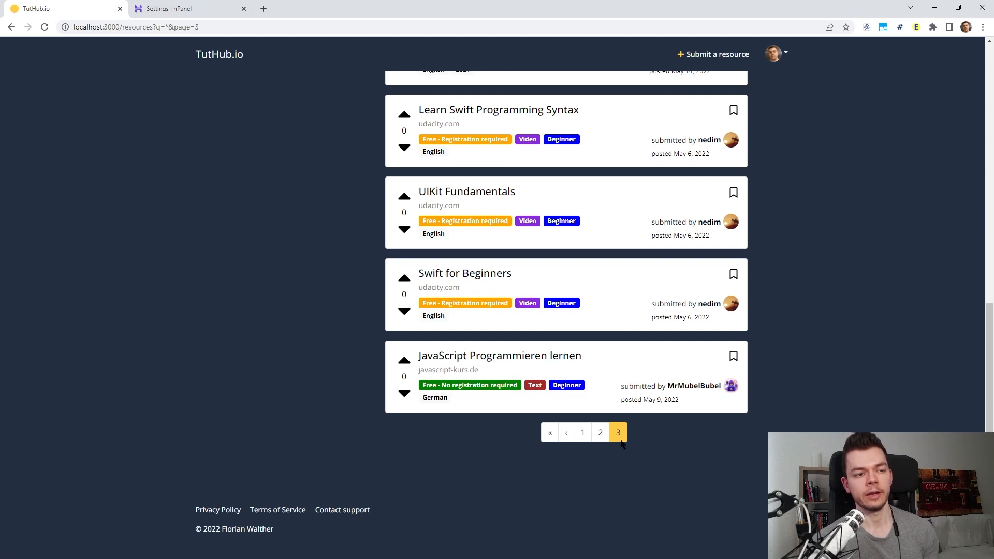
mouse_move(603, 463)
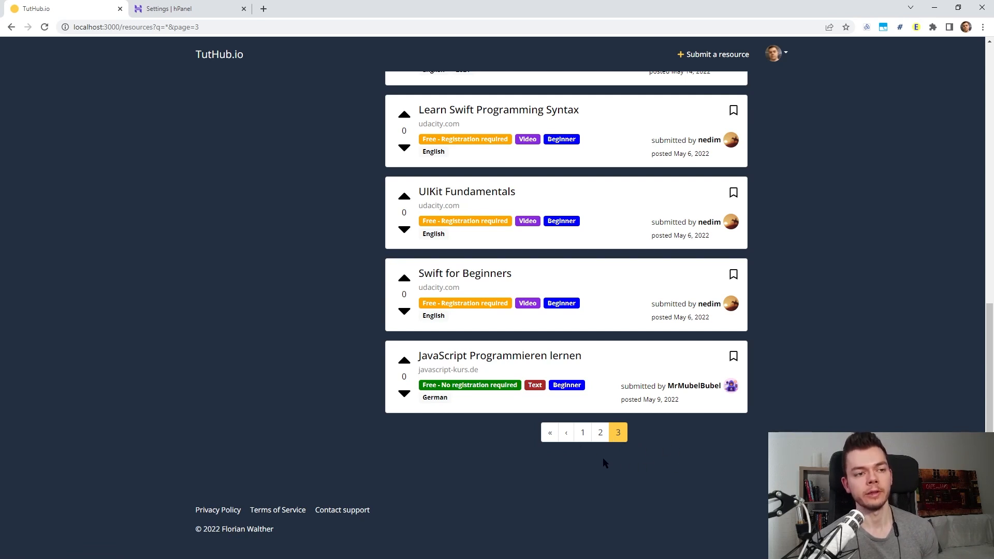
mouse_move(565, 432)
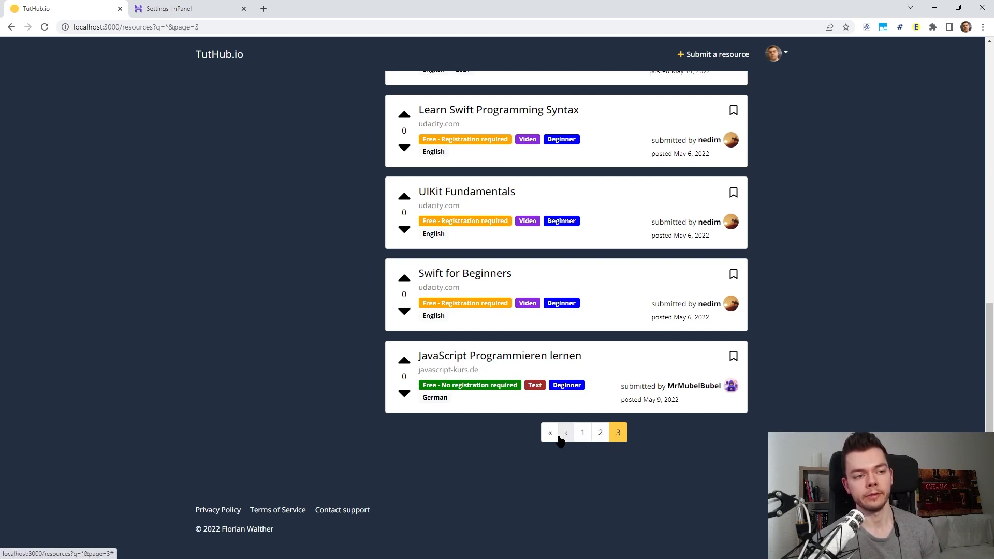
left_click(583, 432)
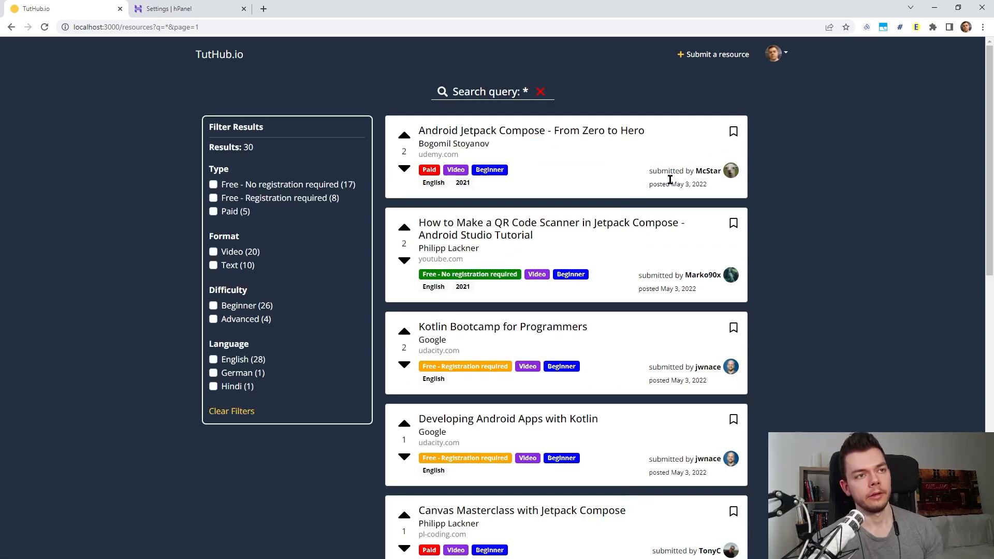
left_click(530, 130)
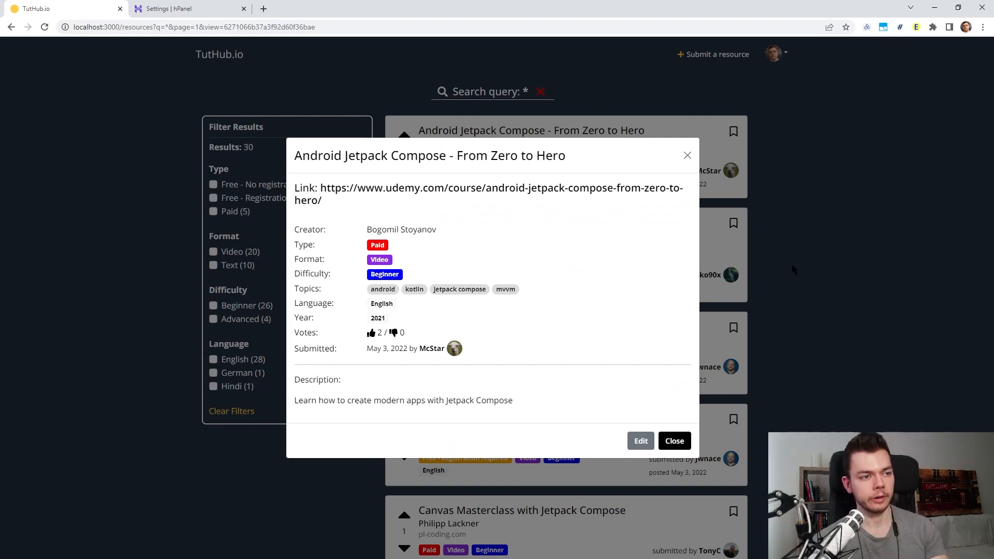
left_click(674, 441)
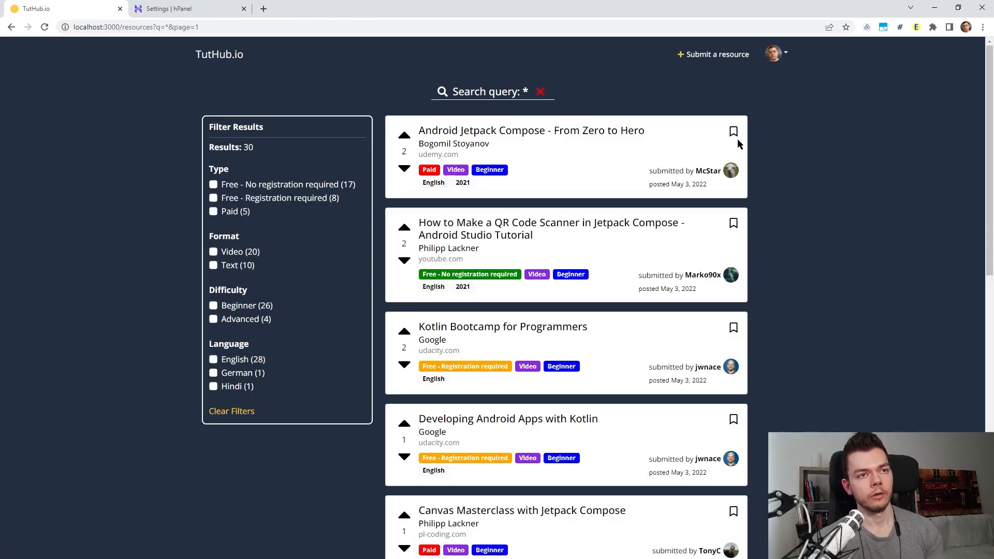
mouse_move(744, 149)
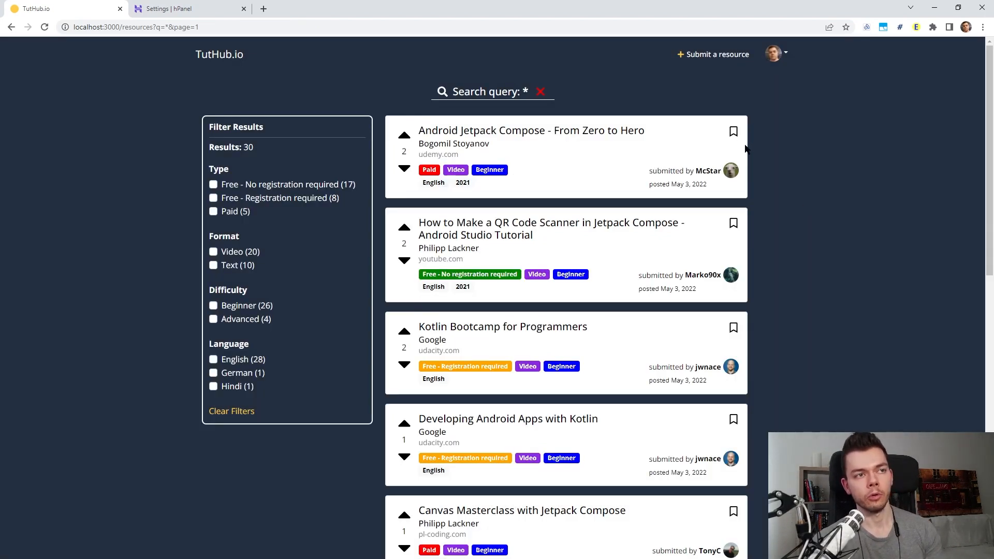
left_click(733, 131)
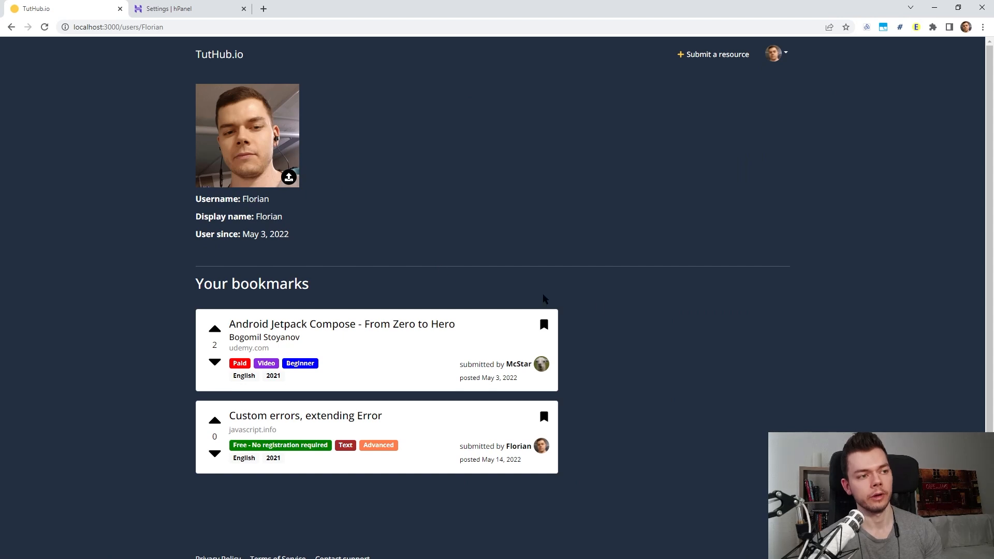
mouse_move(211, 163)
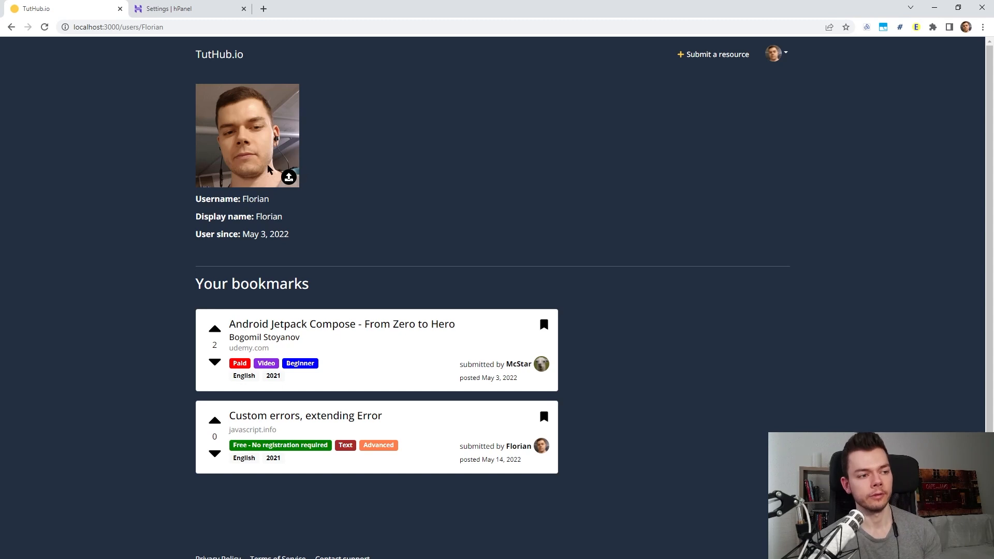
mouse_move(423, 314)
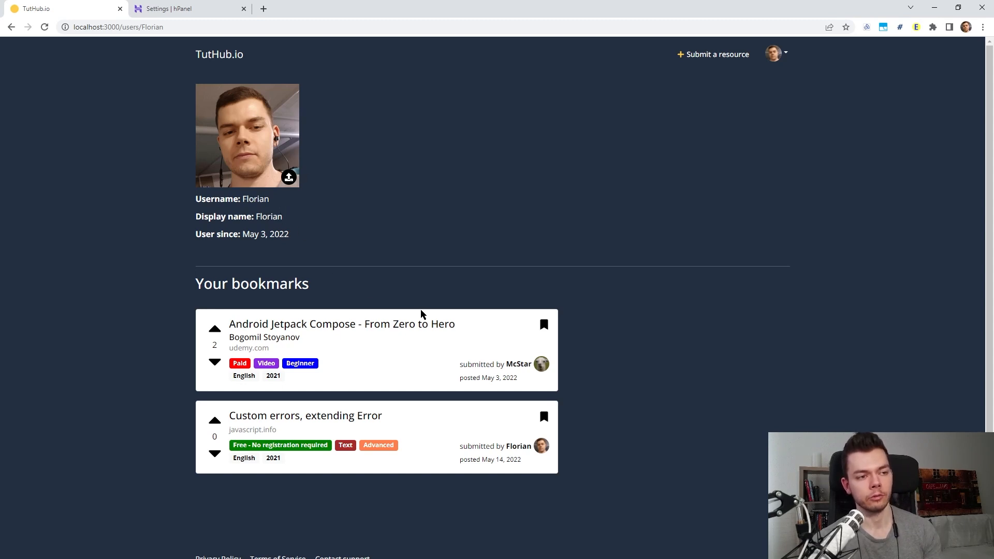
mouse_move(518, 377)
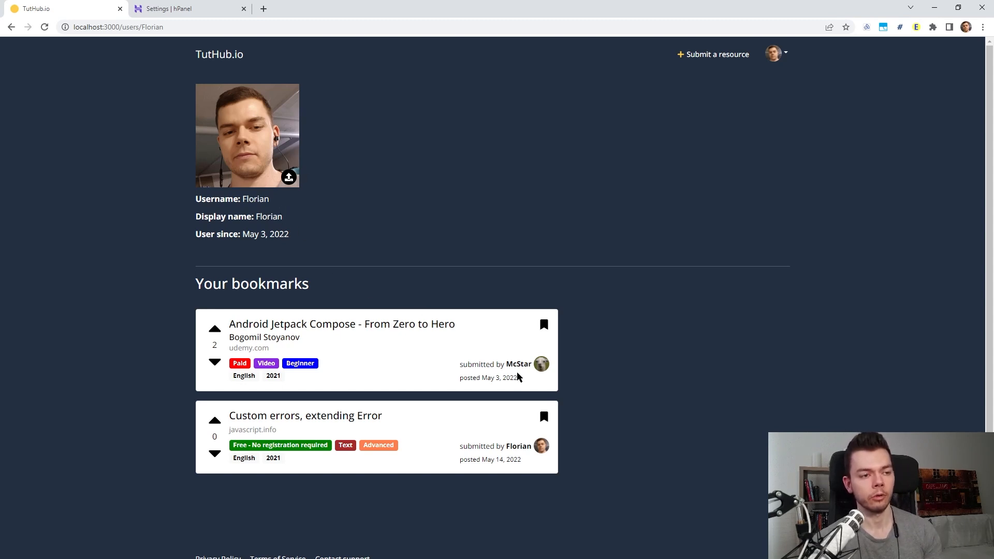
mouse_move(544, 421)
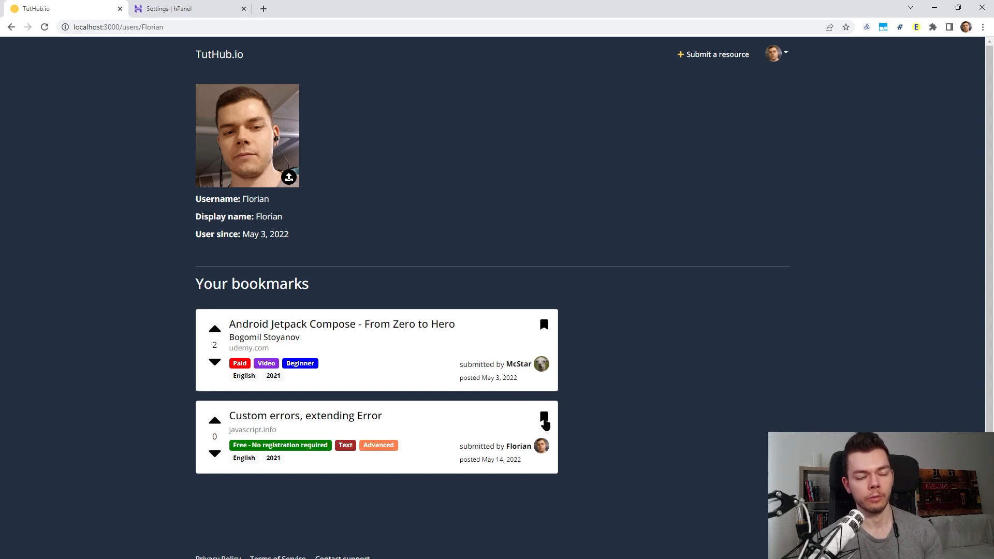
mouse_move(544, 423)
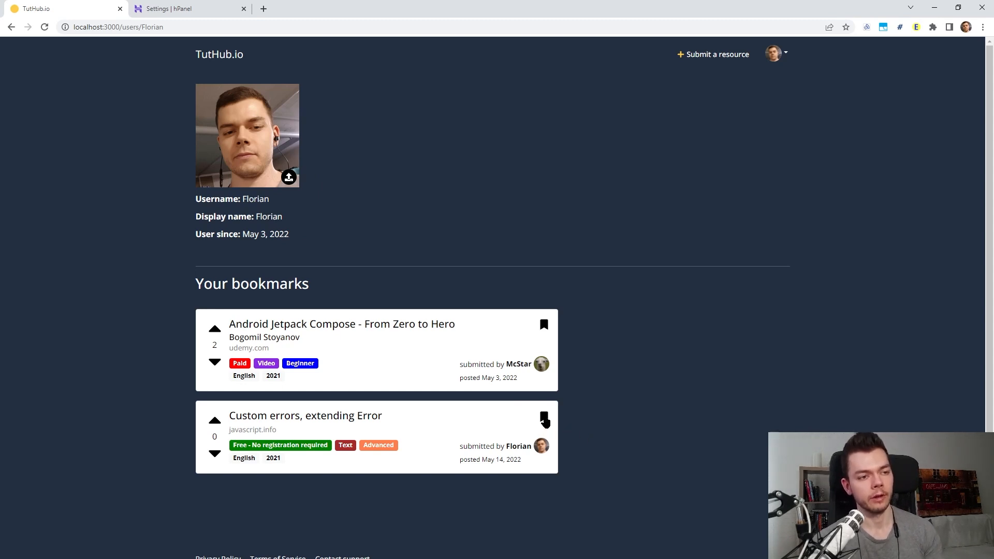
left_click(544, 420)
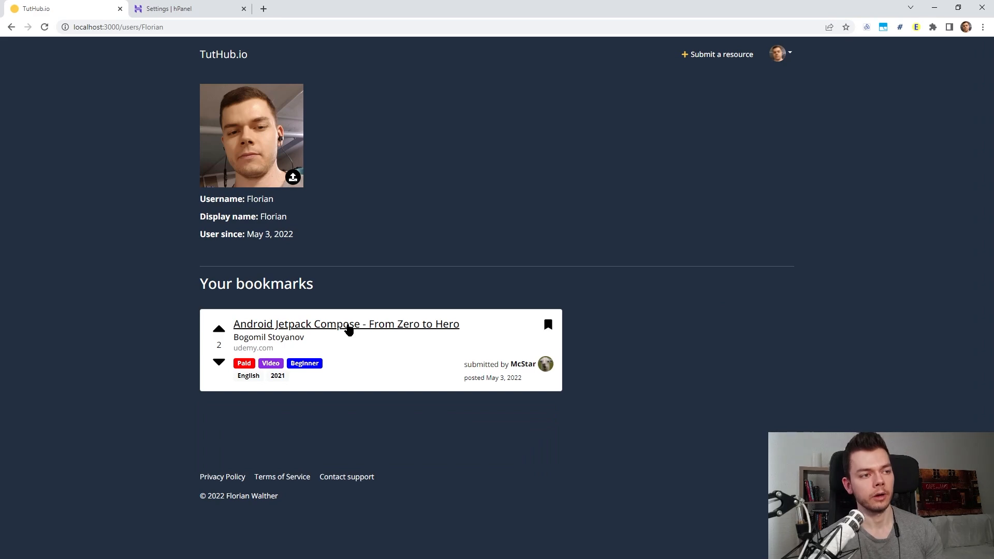
mouse_move(683, 156)
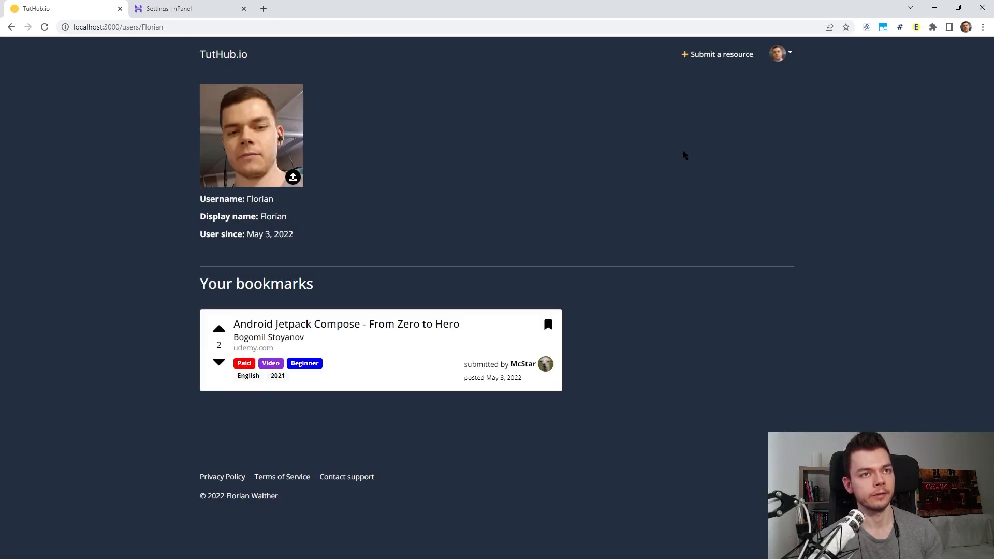
mouse_move(659, 299)
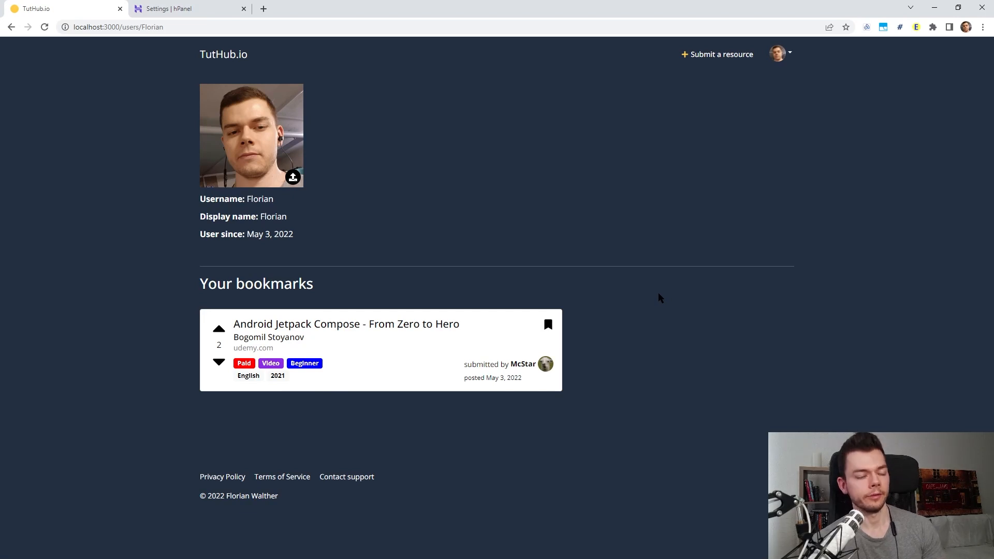
mouse_move(568, 308)
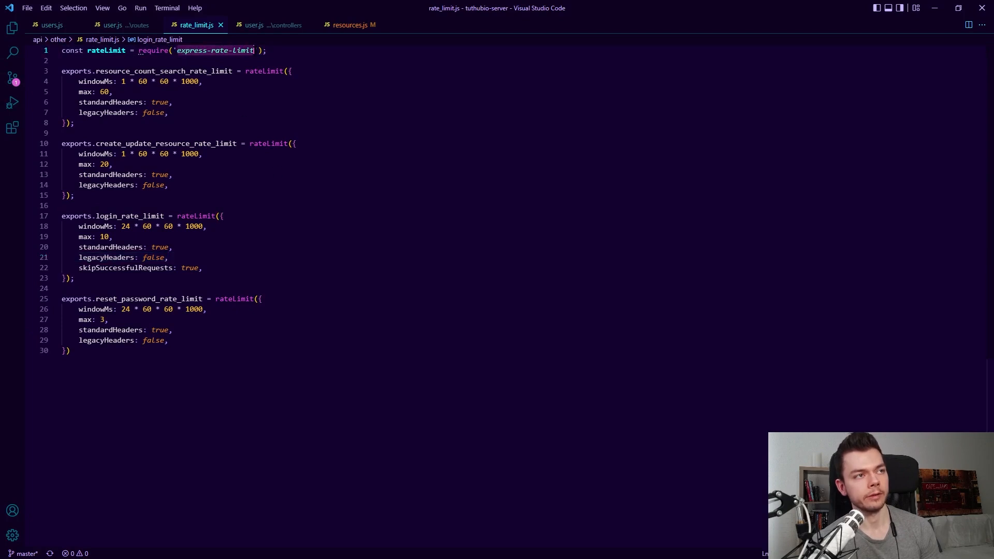
Step: In rate_limit.js, retype the search limiter's windowMs value as 1000
left_click(127, 112)
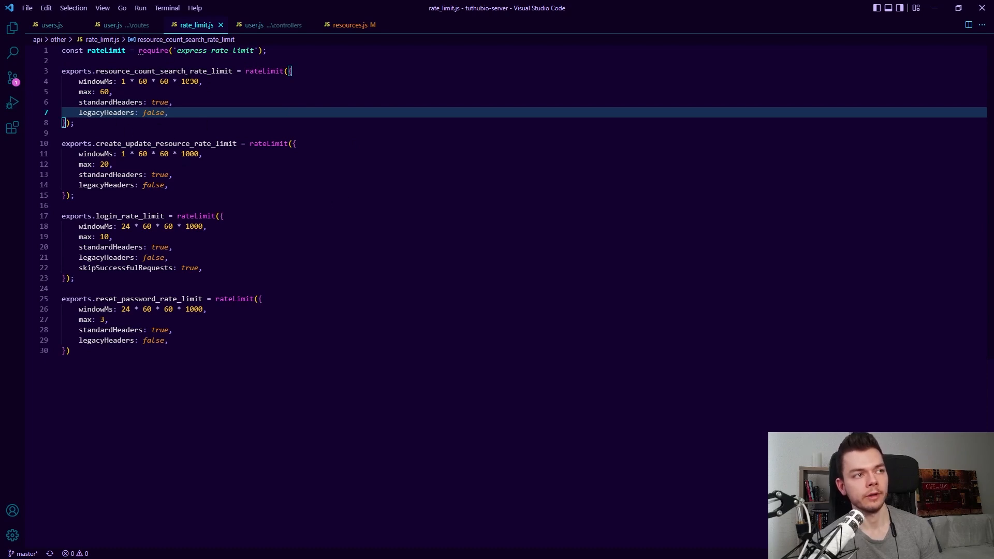
type("1000")
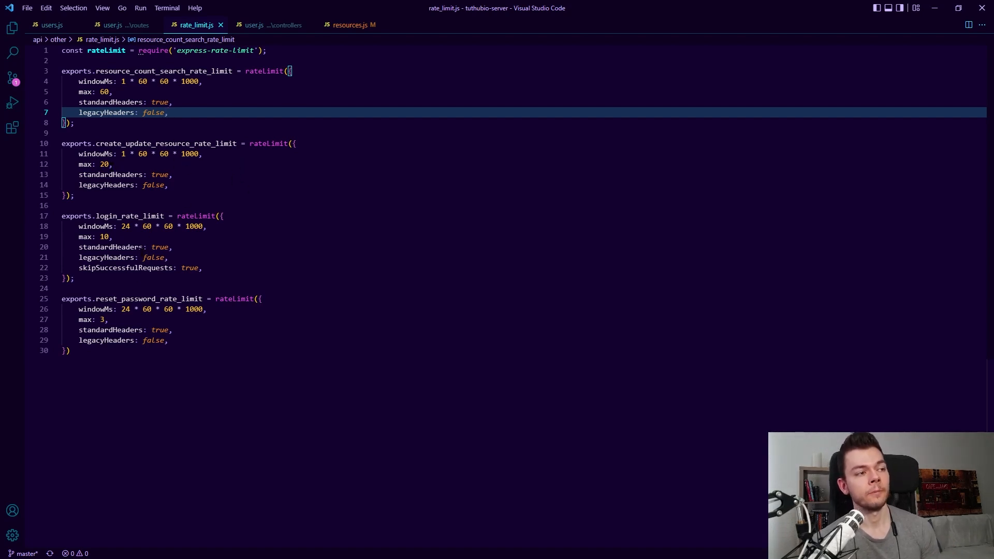
left_click(167, 113)
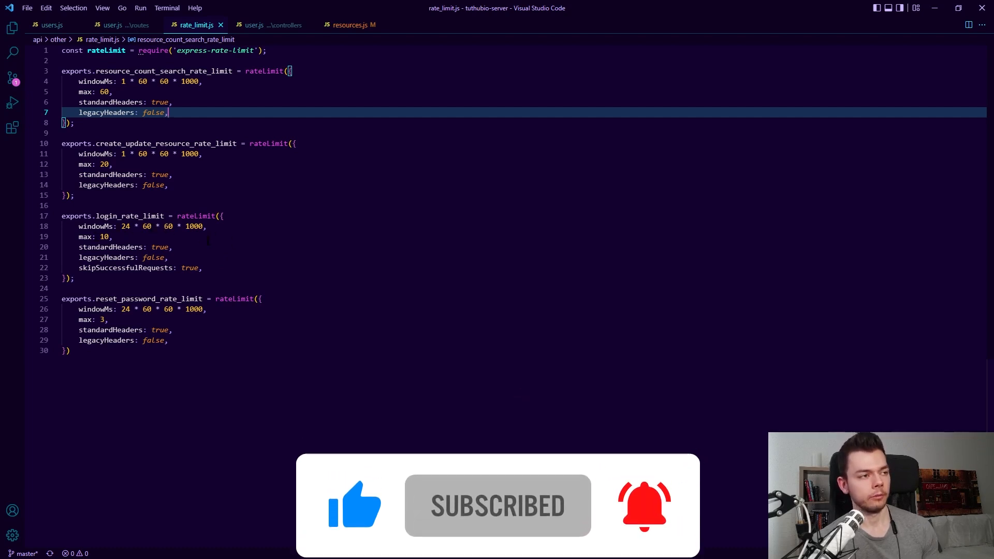
mouse_move(111, 268)
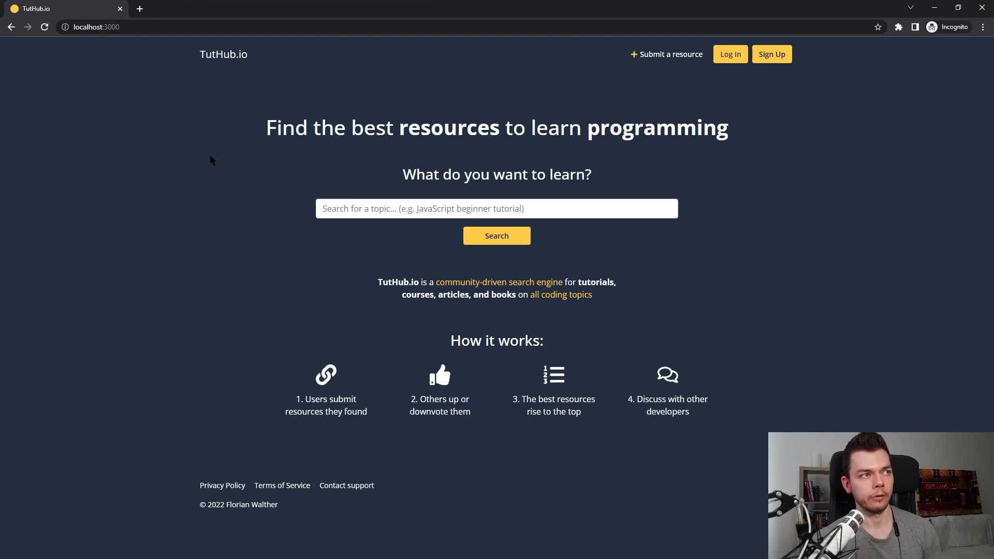
mouse_move(730, 54)
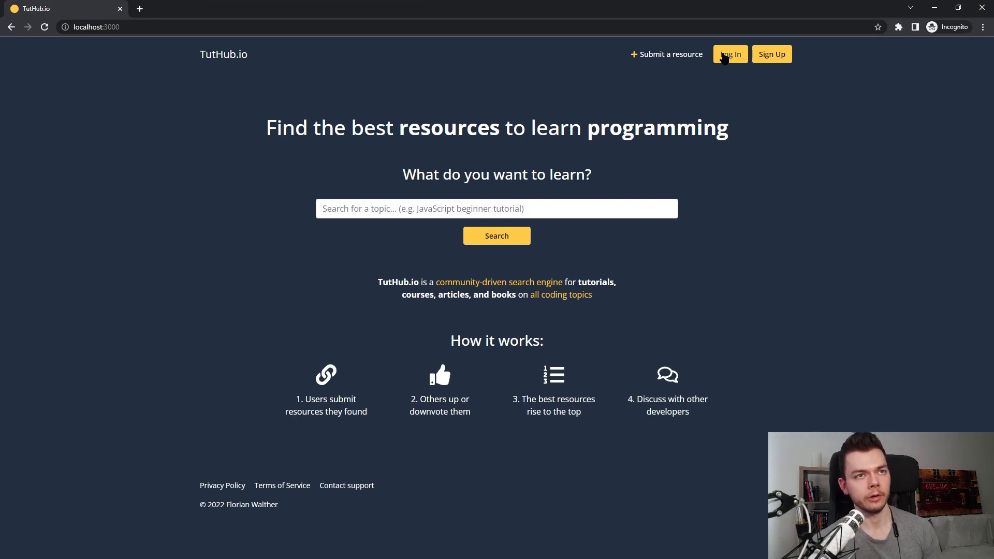
Step: Attempt to log in as asd123 with a wrong password repeatedly, getting 'Invalid credentials'
left_click(729, 53)
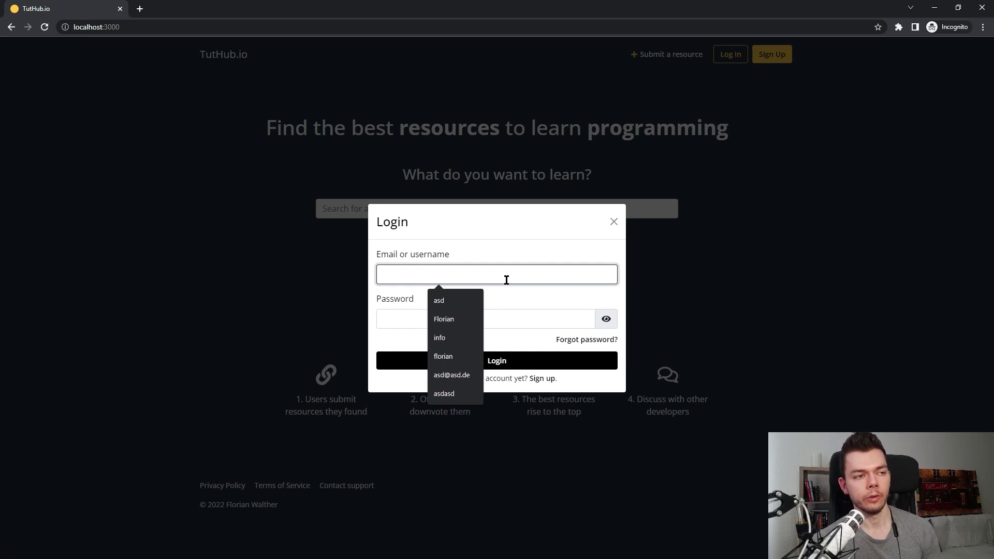
mouse_move(425, 274)
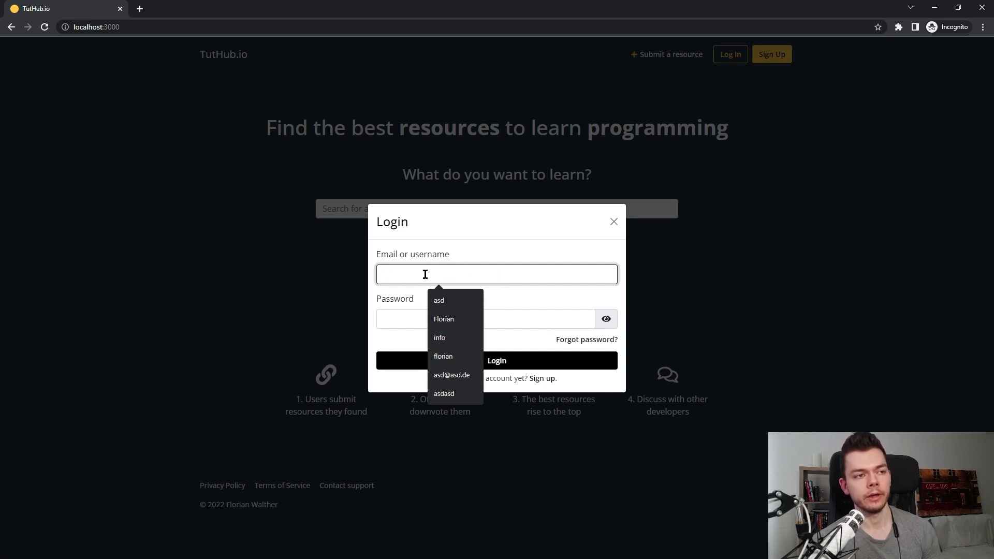
mouse_move(466, 281)
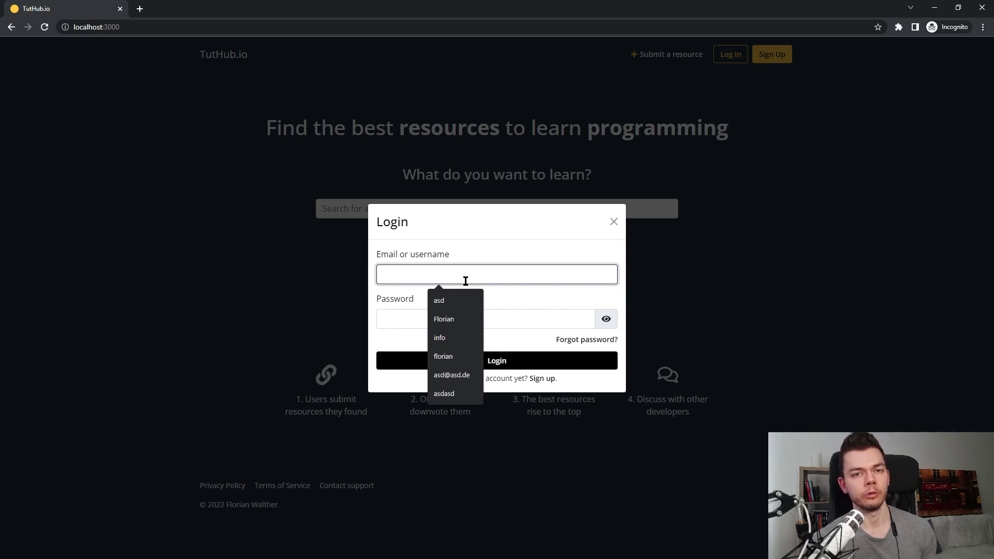
left_click(438, 300)
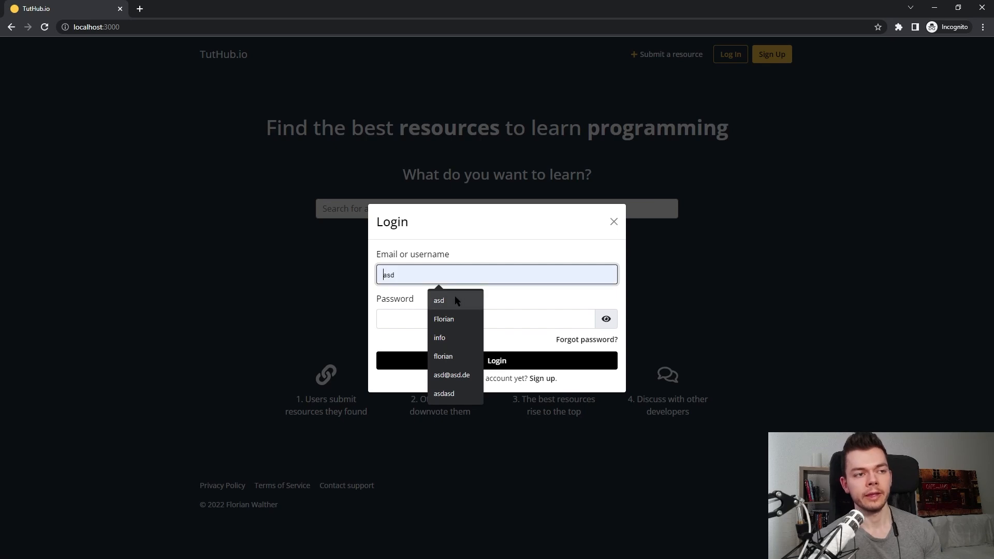
type("123")
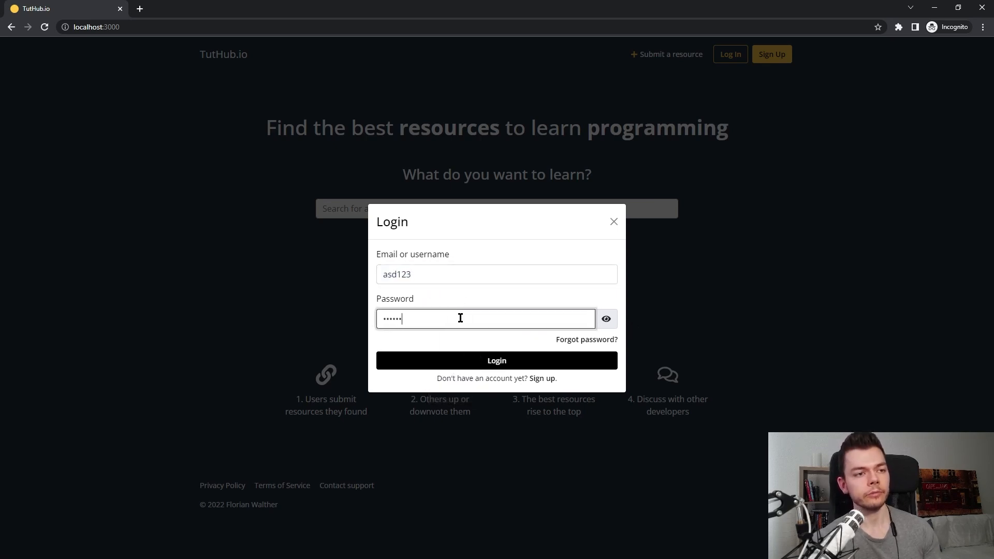
left_click(496, 361)
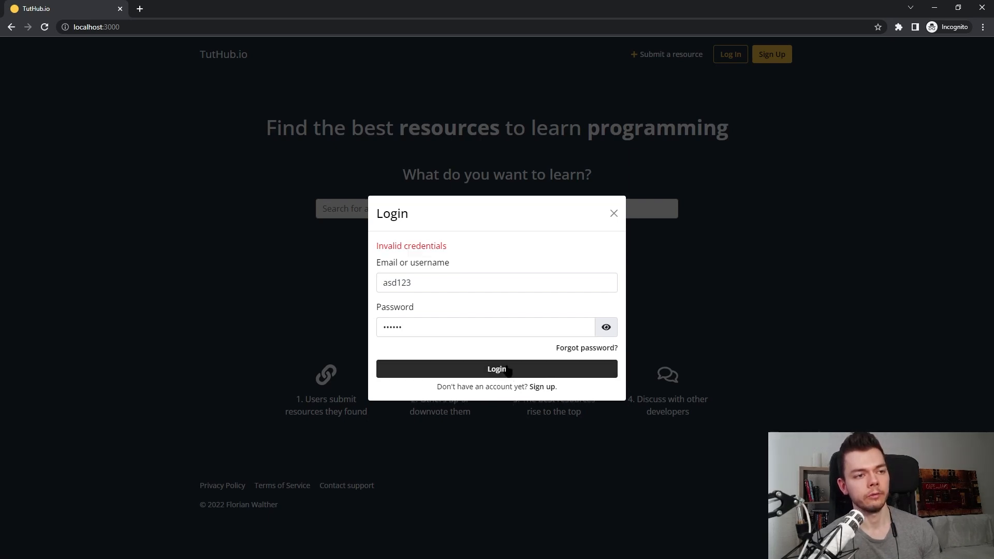
left_click(496, 369)
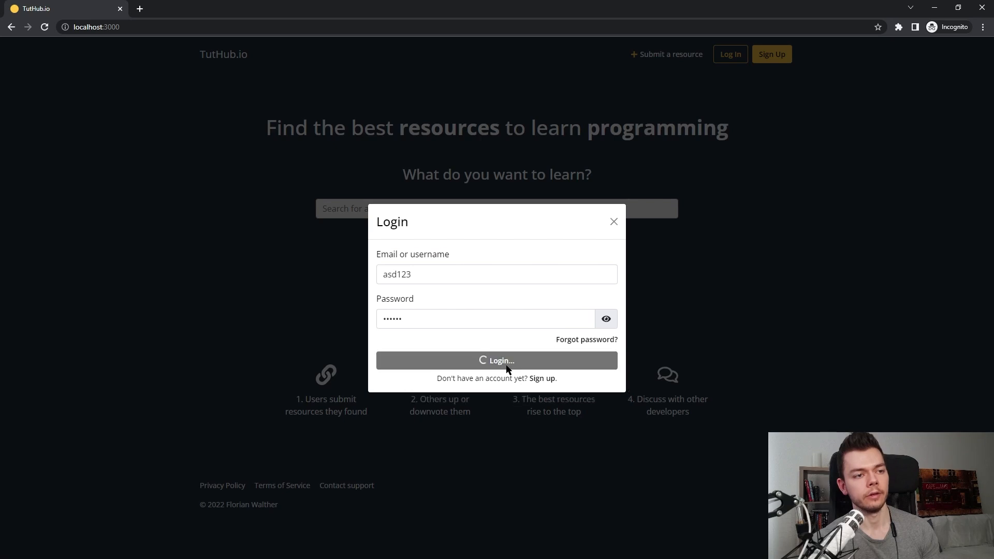
left_click(496, 360)
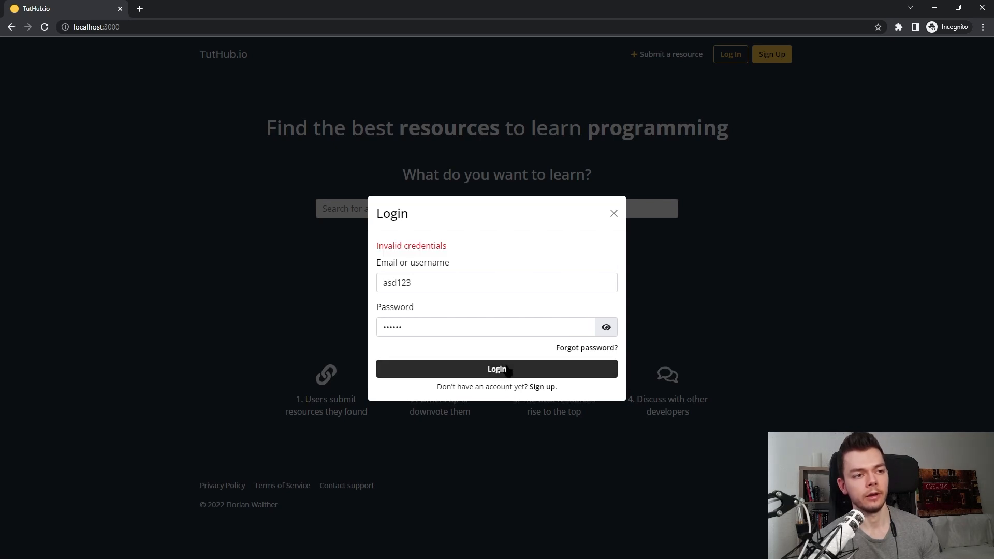
Step: Retry the asd123 login until the 'Something went wrong' rate-limit alert appears, then dismiss it
left_click(497, 368)
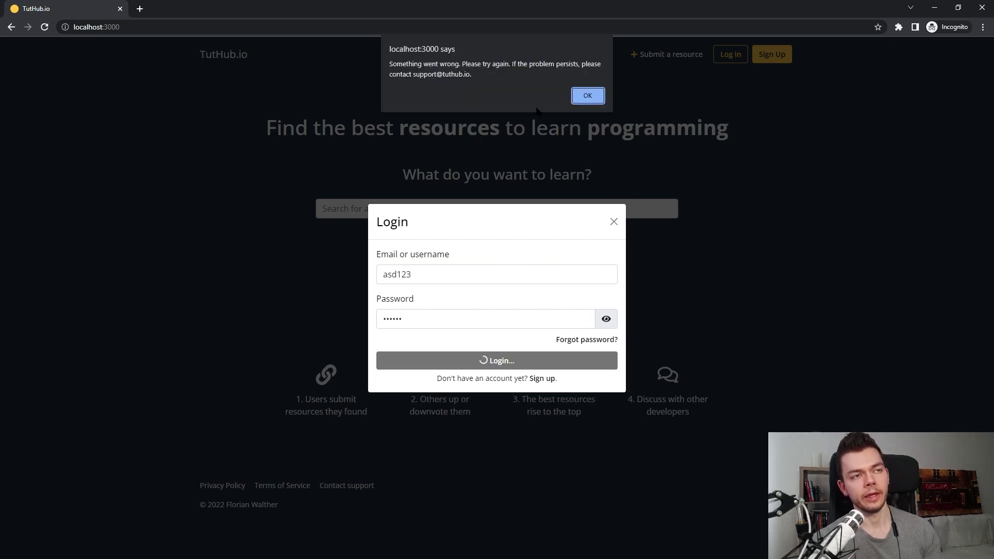
mouse_move(572, 101)
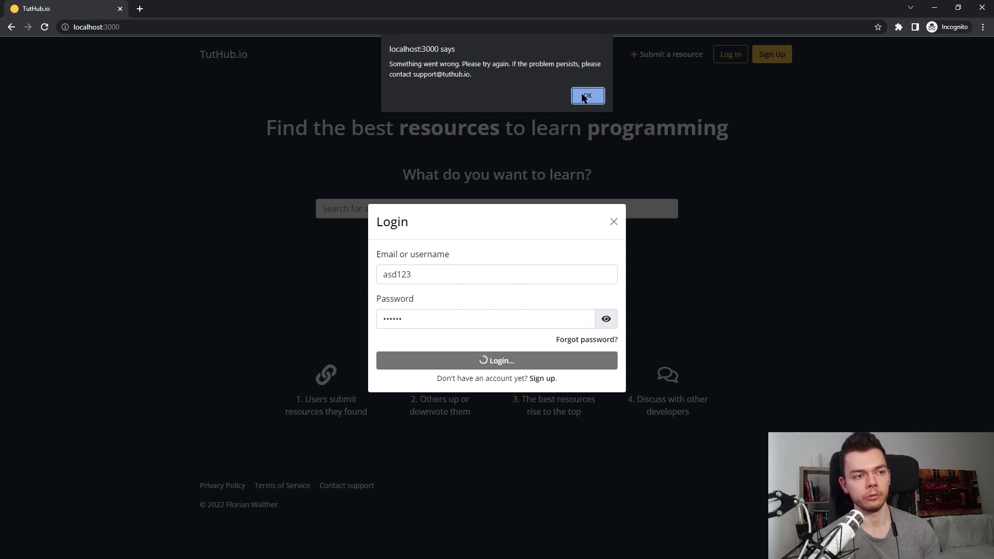
left_click(587, 95)
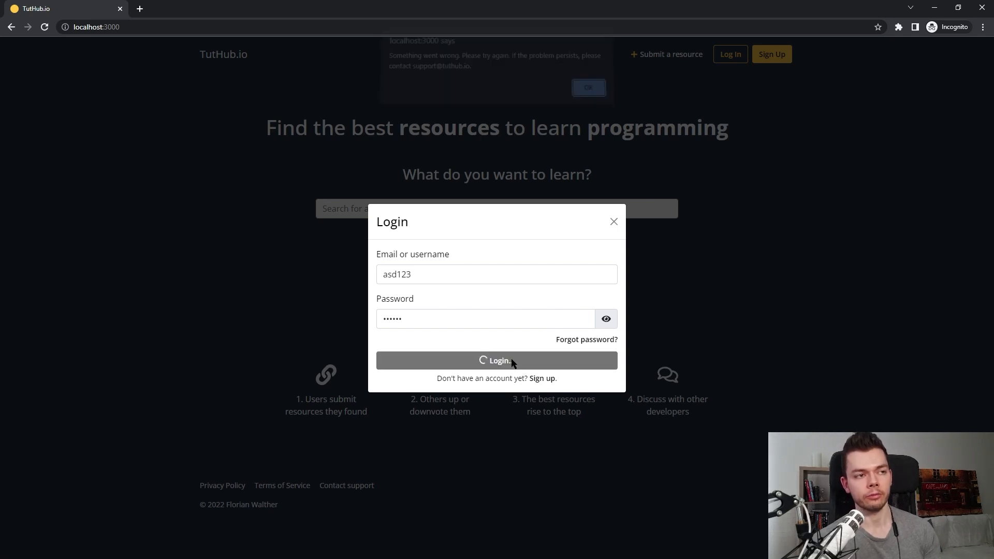
left_click(587, 88)
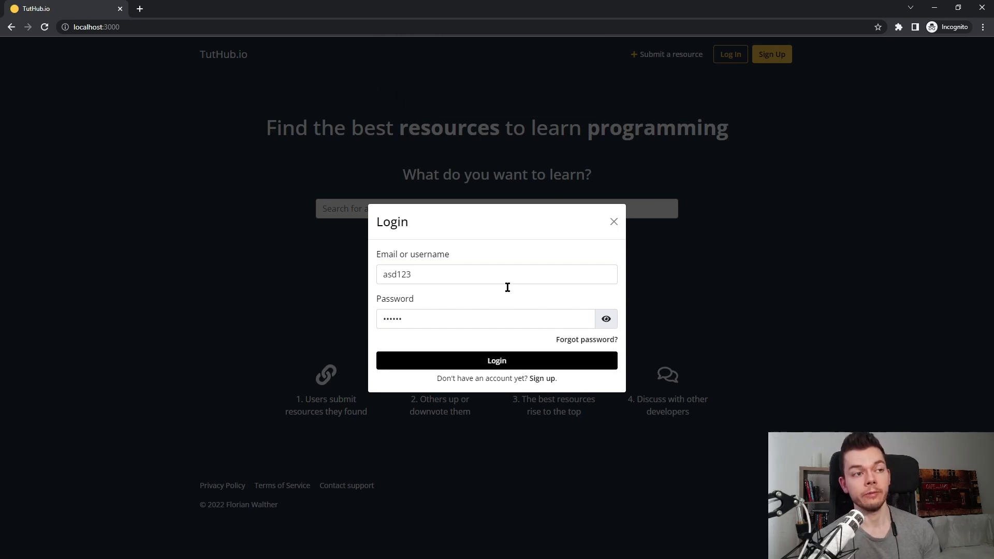
mouse_move(497, 240)
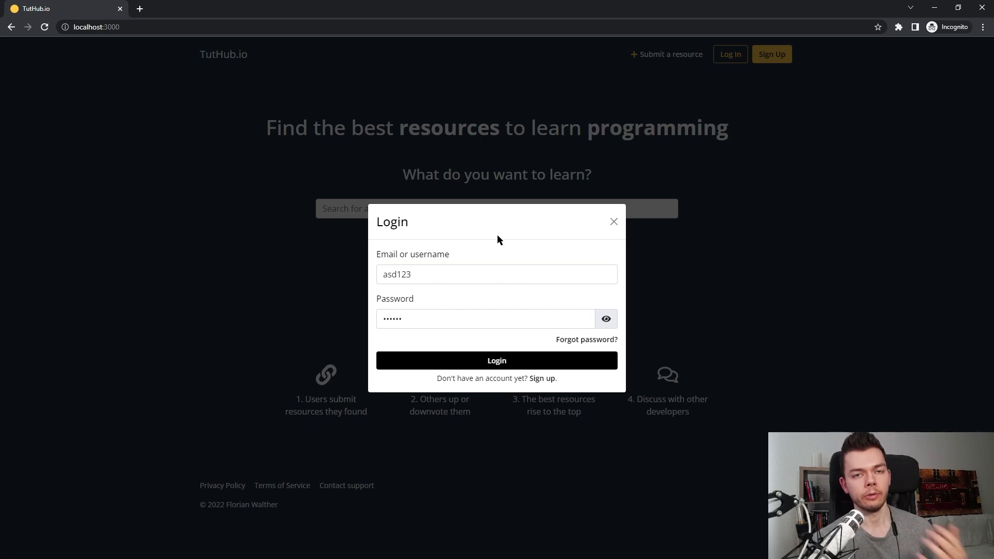
mouse_move(524, 241)
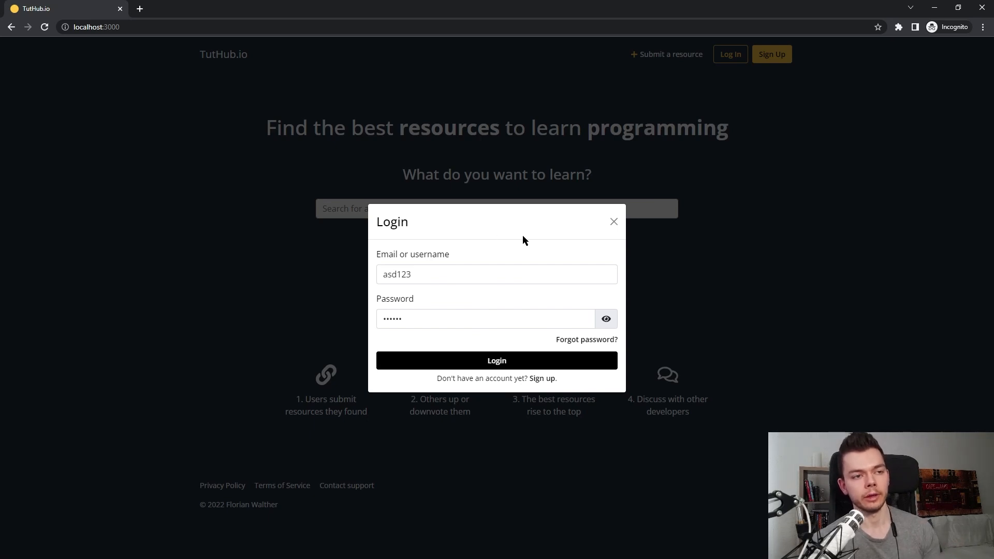
left_click(585, 339)
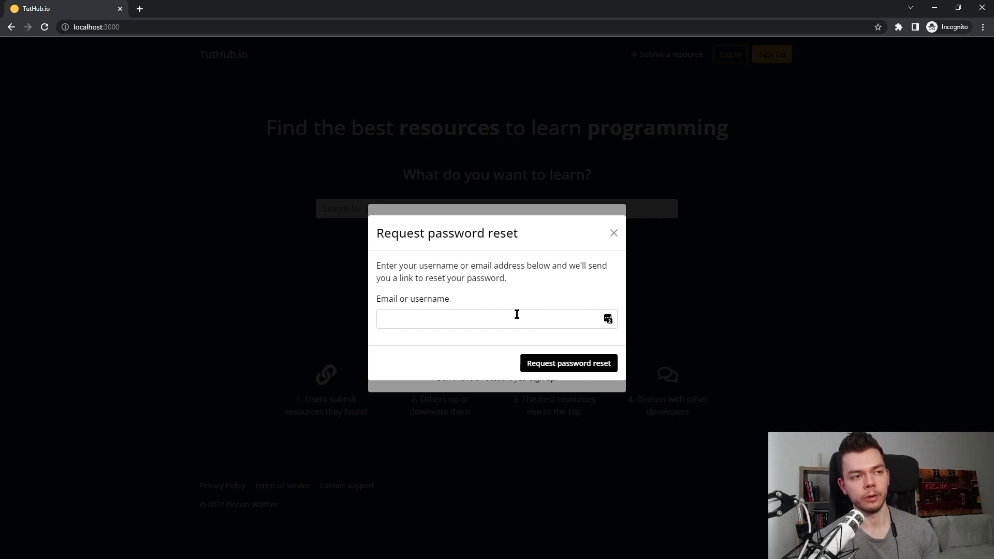
mouse_move(486, 320)
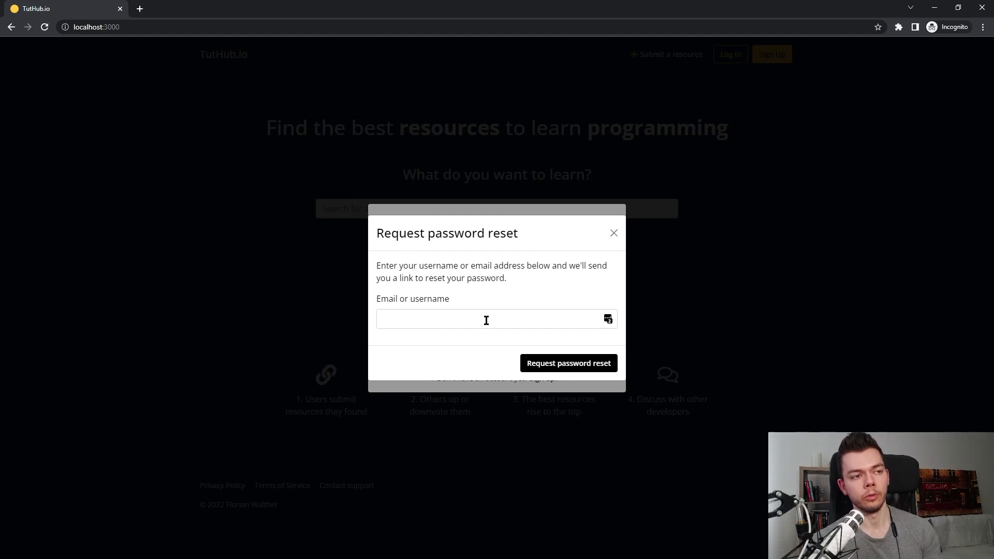
mouse_move(429, 340)
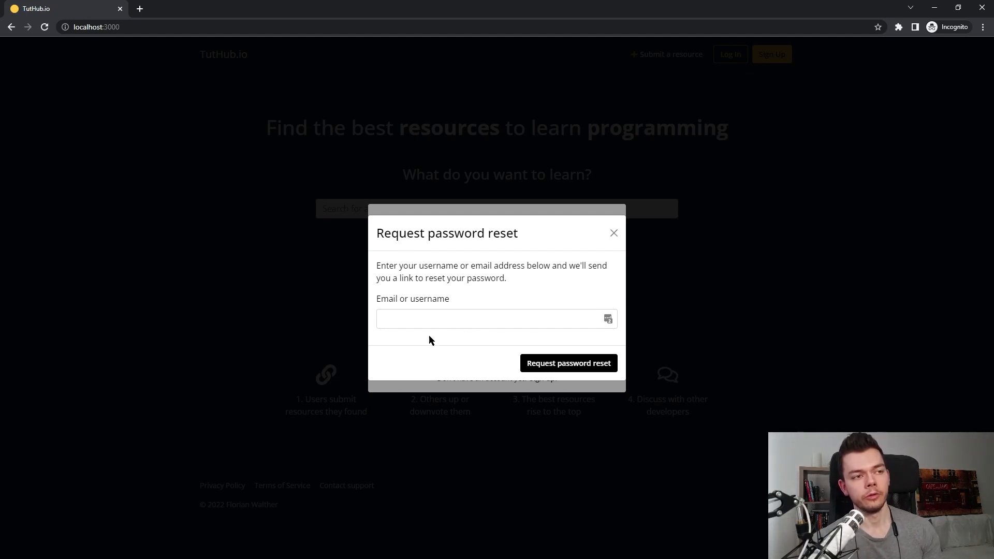
mouse_move(406, 335)
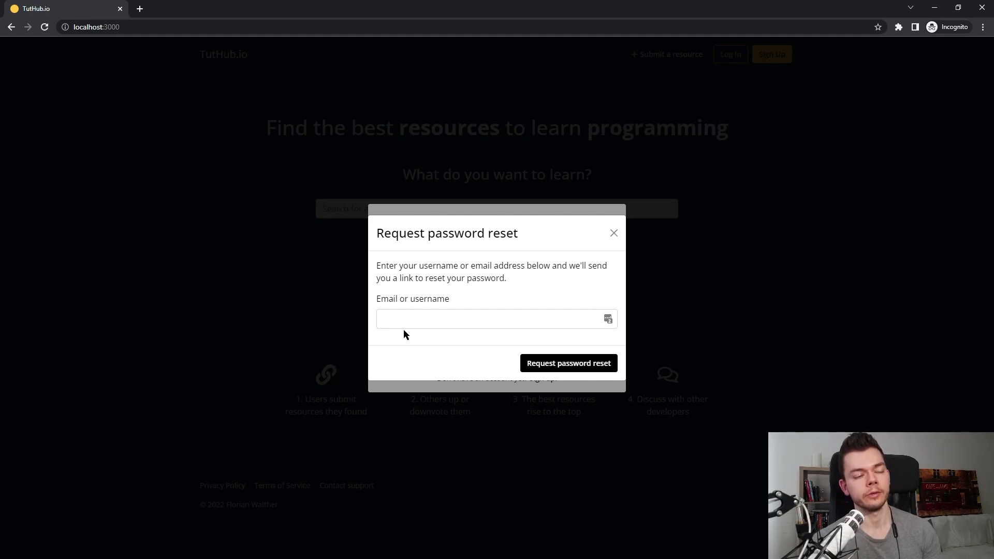
mouse_move(427, 342)
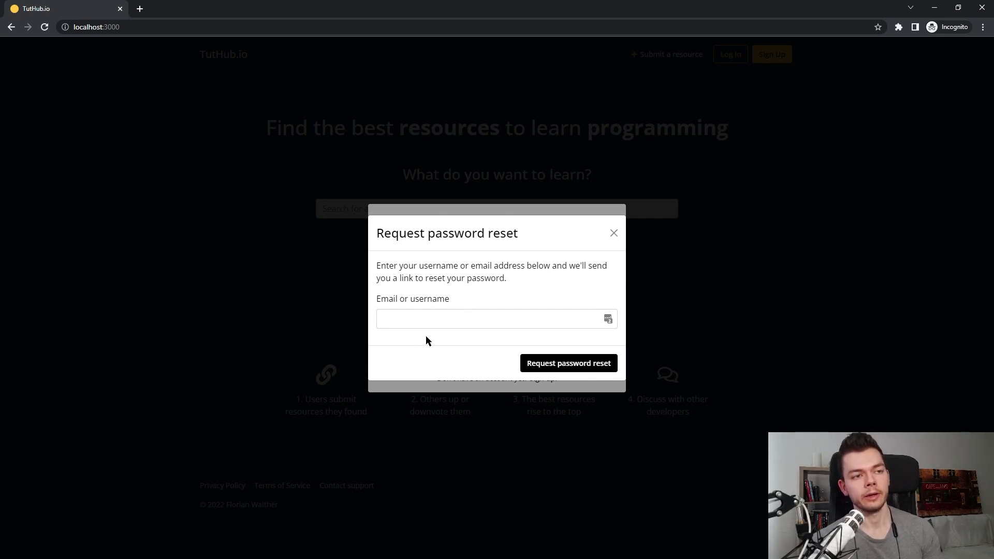
mouse_move(481, 346)
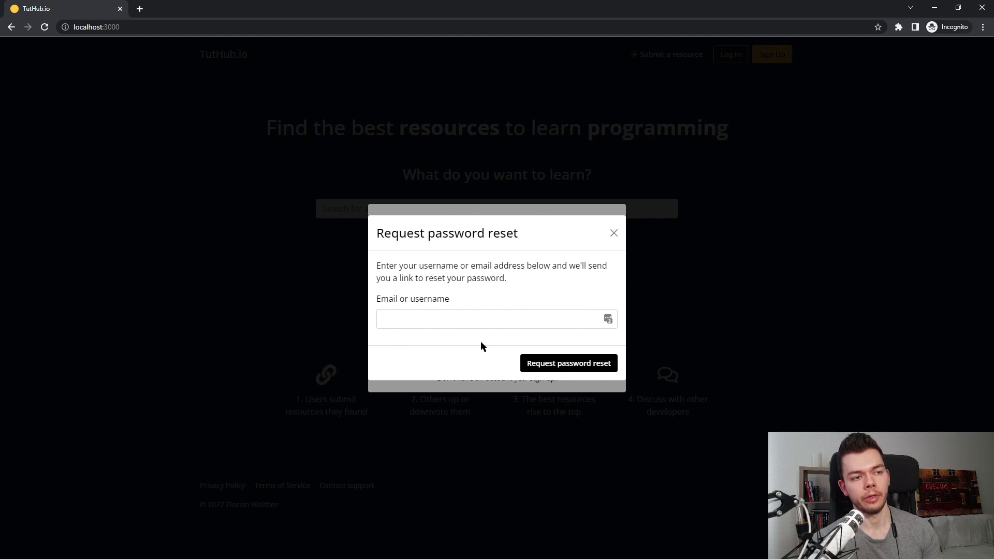
left_click(497, 319)
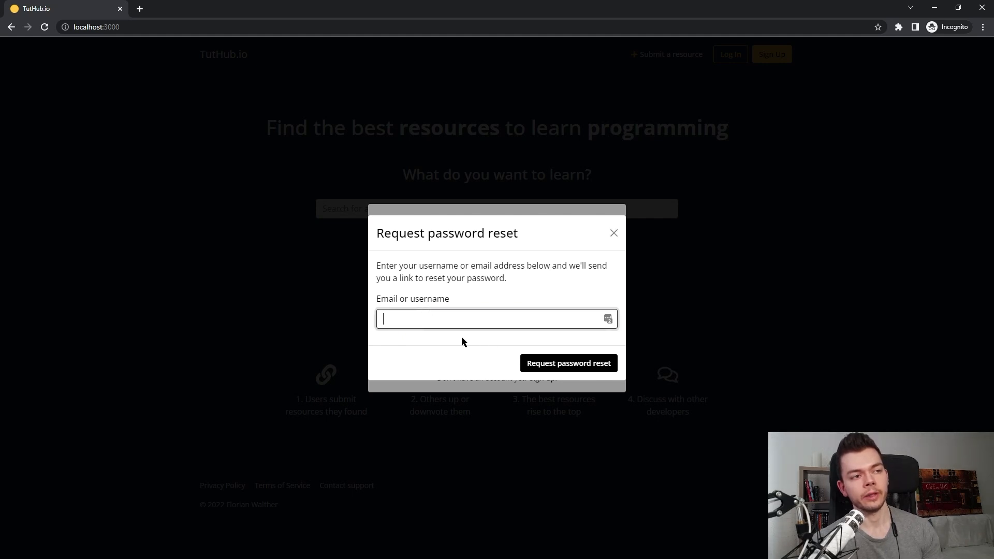
mouse_move(536, 301)
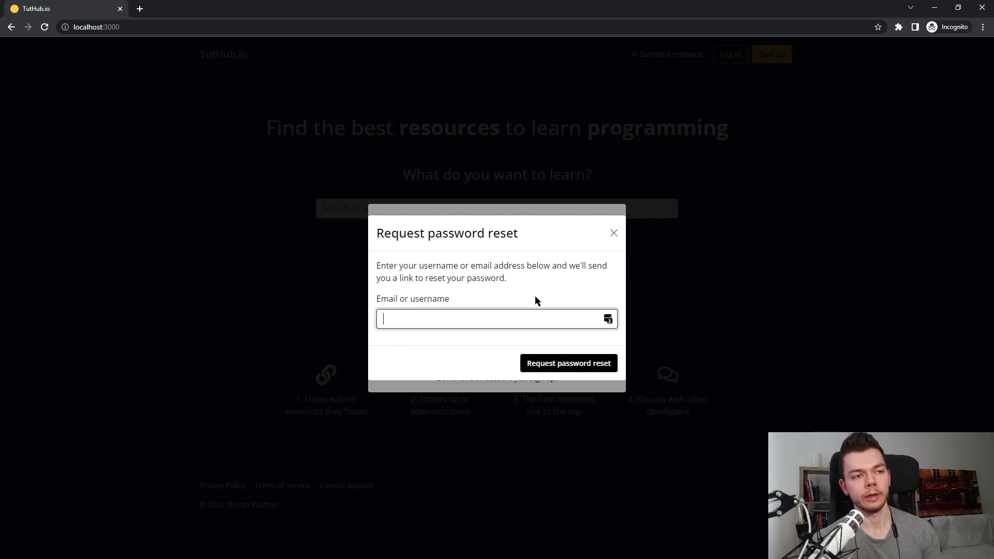
mouse_move(612, 233)
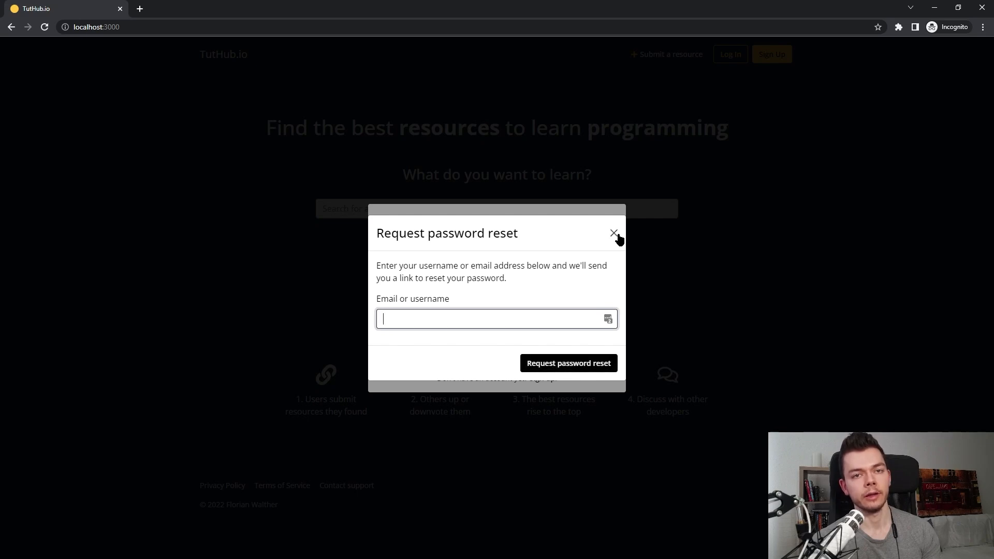
left_click(614, 234)
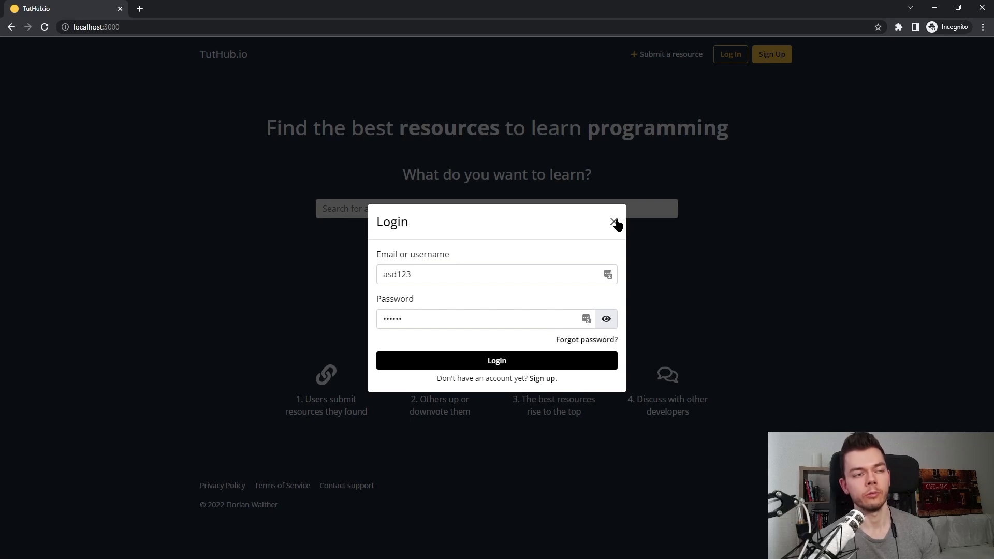
left_click(542, 378)
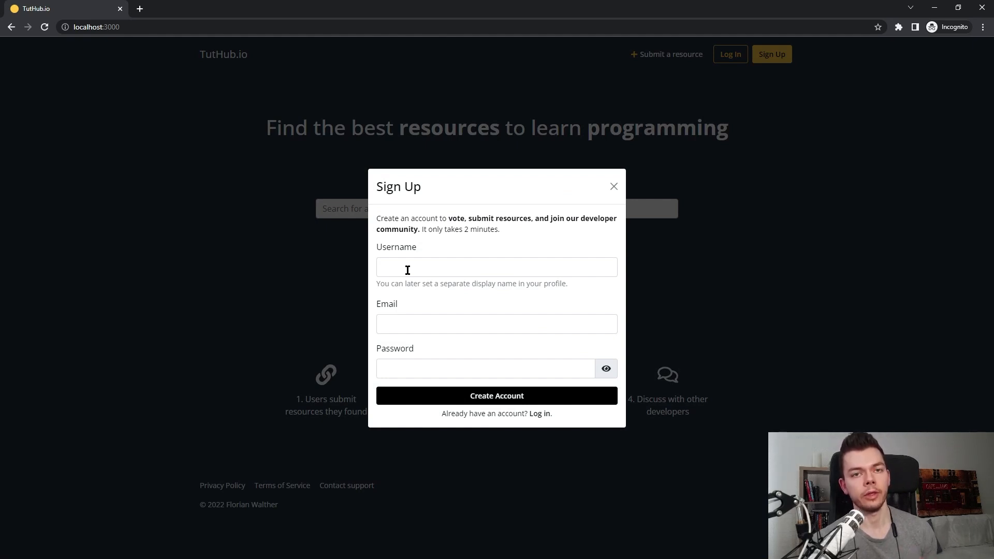
left_click(497, 267)
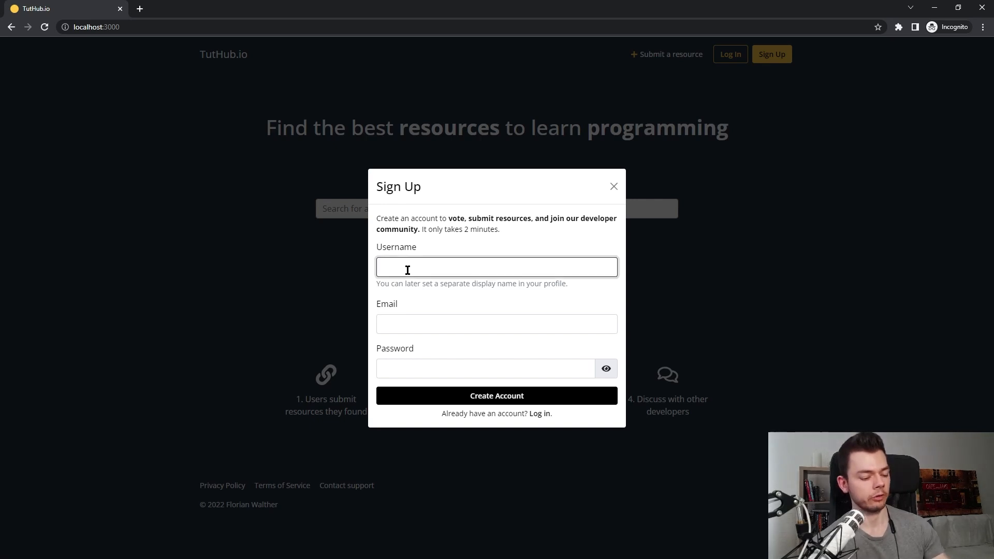
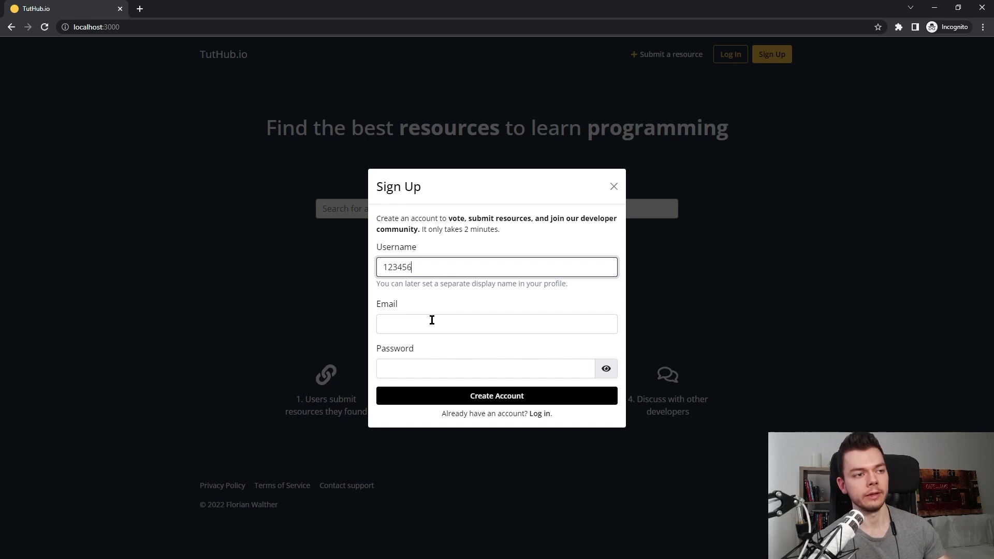
left_click(497, 323)
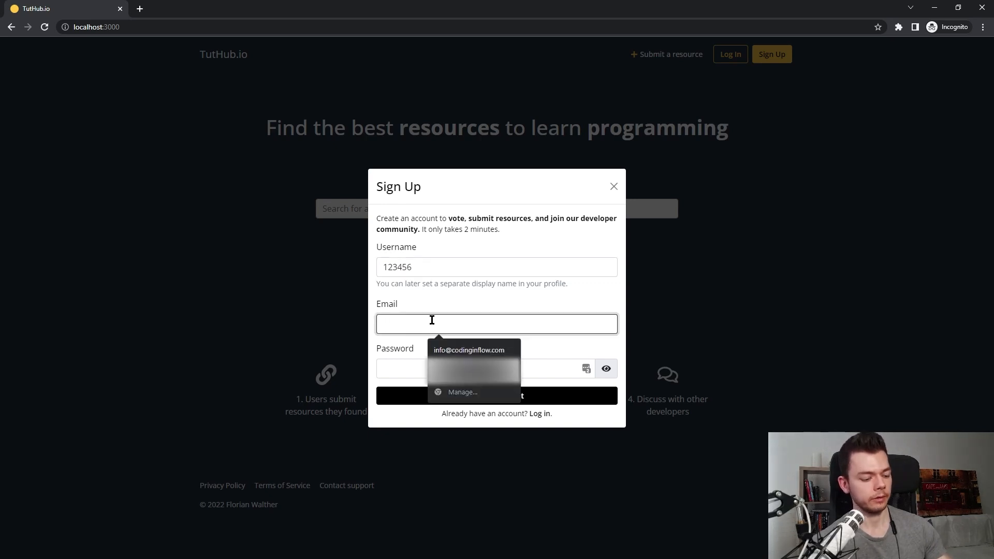
type("123@123.com")
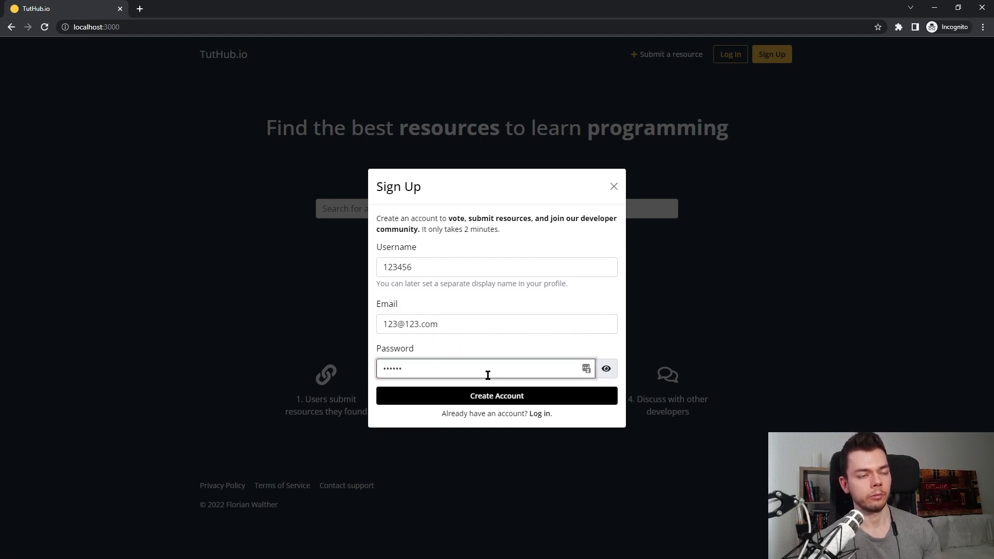
left_click(496, 395)
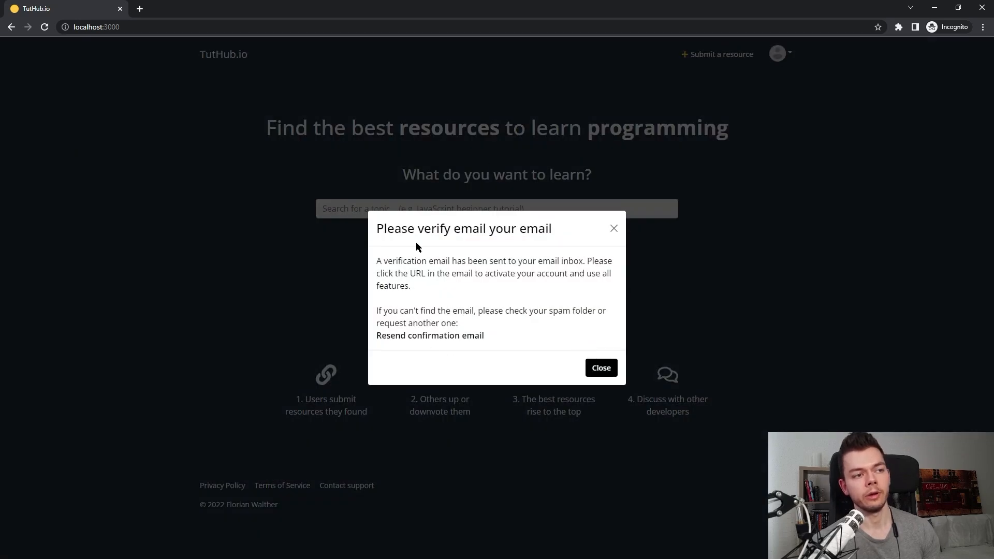
mouse_move(593, 331)
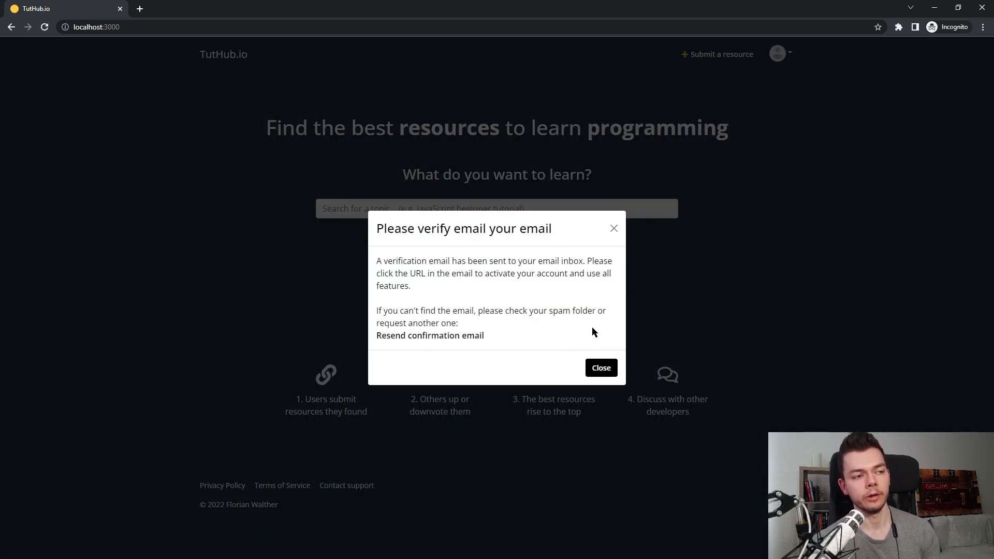
Step: Dismiss the email verification notice to return to the signed-in home page
left_click(600, 368)
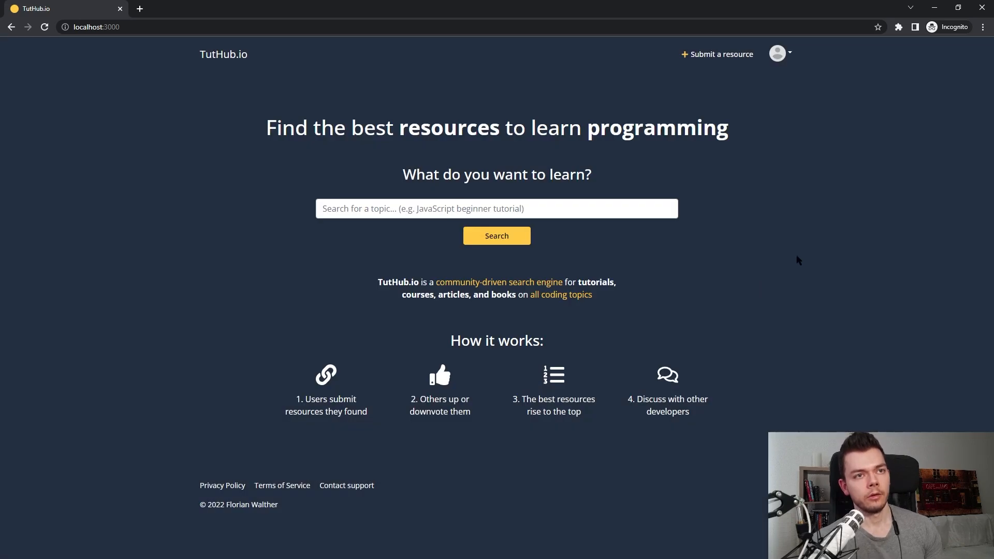
mouse_move(721, 60)
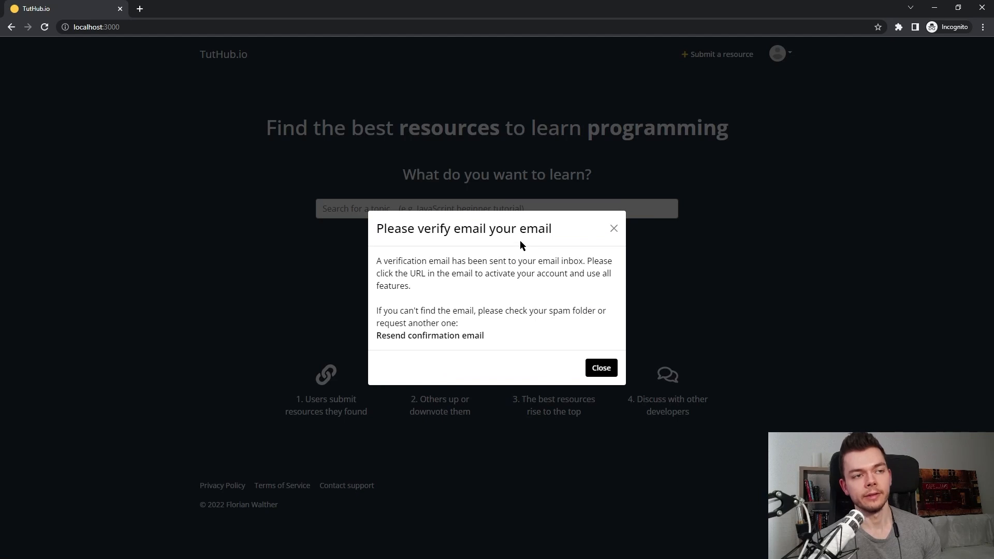
mouse_move(462, 331)
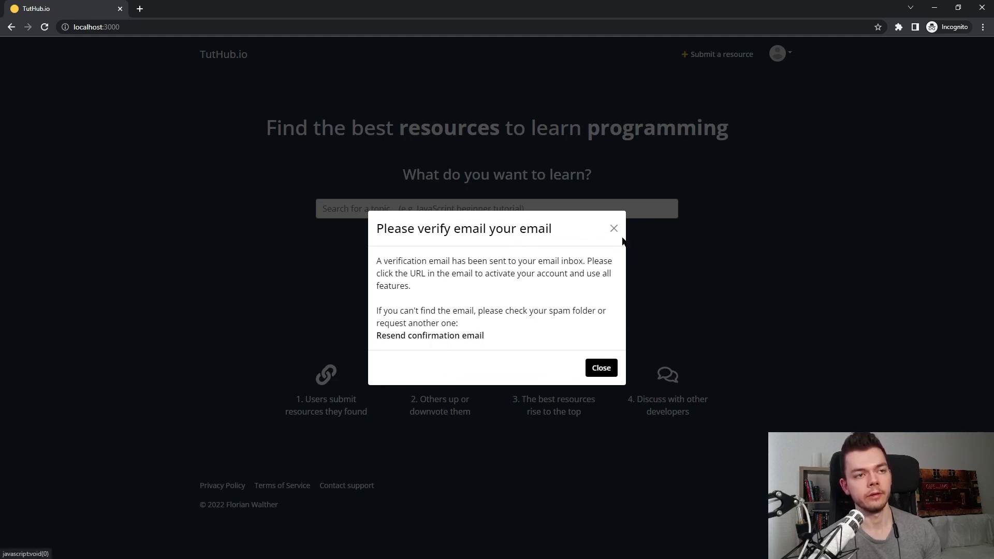
mouse_move(615, 240)
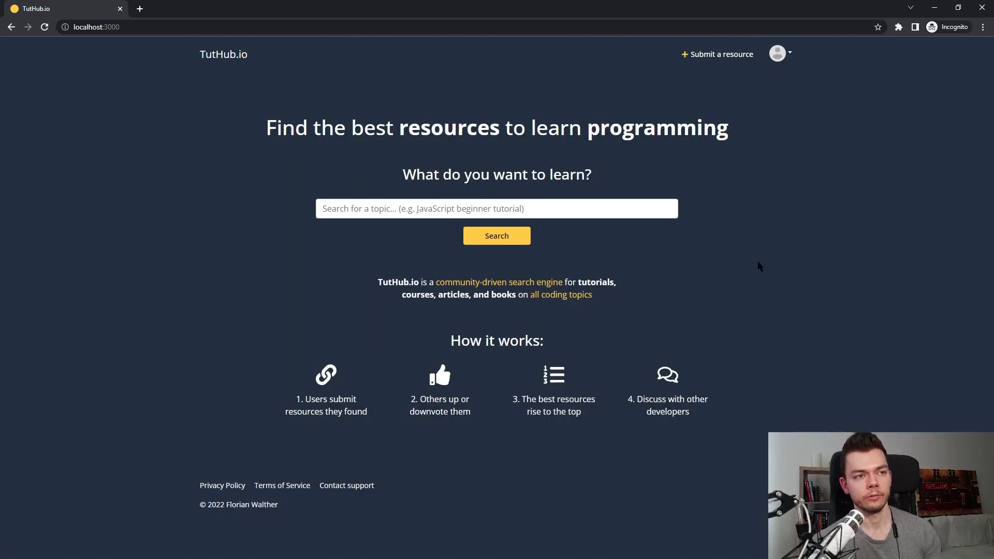
mouse_move(704, 209)
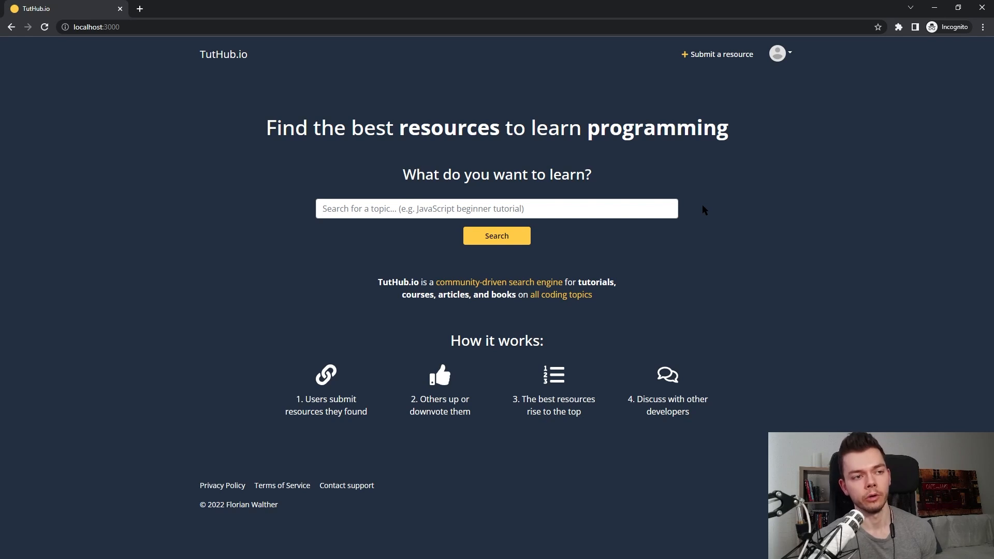
mouse_move(883, 265)
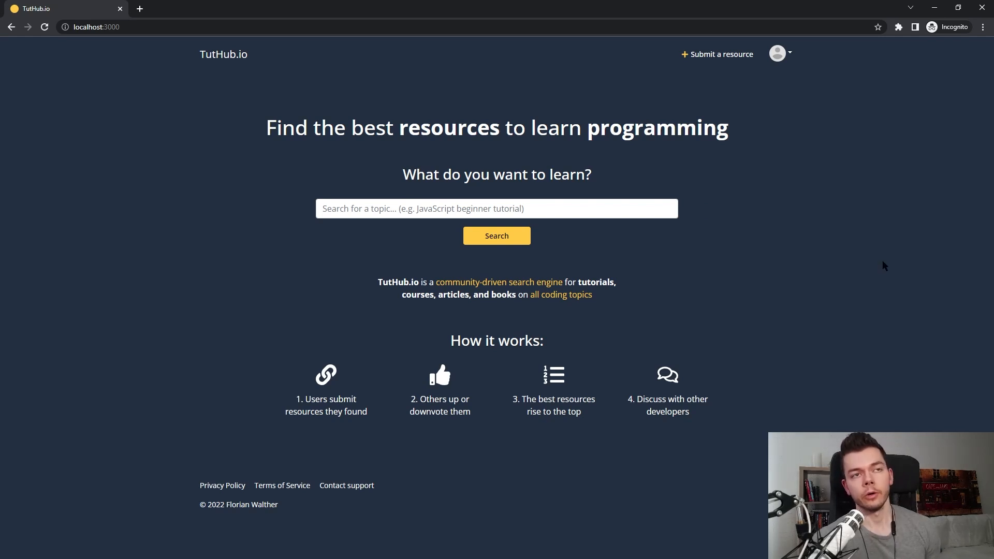